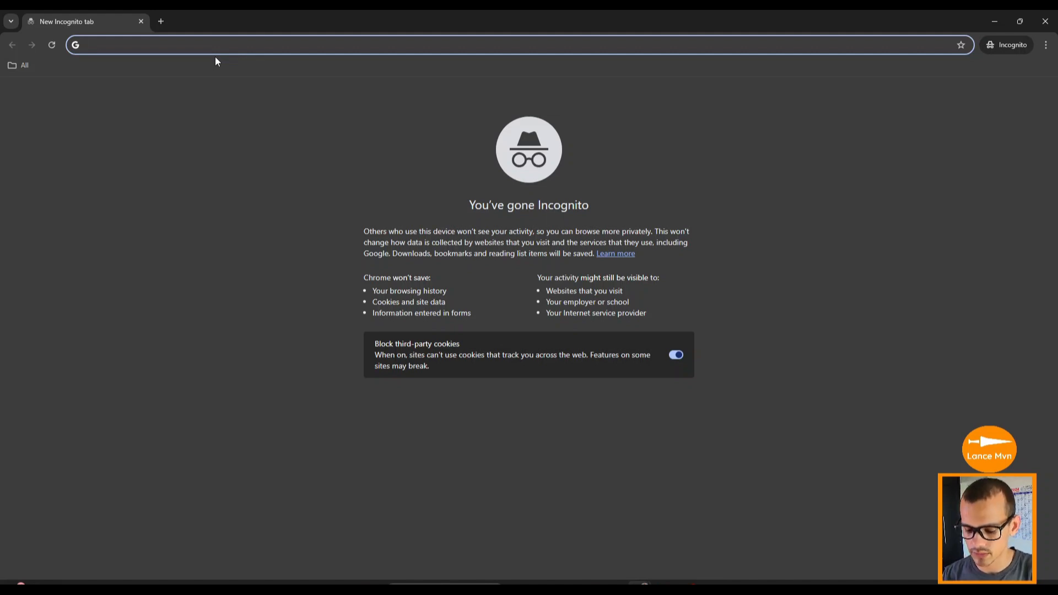
# Go to wordpress.org and then its Get WordPress page
pyautogui.write('wordpress.org')
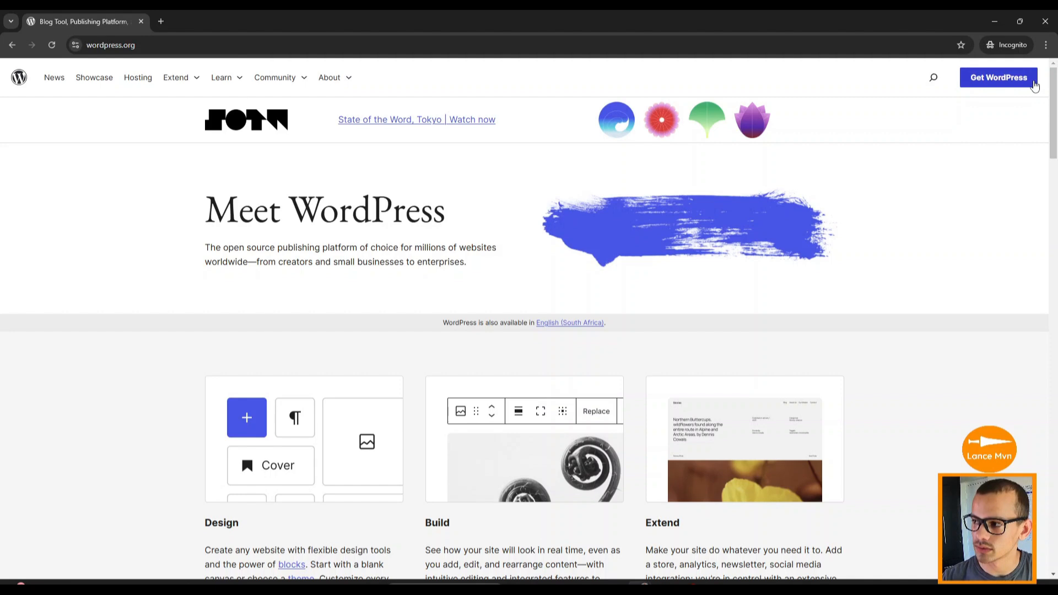
pyautogui.click(999, 77)
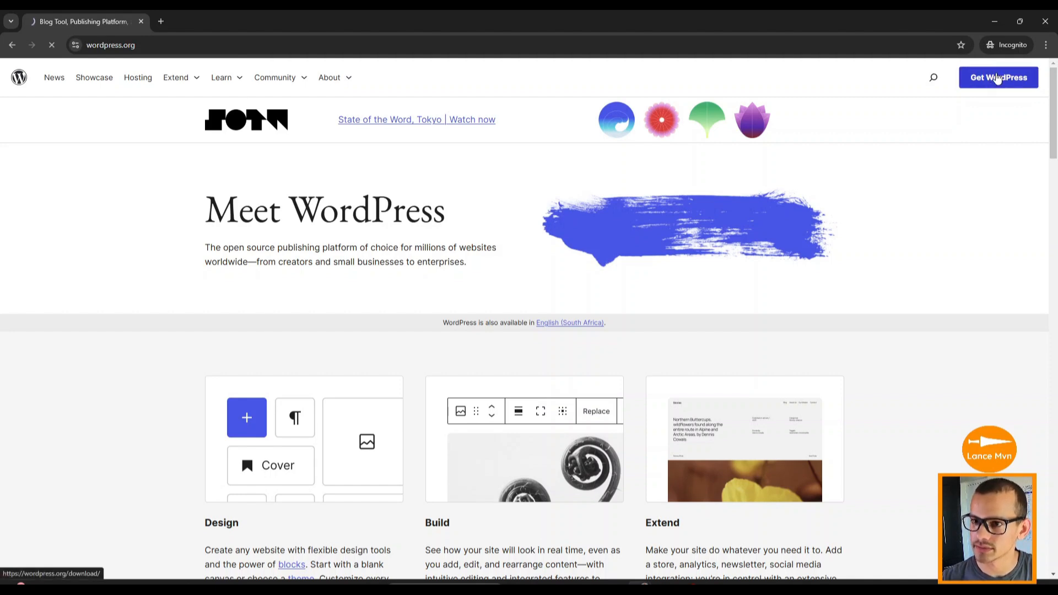
pyautogui.click(998, 77)
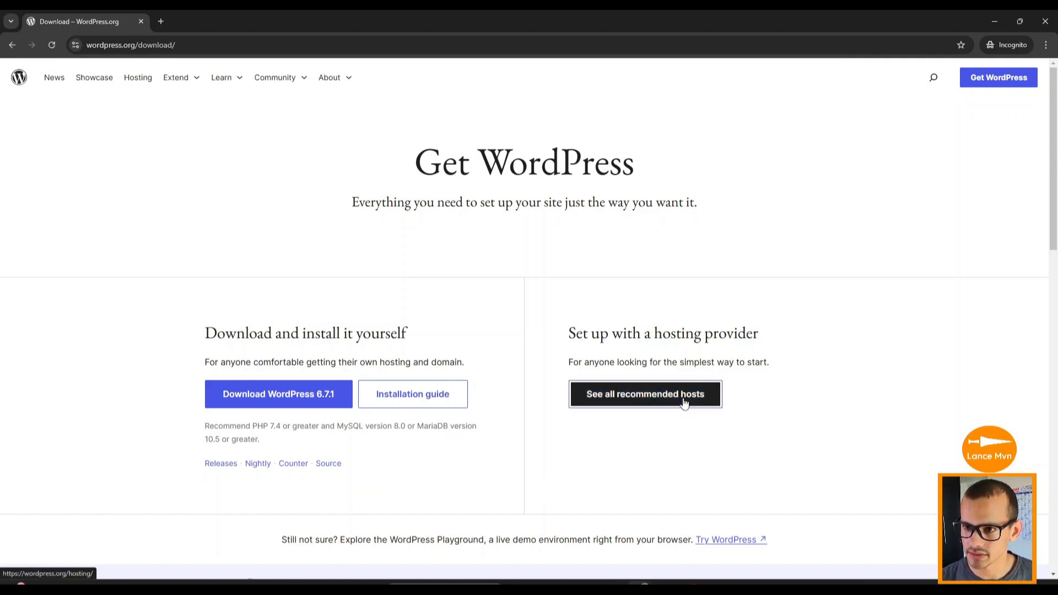
# From the recommended hosts list, follow the link to WordPress.com's free website offer
pyautogui.click(645, 395)
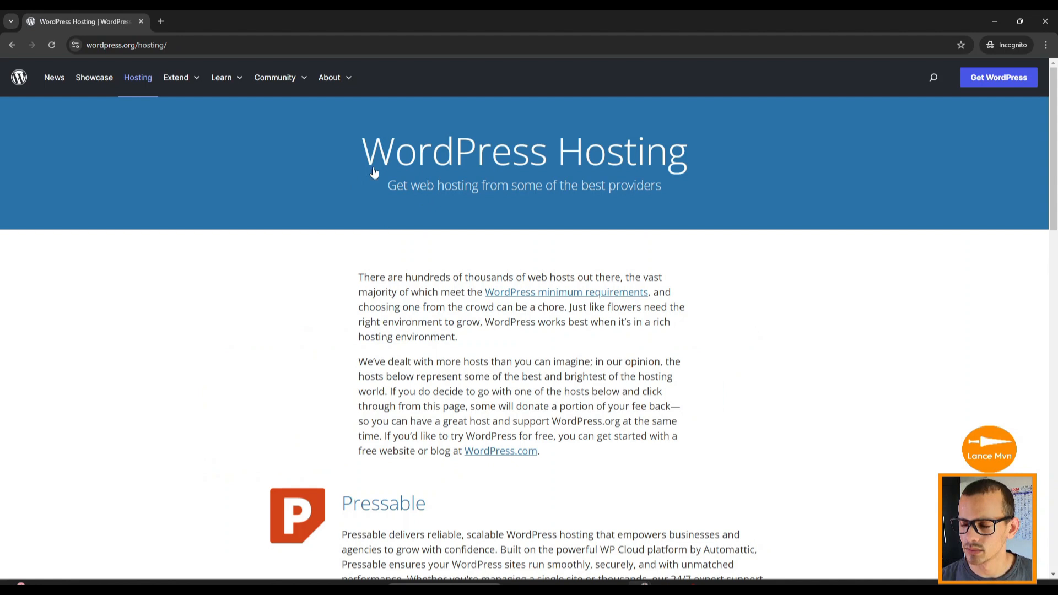
pyautogui.moveTo(511, 473)
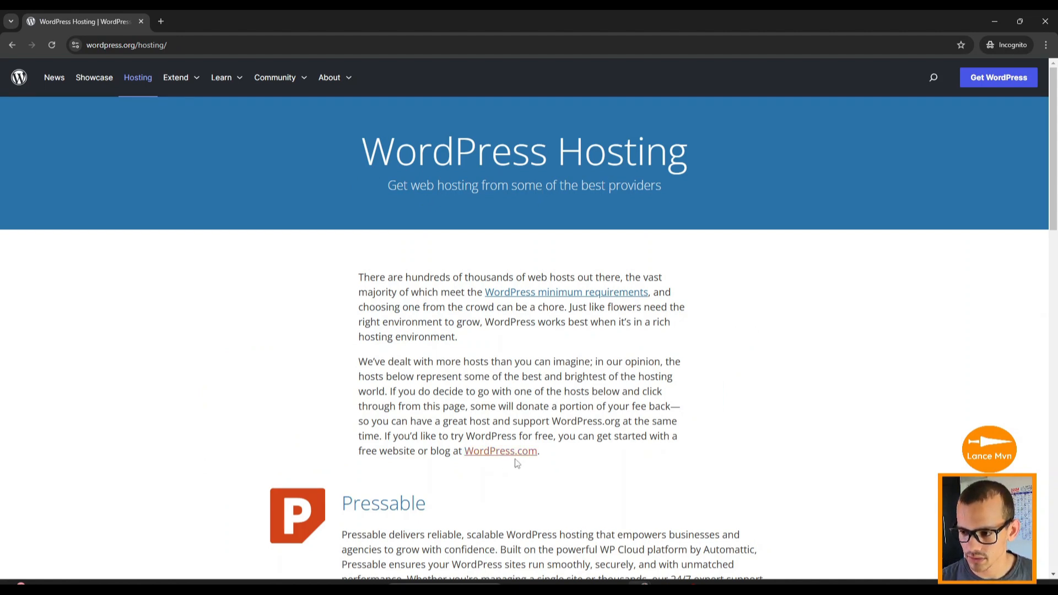
pyautogui.click(500, 451)
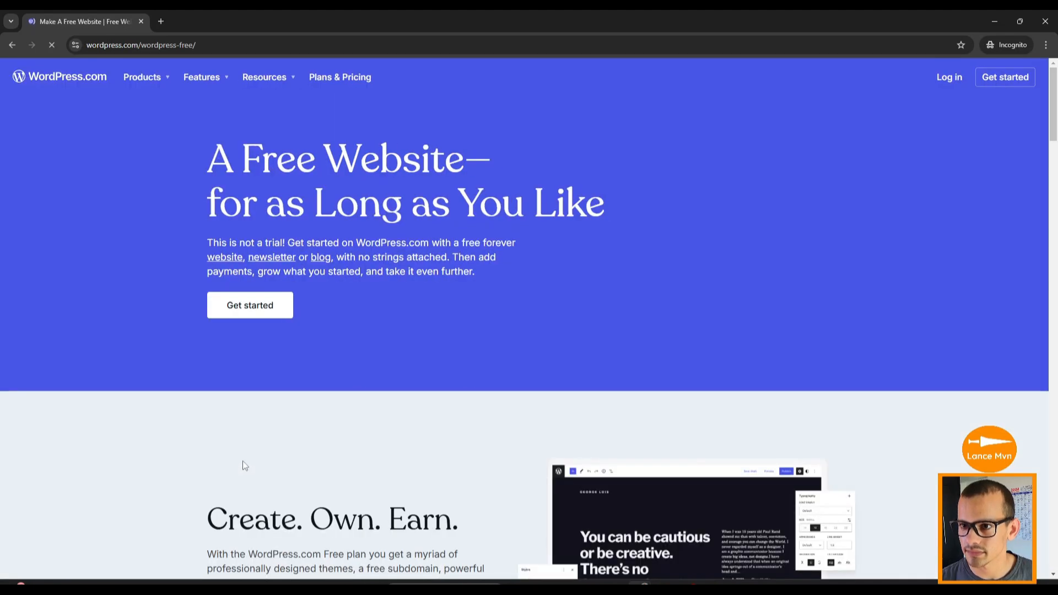
# Scroll to the plans table and choose Start with Free
pyautogui.scroll(-3)
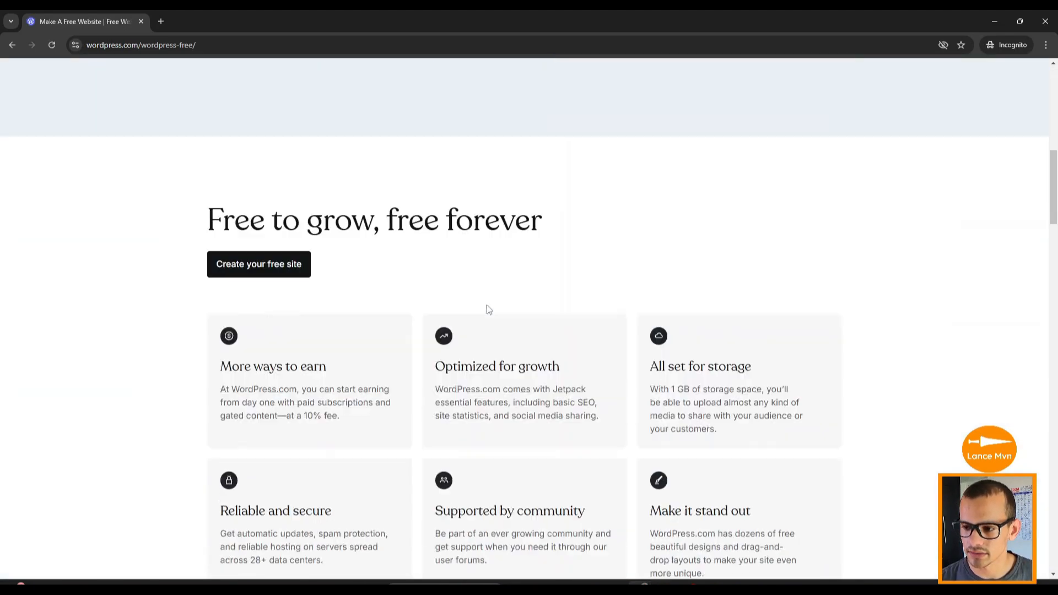
pyautogui.scroll(-3)
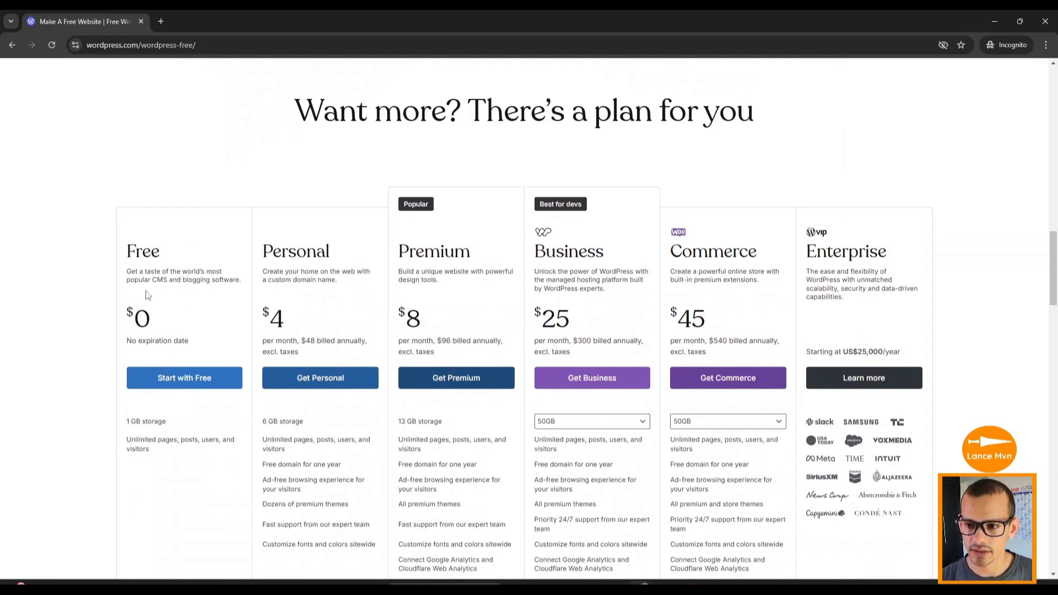
pyautogui.moveTo(162, 360)
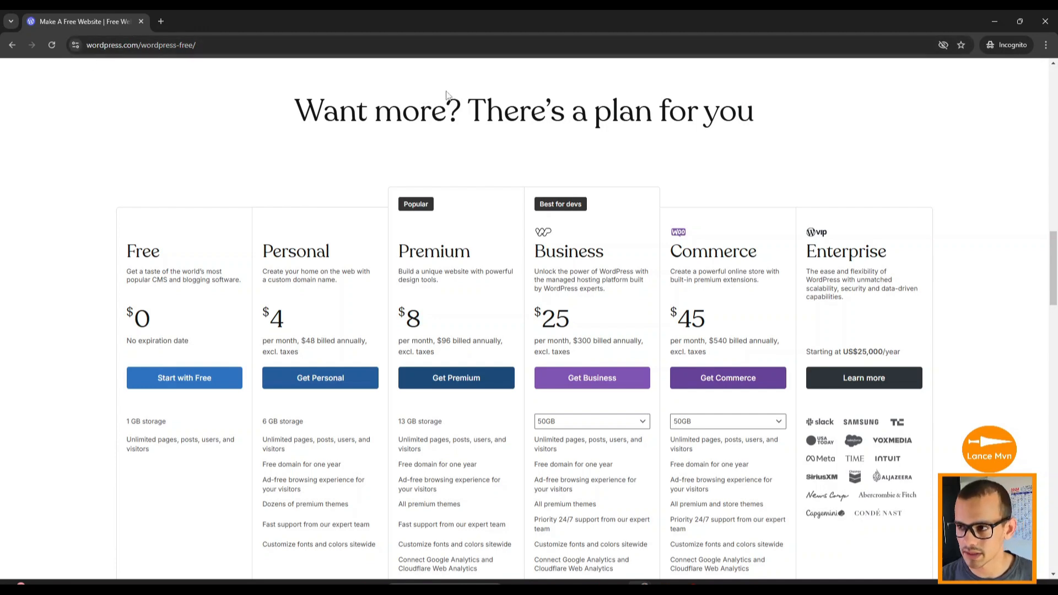
pyautogui.moveTo(220, 88)
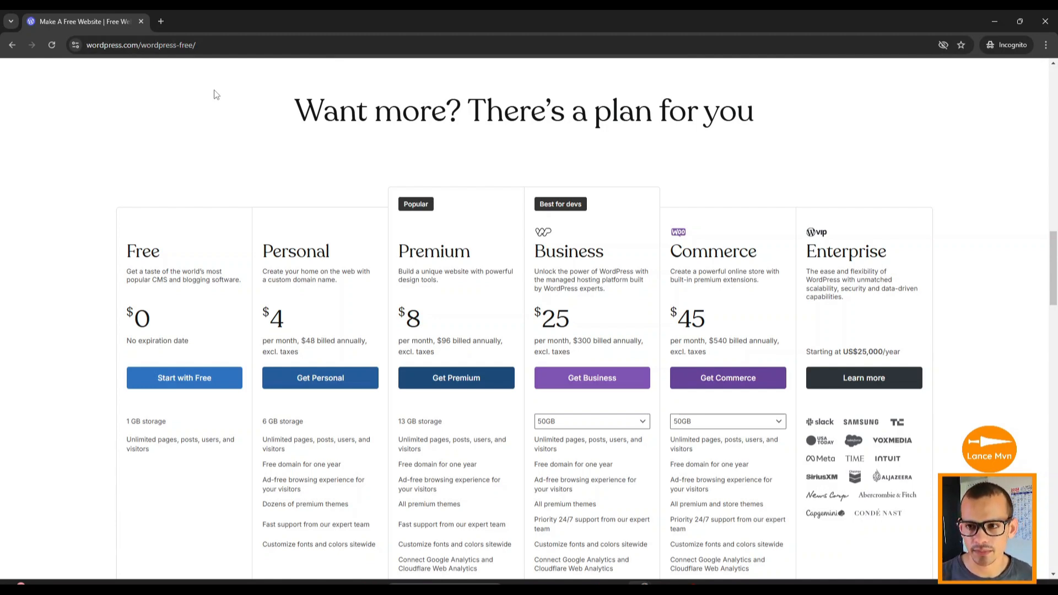
pyautogui.moveTo(238, 117)
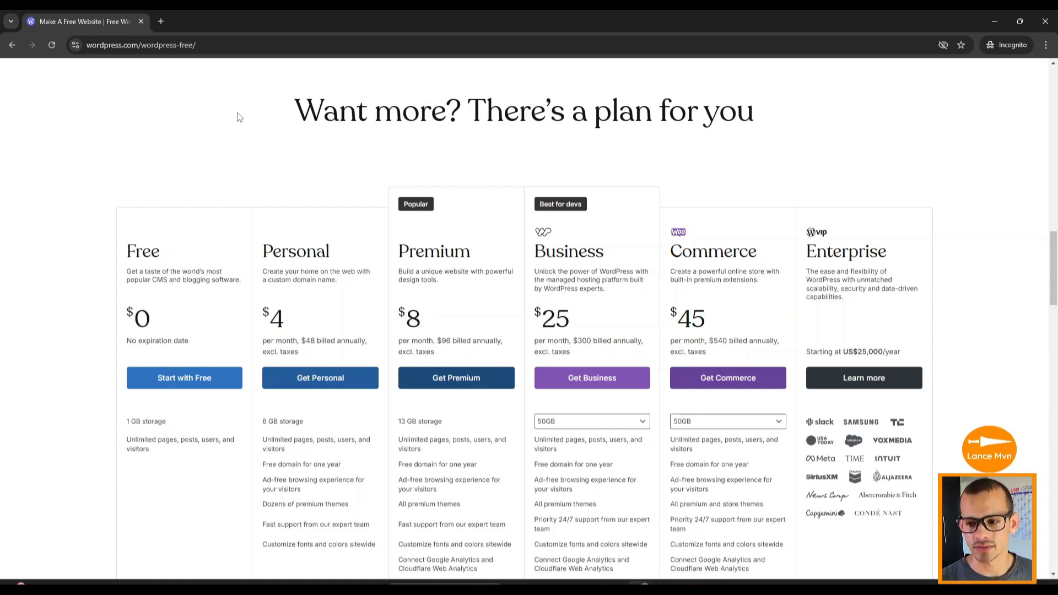
pyautogui.moveTo(423, 200)
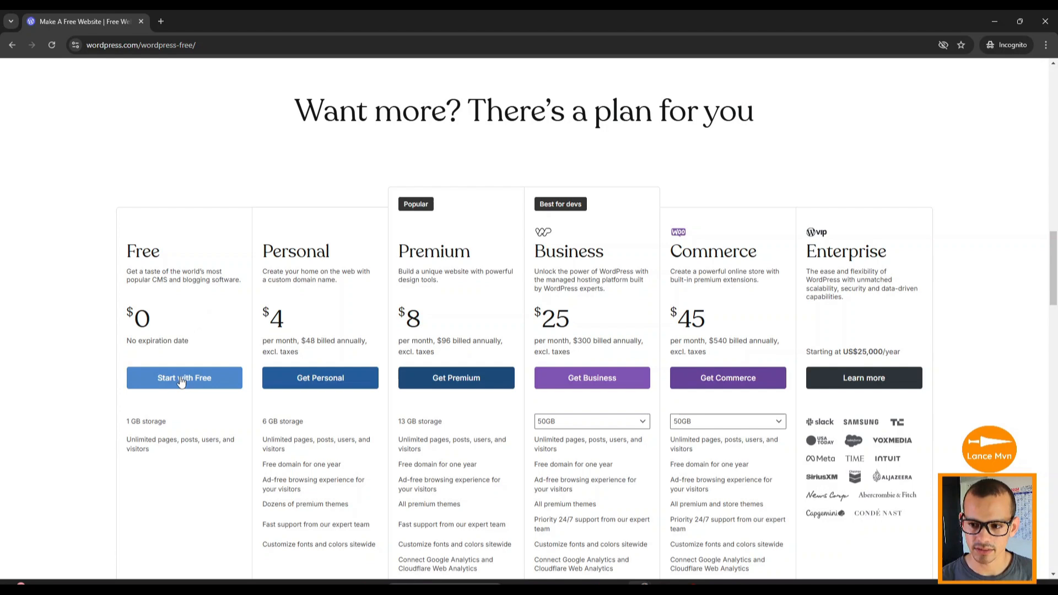
pyautogui.click(184, 378)
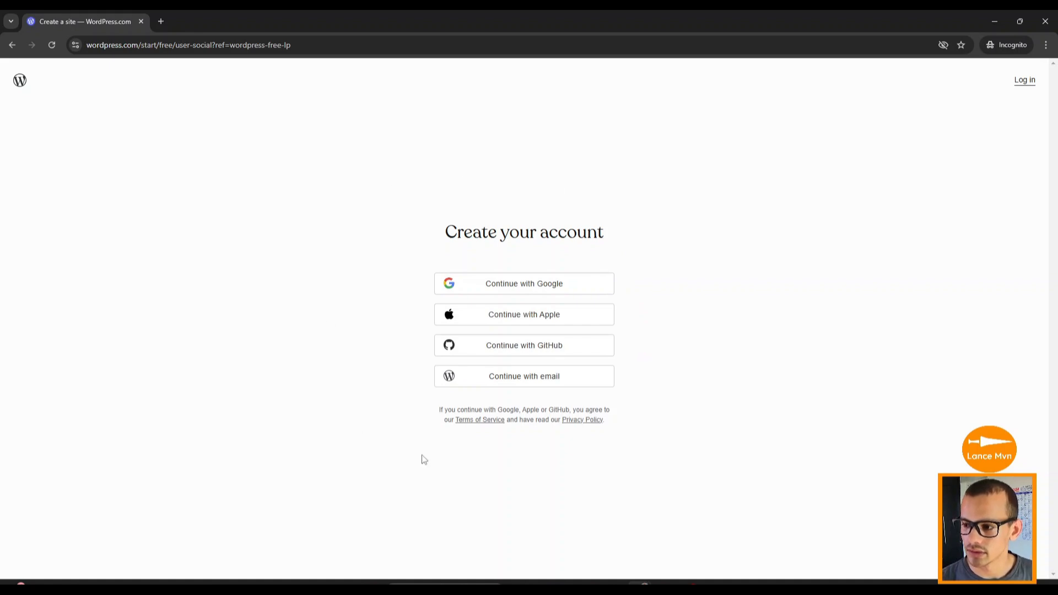
pyautogui.moveTo(684, 299)
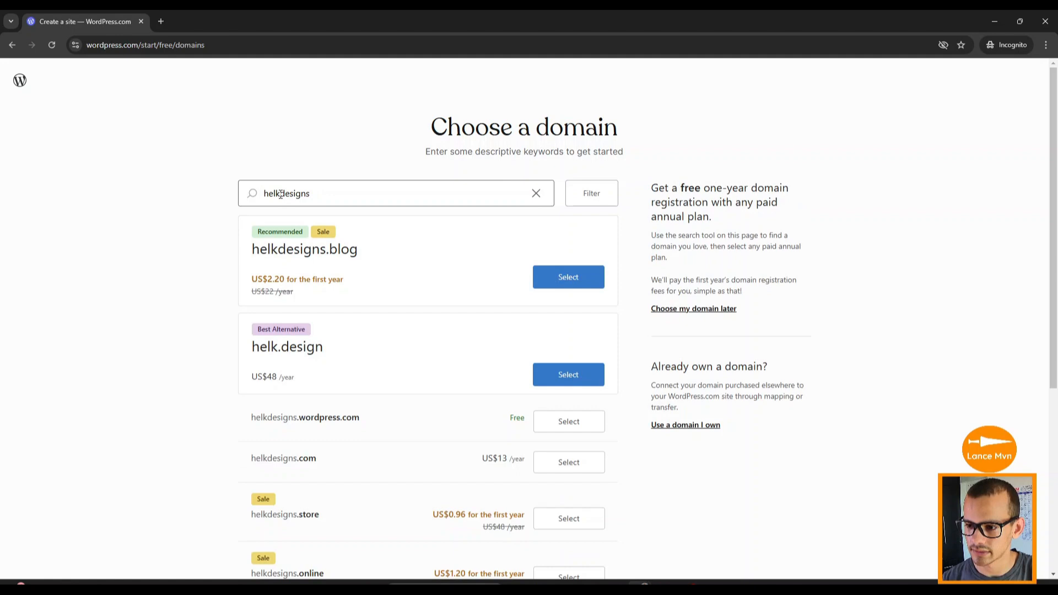
# Scroll through the address options while claiming helkdesigns.wordpress.com
pyautogui.scroll(-3)
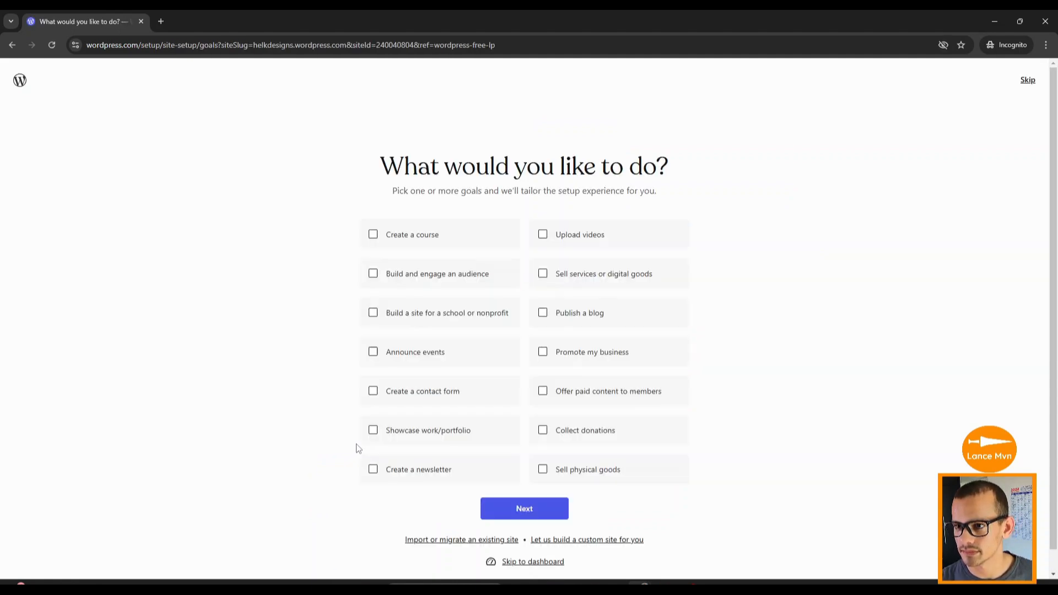
pyautogui.moveTo(528, 262)
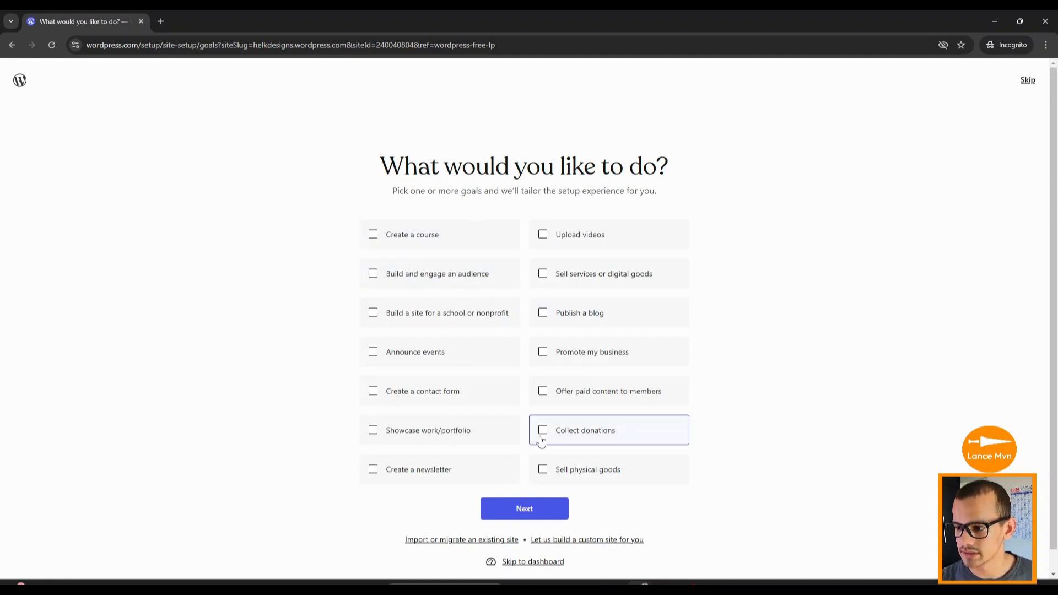
# Skip the goals question, then preview and confirm the Impressionist theme as the design
pyautogui.click(523, 508)
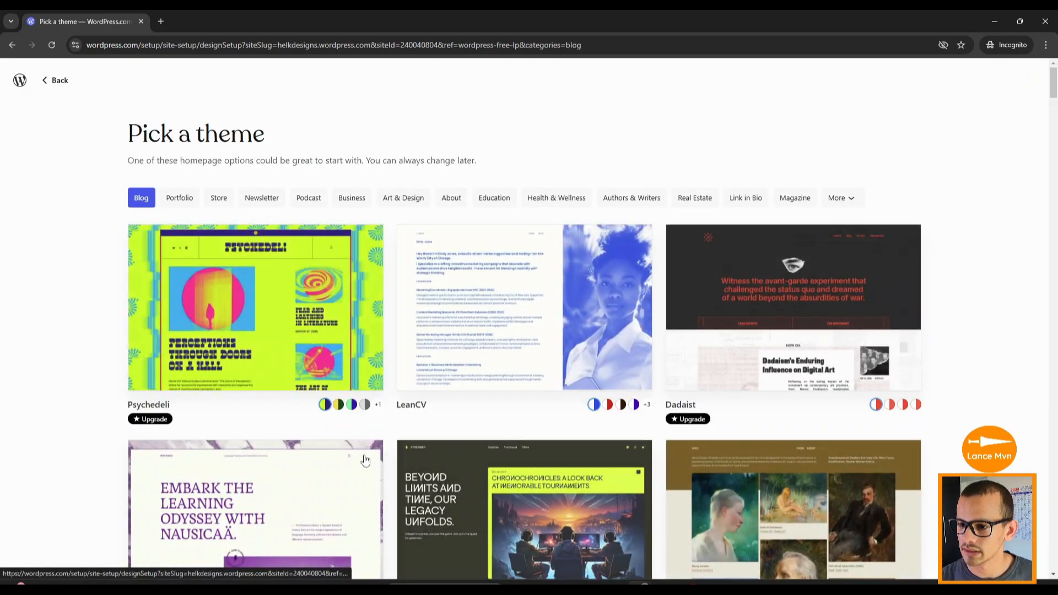
pyautogui.scroll(-3)
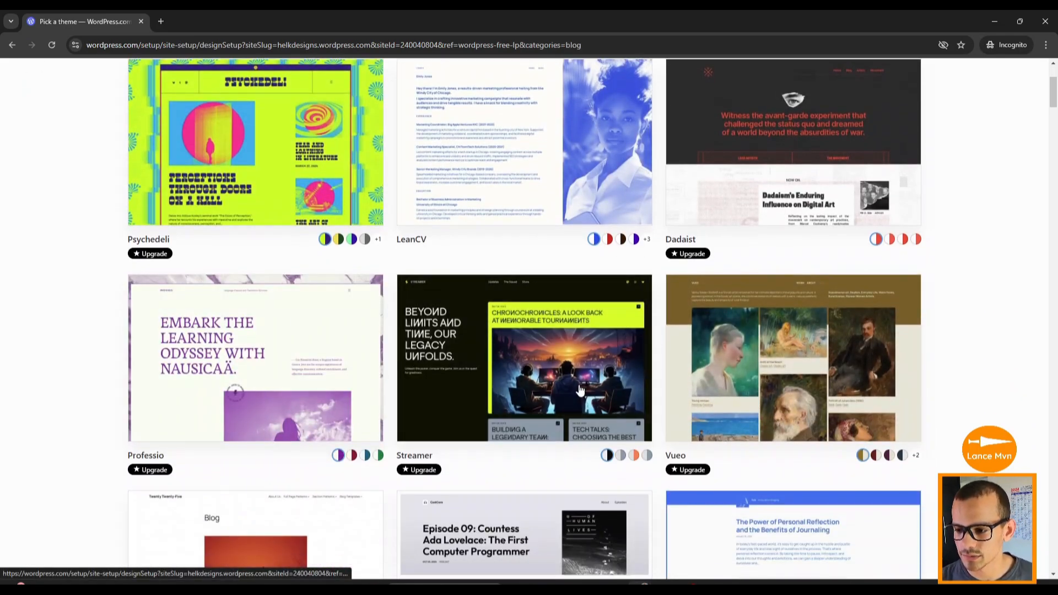
pyautogui.scroll(-3)
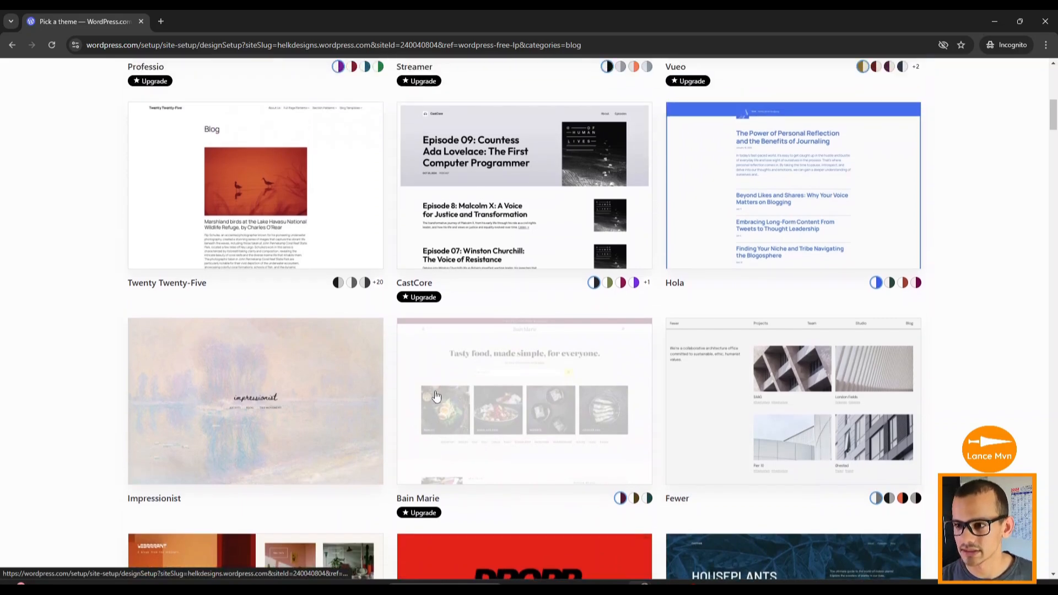
pyautogui.scroll(-3)
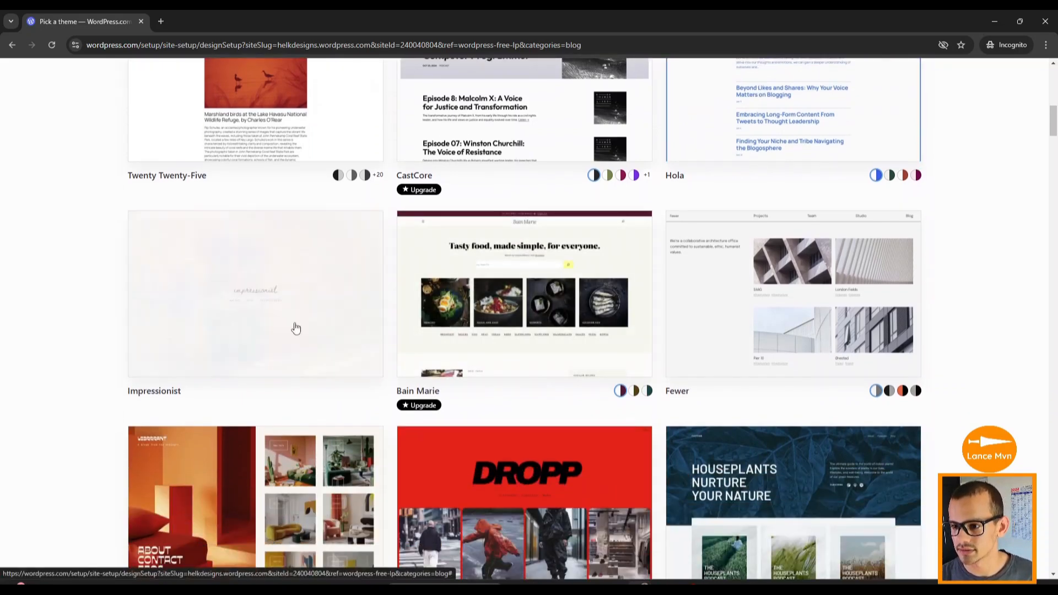
pyautogui.click(255, 293)
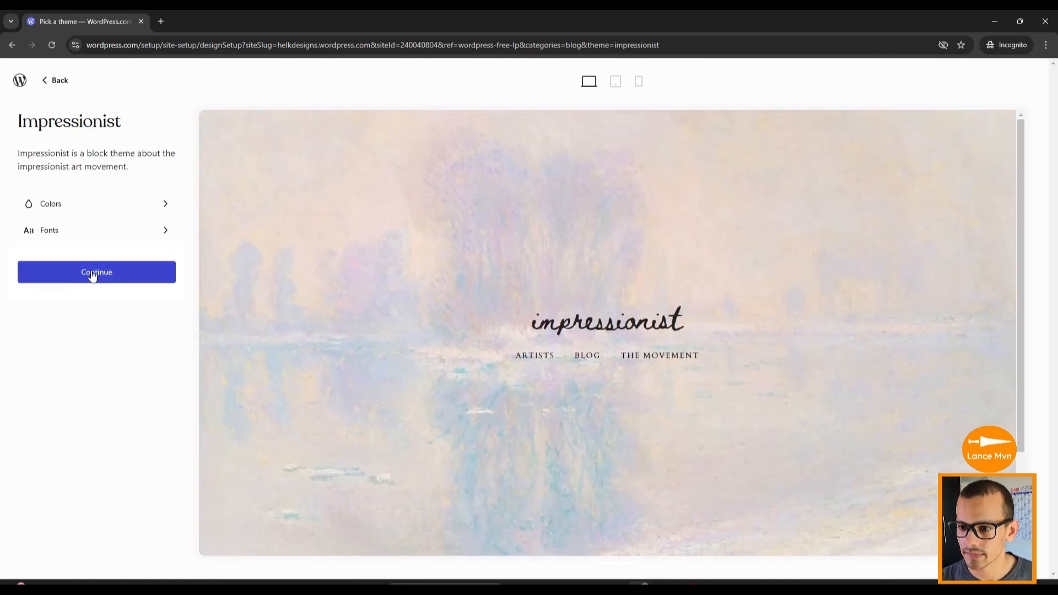
pyautogui.click(96, 272)
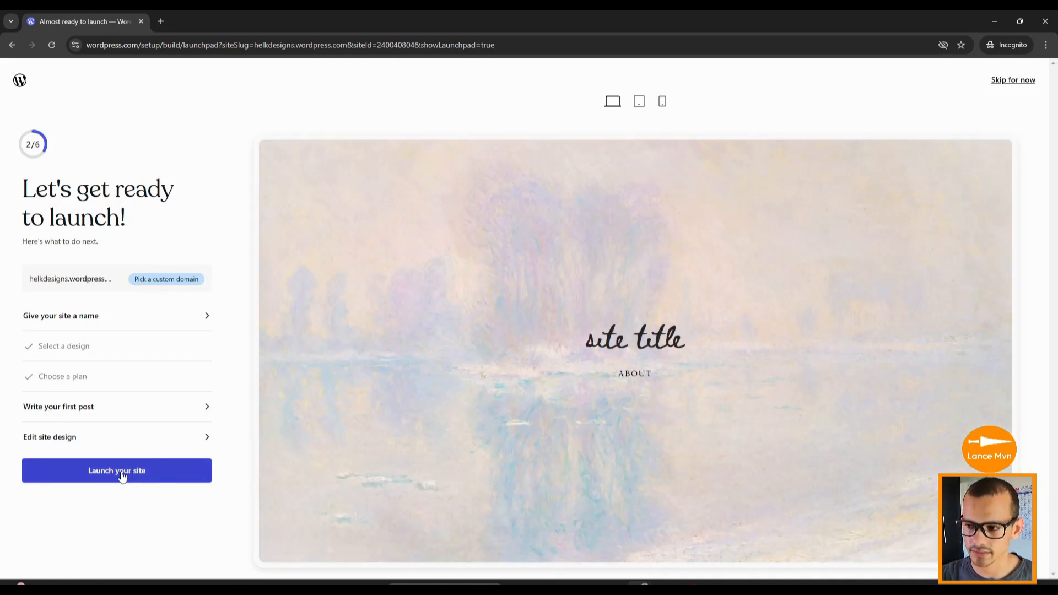
# Launch the site and dismiss the 'Congrats, your site is live!' dialog
pyautogui.click(116, 470)
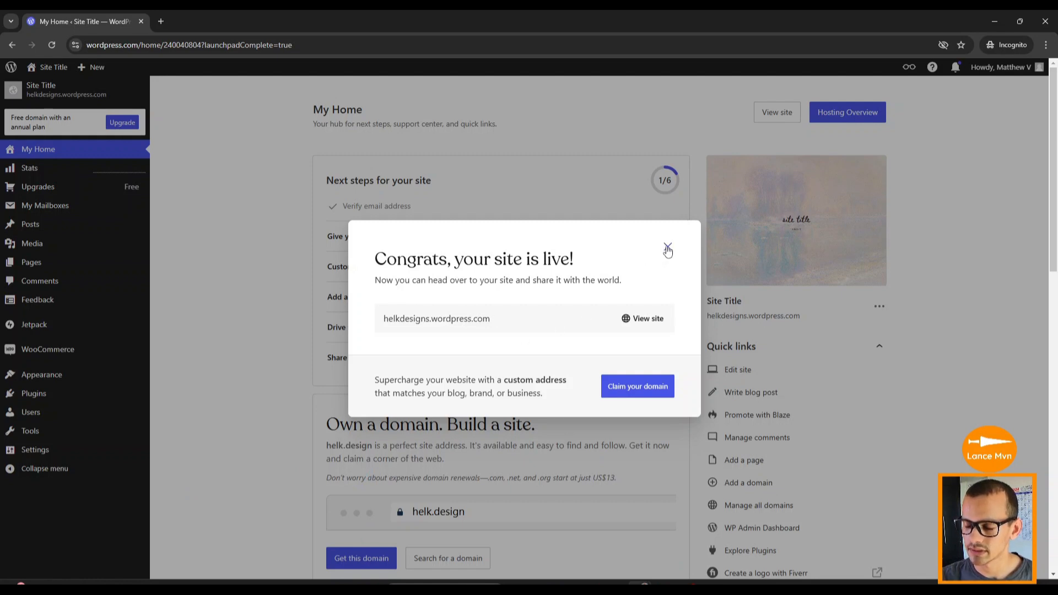
pyautogui.moveTo(500, 318)
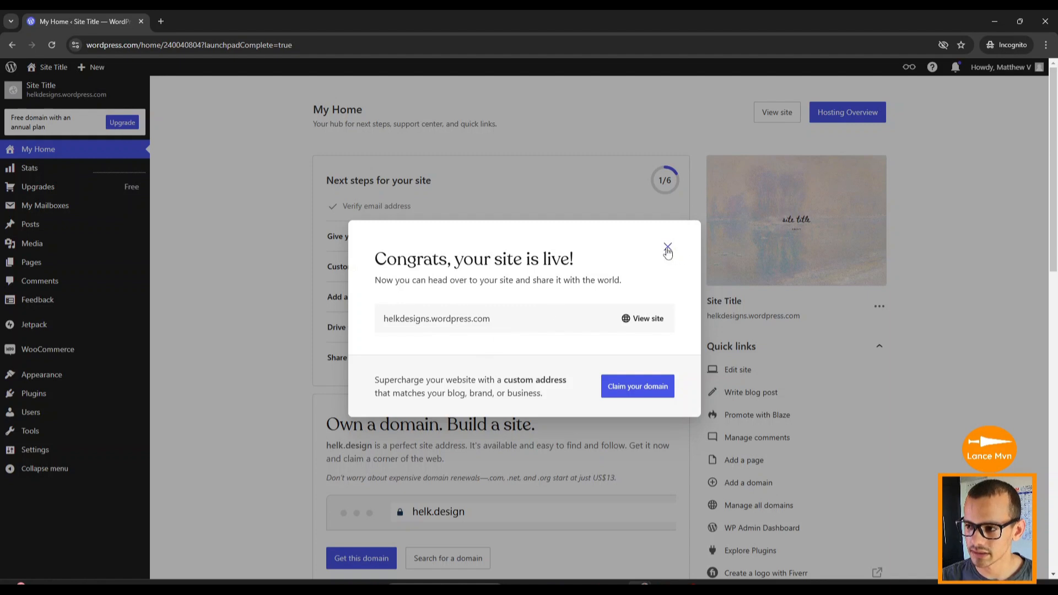
pyautogui.click(667, 247)
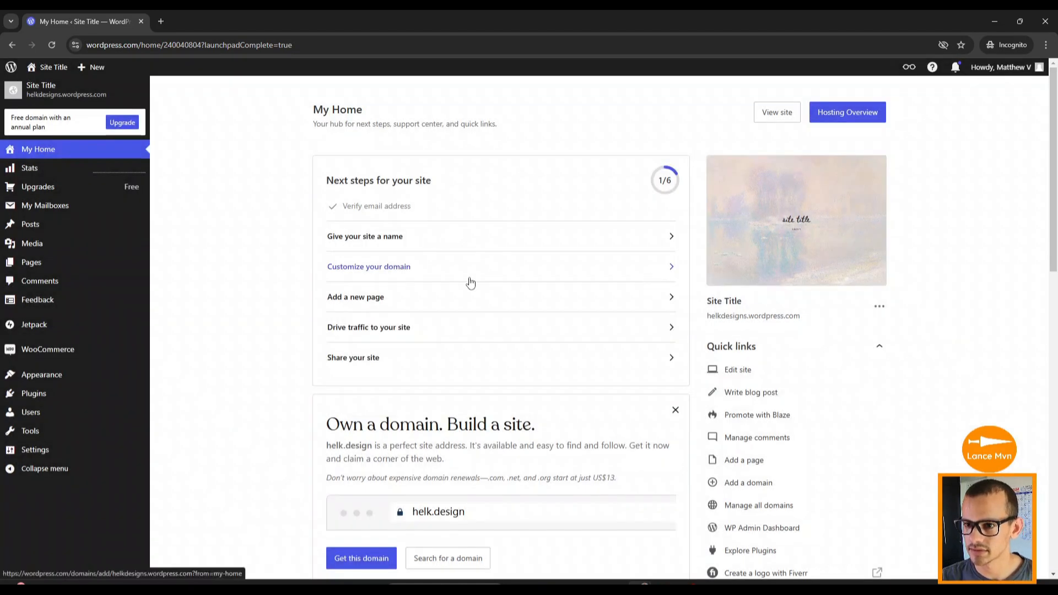
# Visit the live site from the Site Title menu, then return to the Dashboard
pyautogui.click(53, 67)
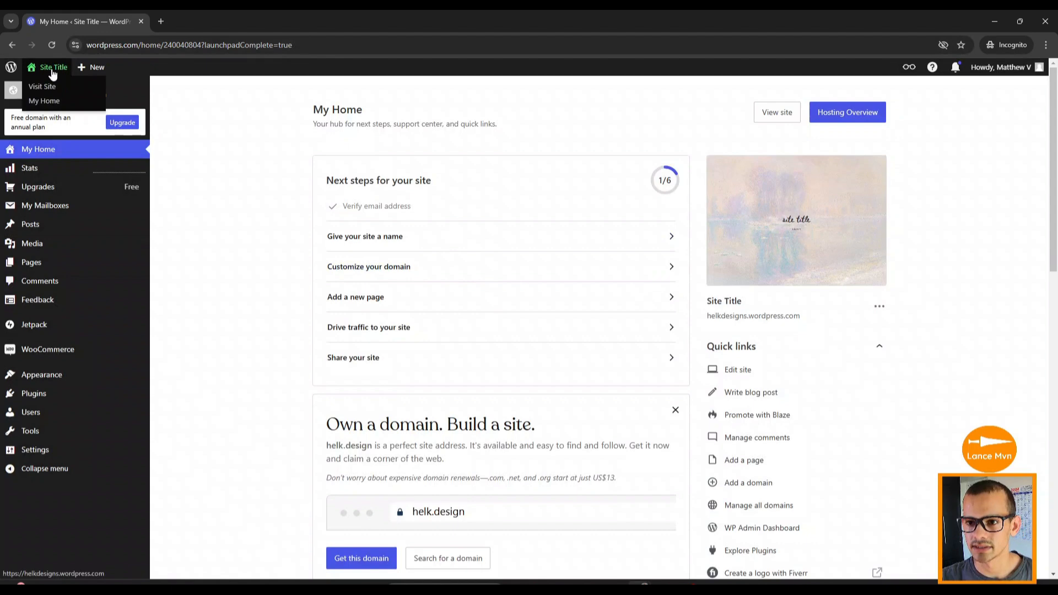
pyautogui.click(42, 86)
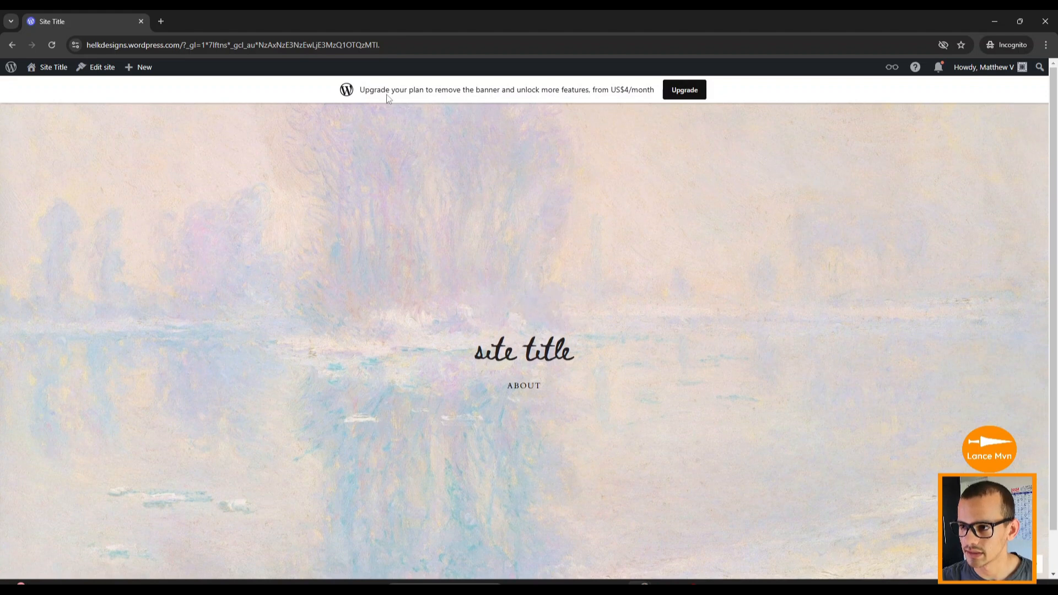
pyautogui.moveTo(717, 100)
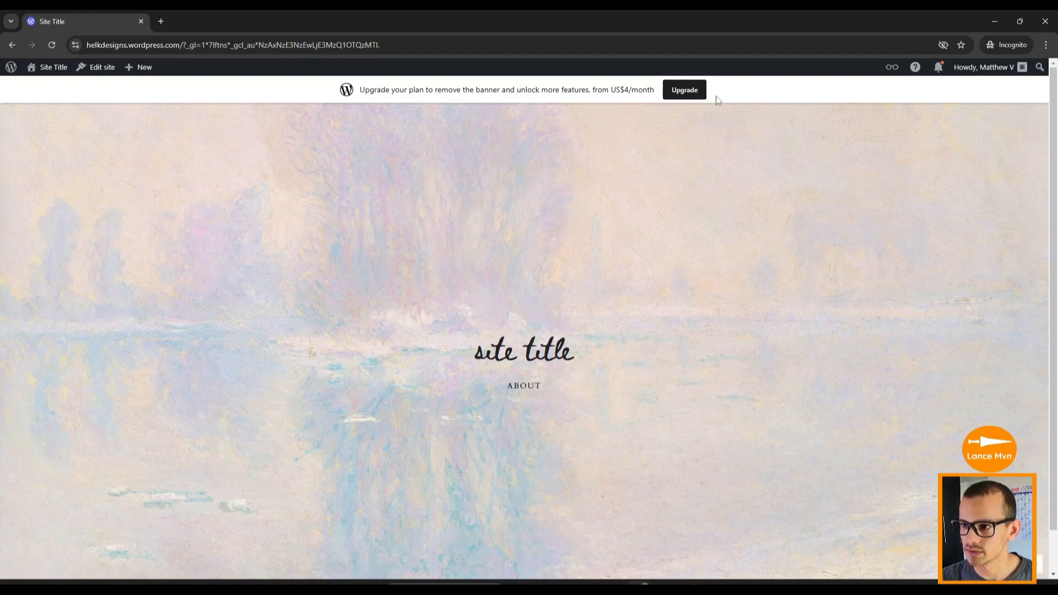
pyautogui.moveTo(200, 174)
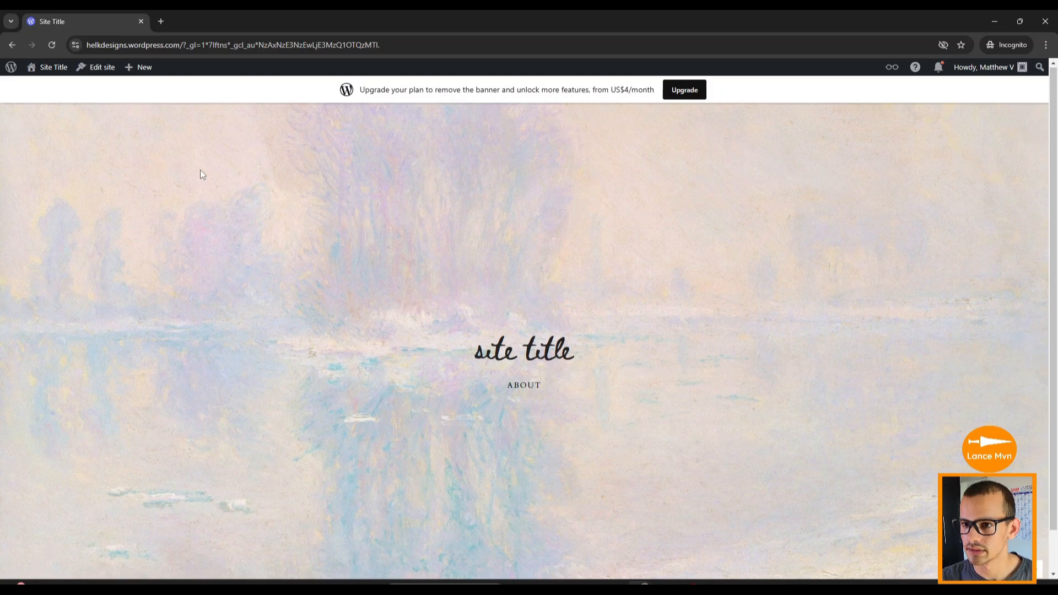
pyautogui.click(53, 67)
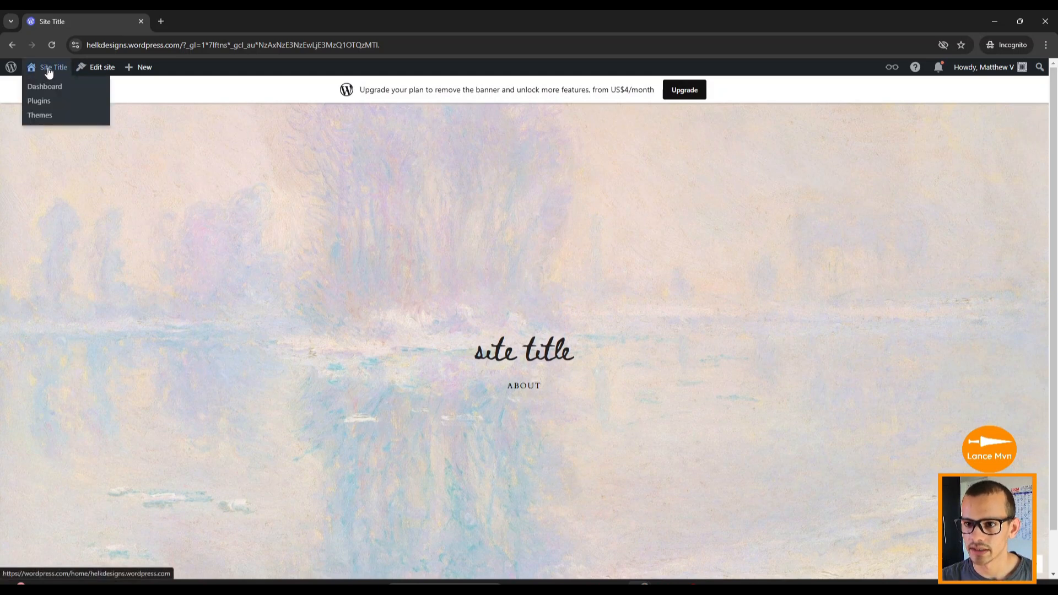
pyautogui.click(44, 86)
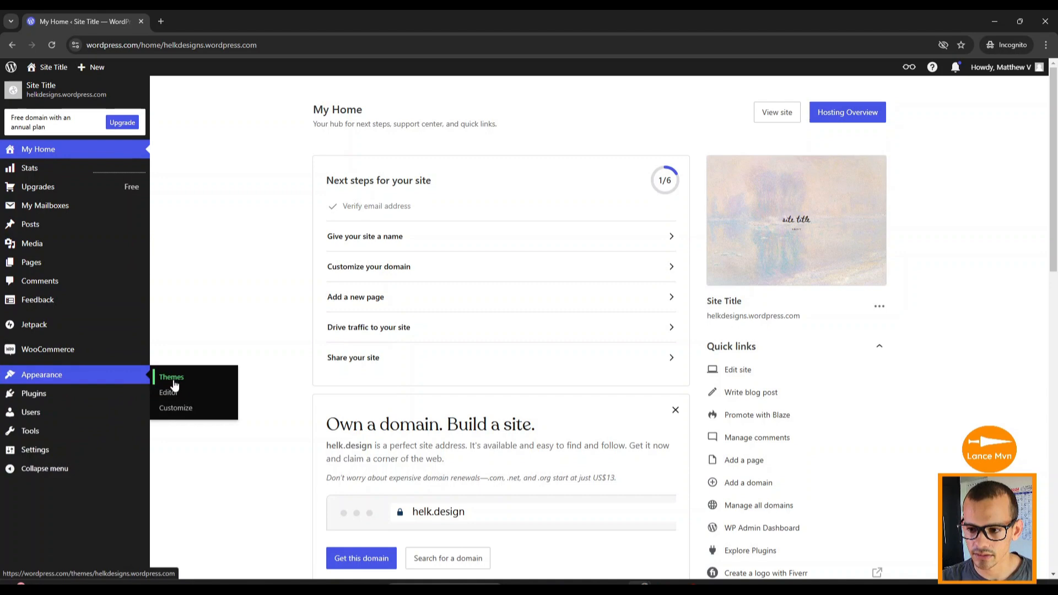
# In the theme library, search for 'twenty twe' to find Twenty Twenty-Four
pyautogui.click(172, 377)
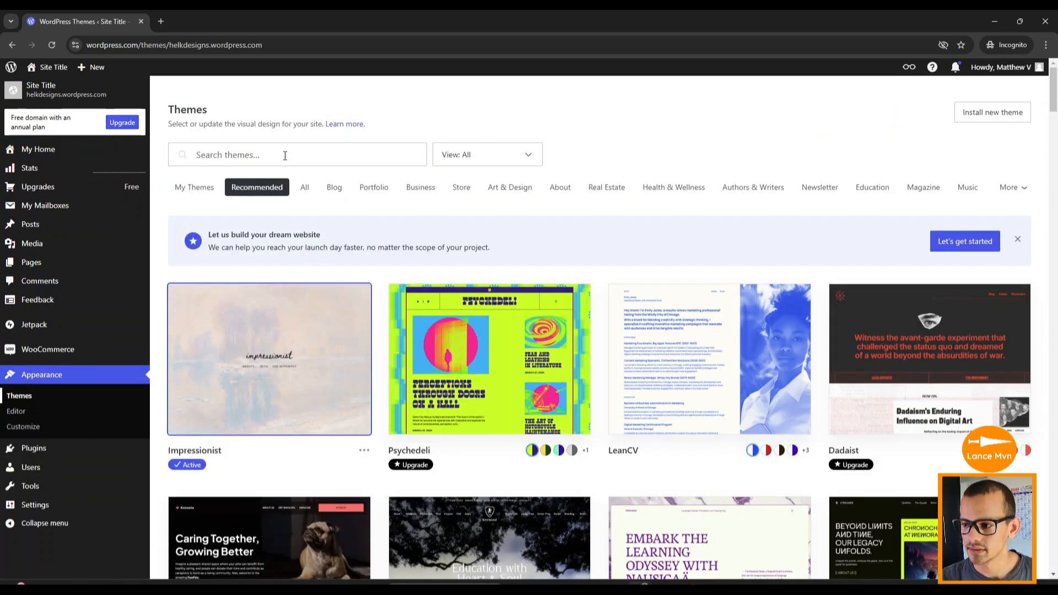
pyautogui.click(297, 155)
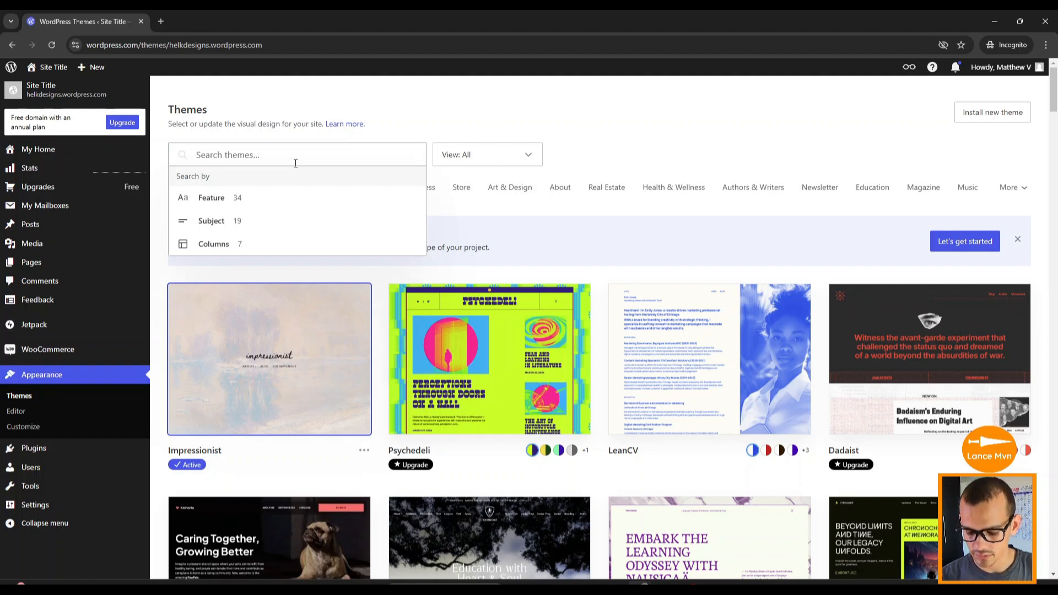
pyautogui.write('tweny')
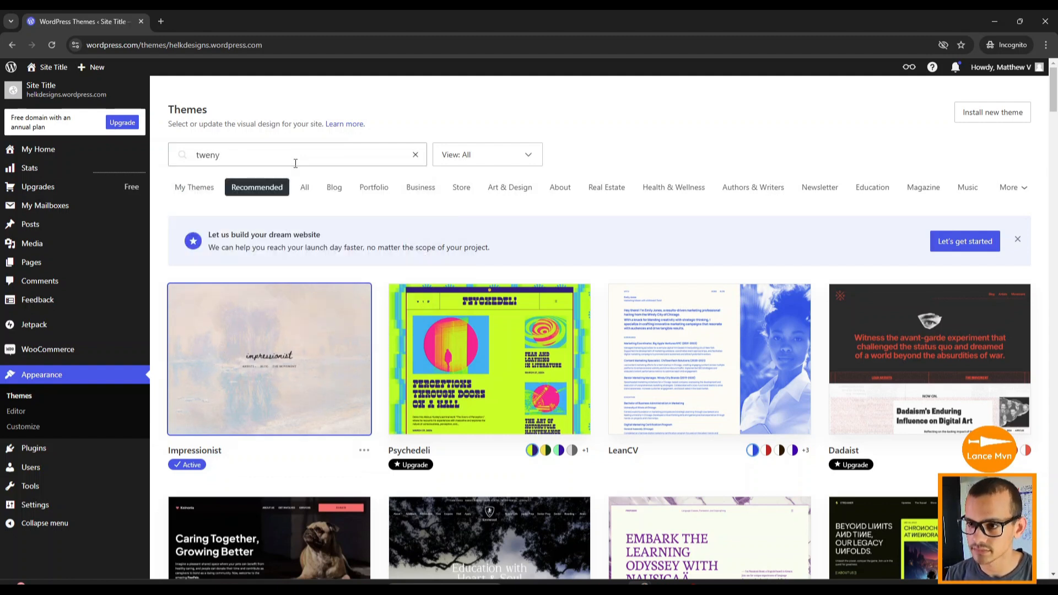
pyautogui.write('twenty twe')
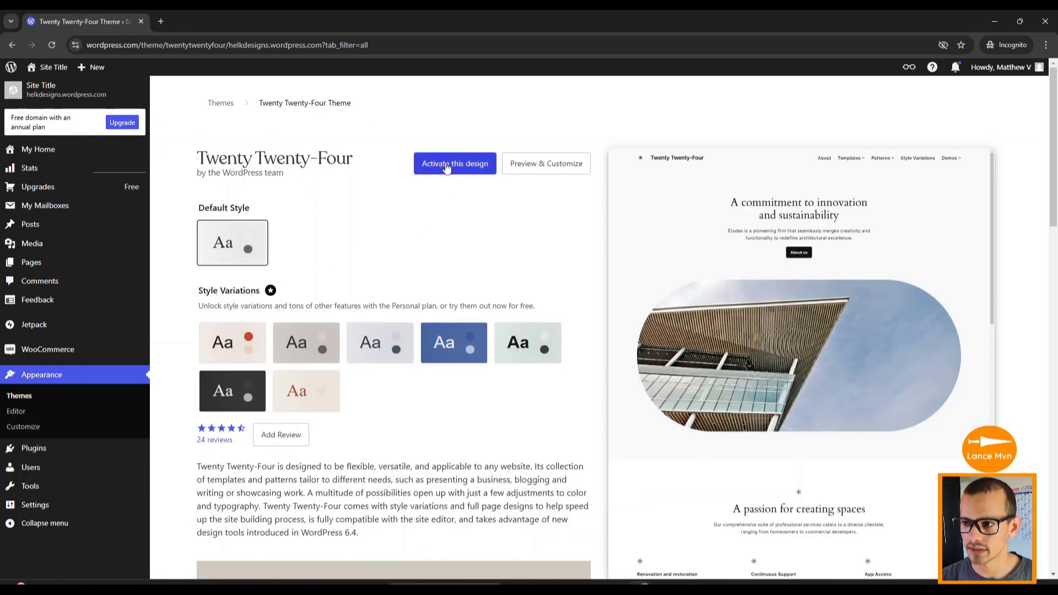
# Activate Twenty Twenty-Four, confirming it replaces Impressionist
pyautogui.click(454, 163)
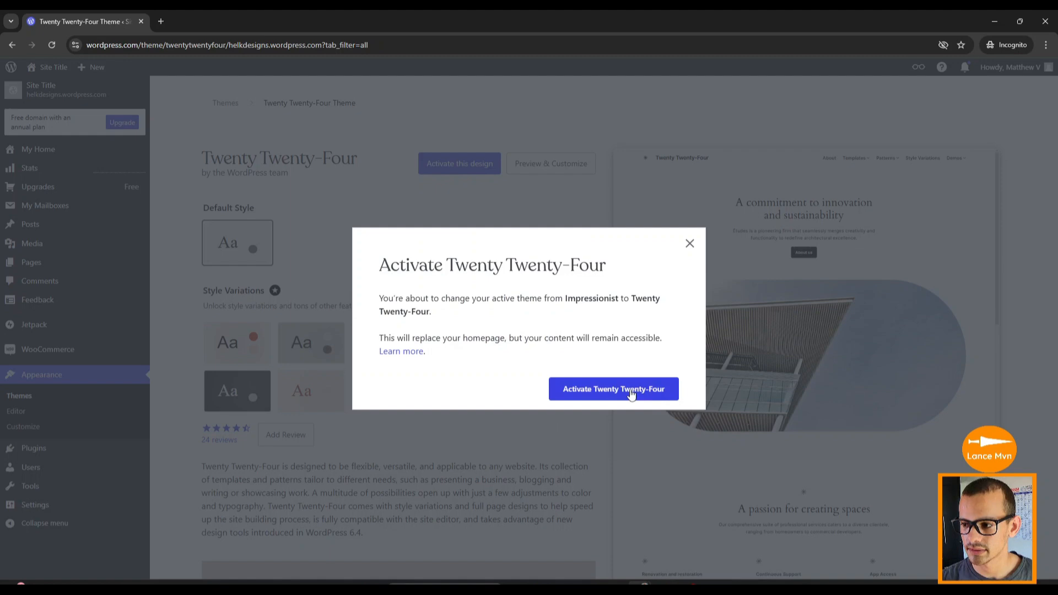
pyautogui.click(613, 389)
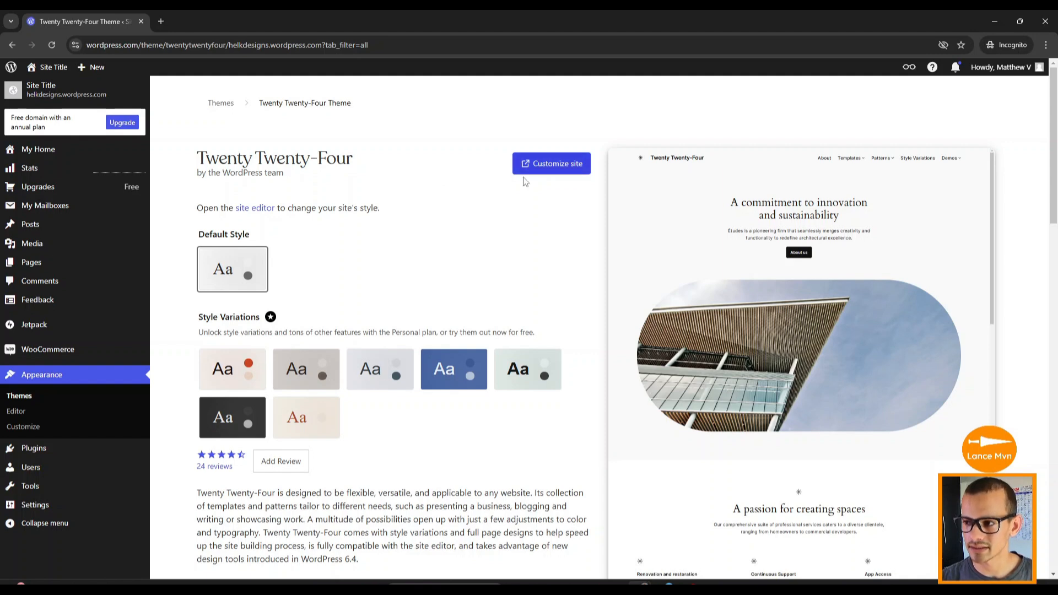
pyautogui.moveTo(491, 170)
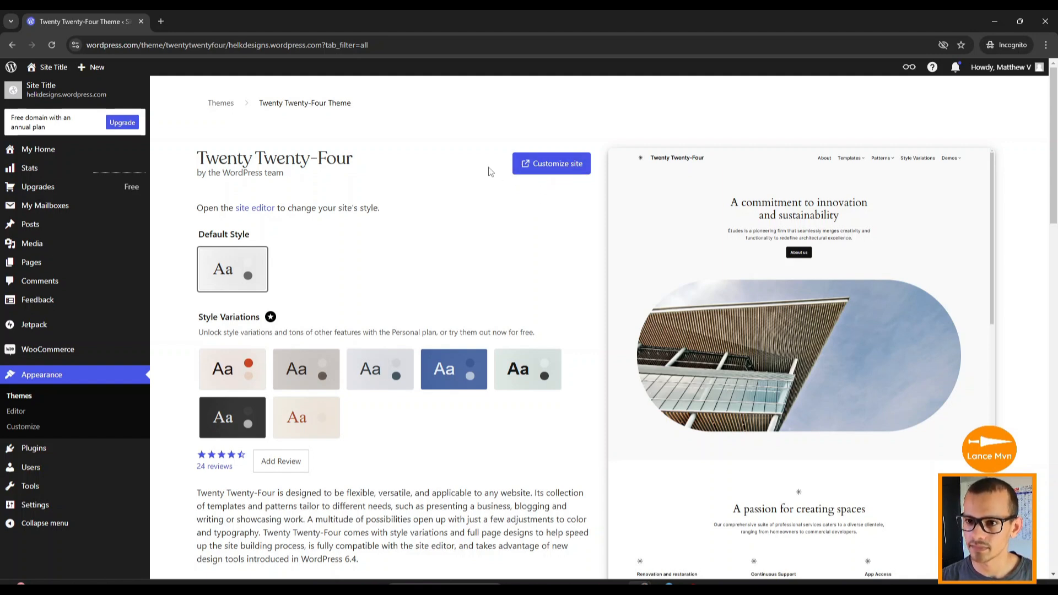
pyautogui.click(52, 67)
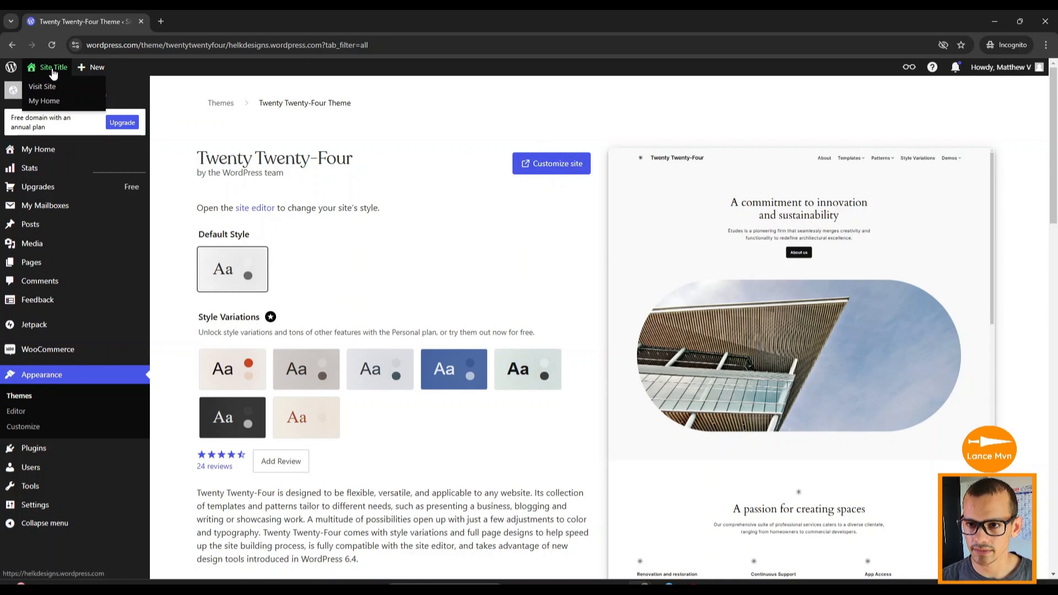
# Visit the live site and scroll through the Twenty Twenty-Four homepage
pyautogui.click(41, 86)
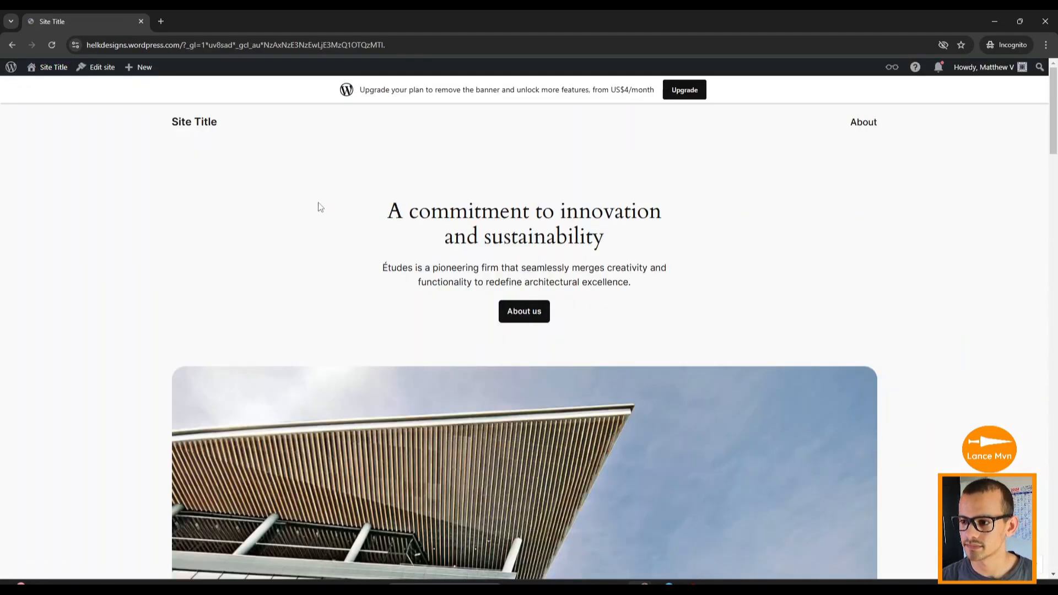
pyautogui.scroll(-3)
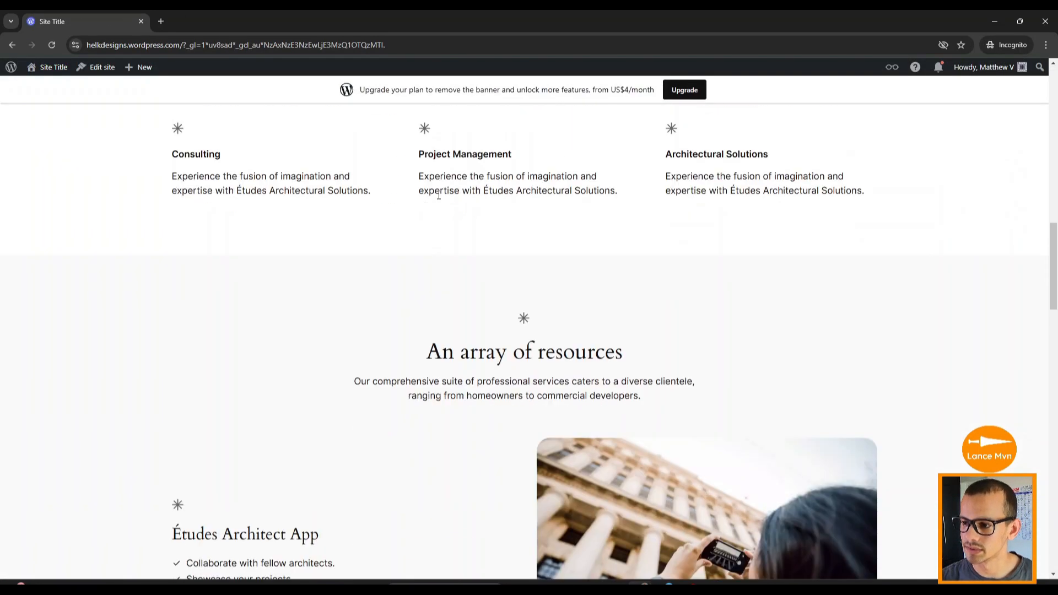
pyautogui.scroll(-3)
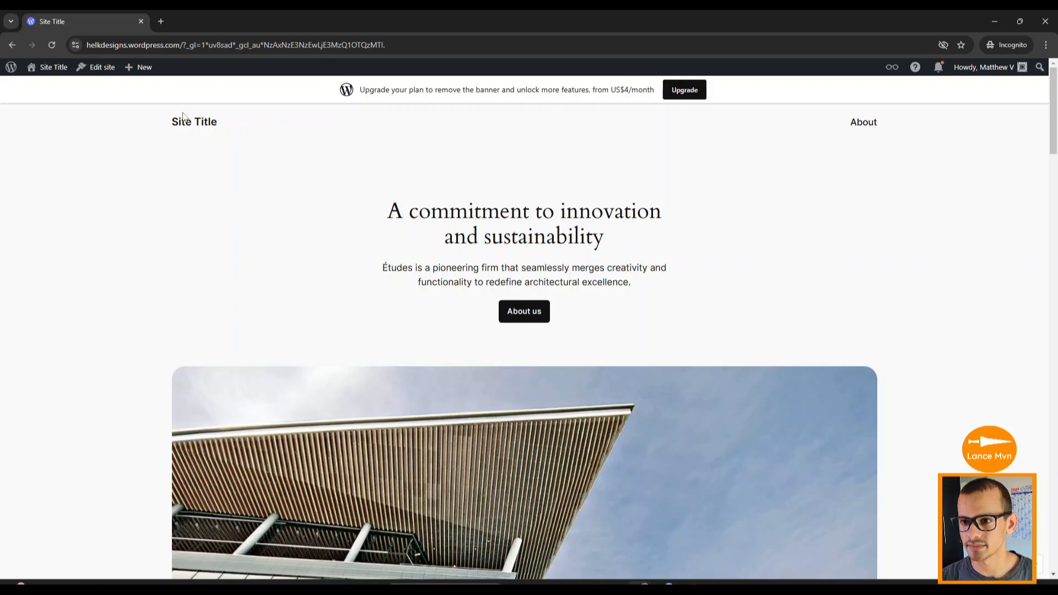
# Return to the Dashboard and go to the Pages list
pyautogui.click(53, 67)
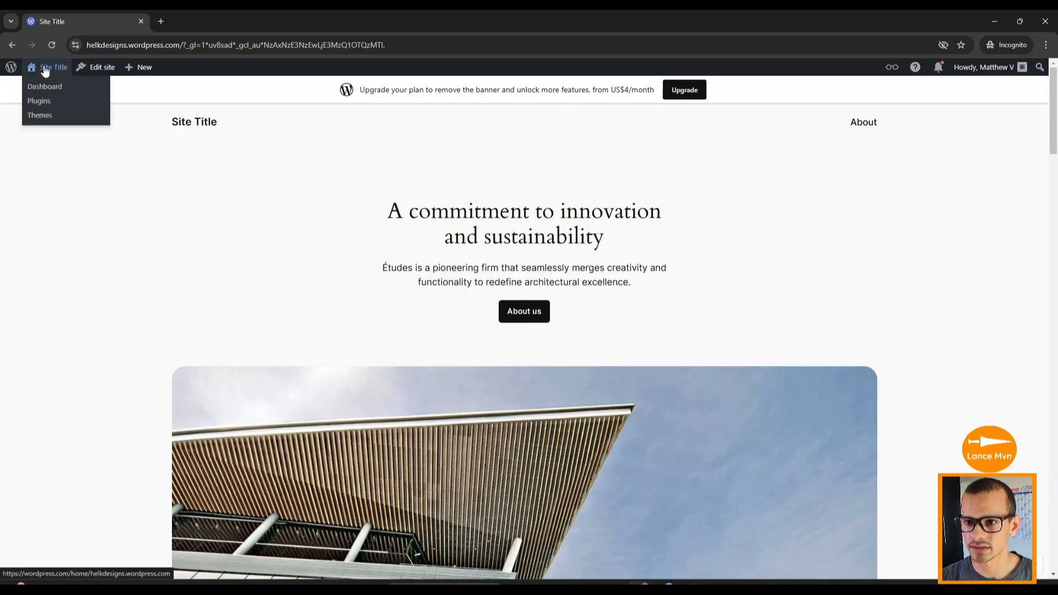
pyautogui.click(44, 86)
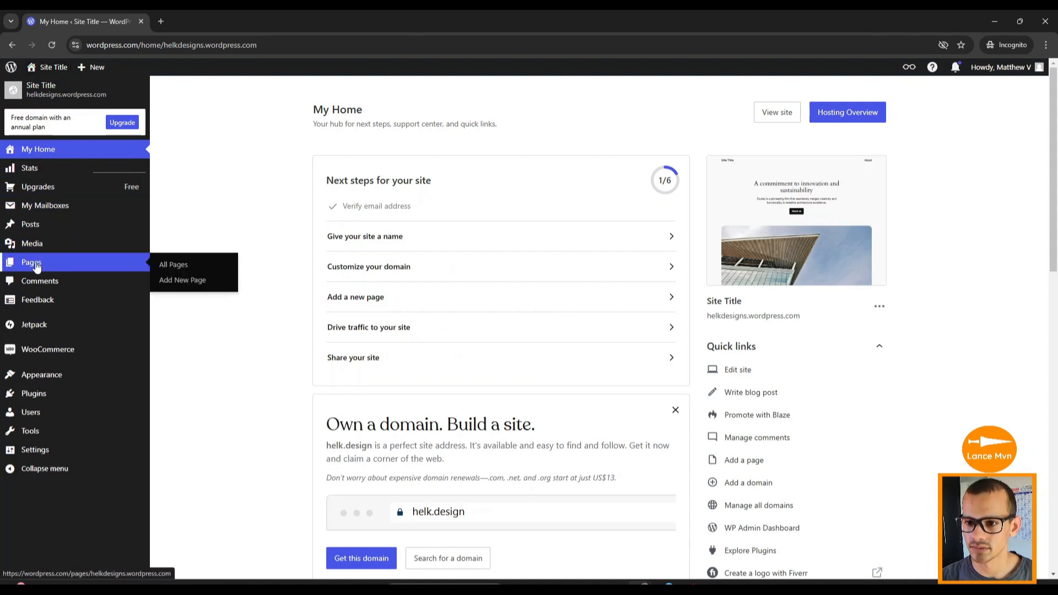
pyautogui.click(173, 263)
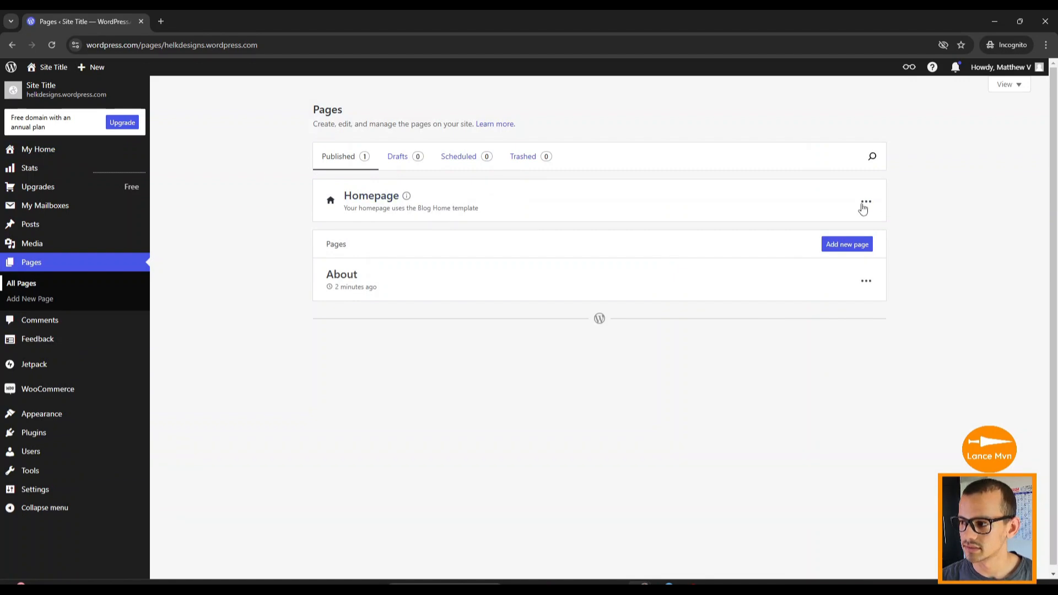
# Choose Edit from the Homepage's three-dot menu to load it in the site editor
pyautogui.click(866, 203)
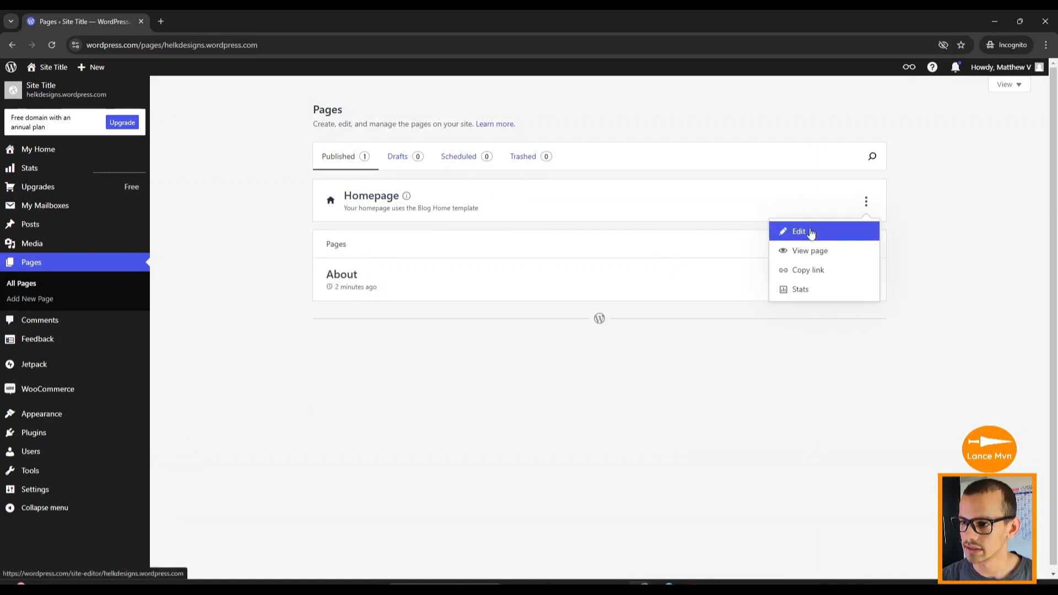
pyautogui.click(799, 230)
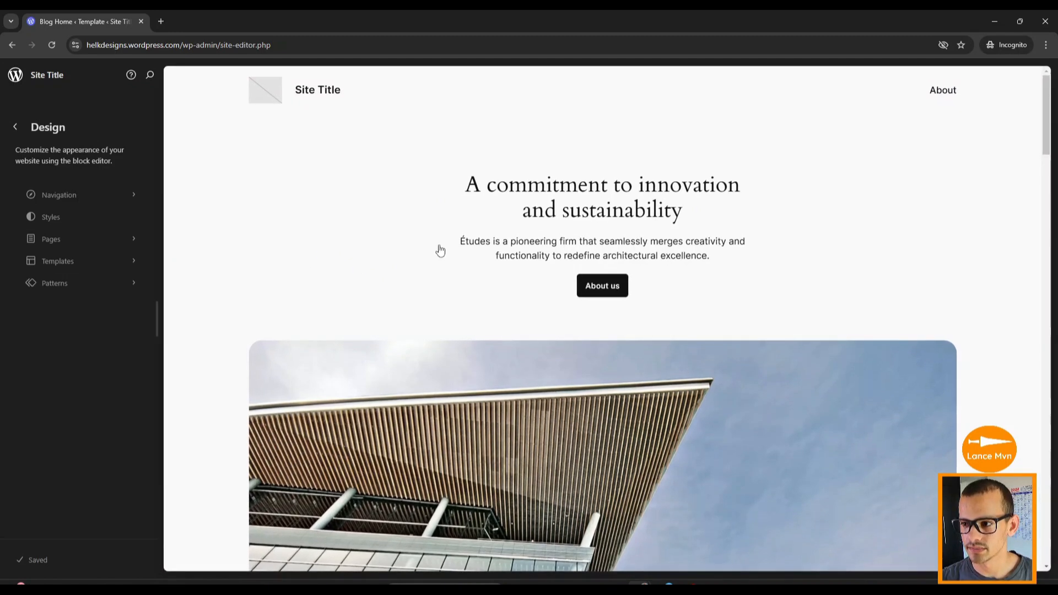
# Enter the Blog Home template editor and scroll through its sections to the testimonial
pyautogui.click(602, 196)
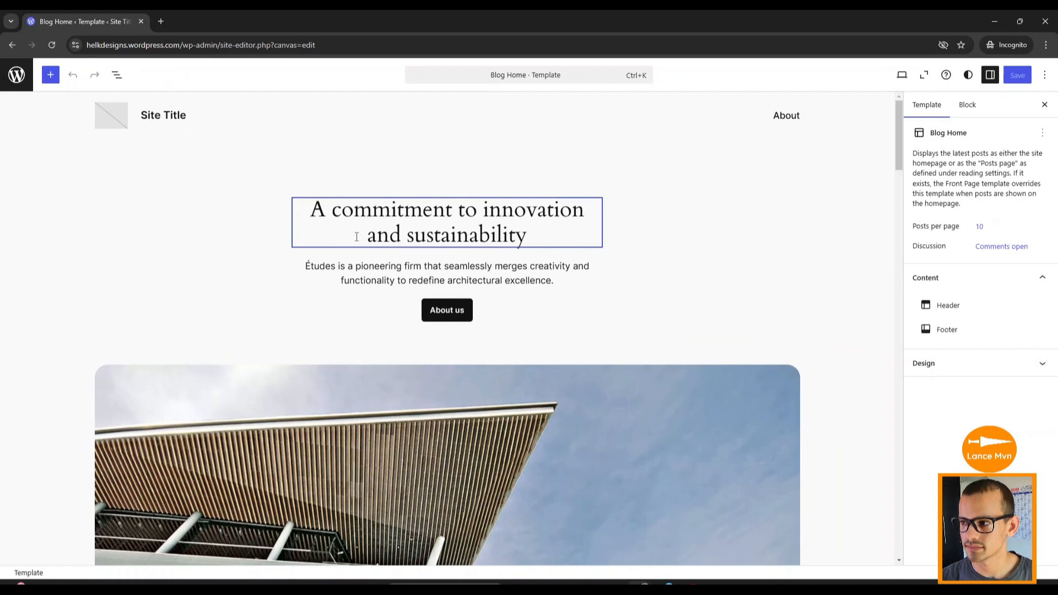
pyautogui.scroll(-3)
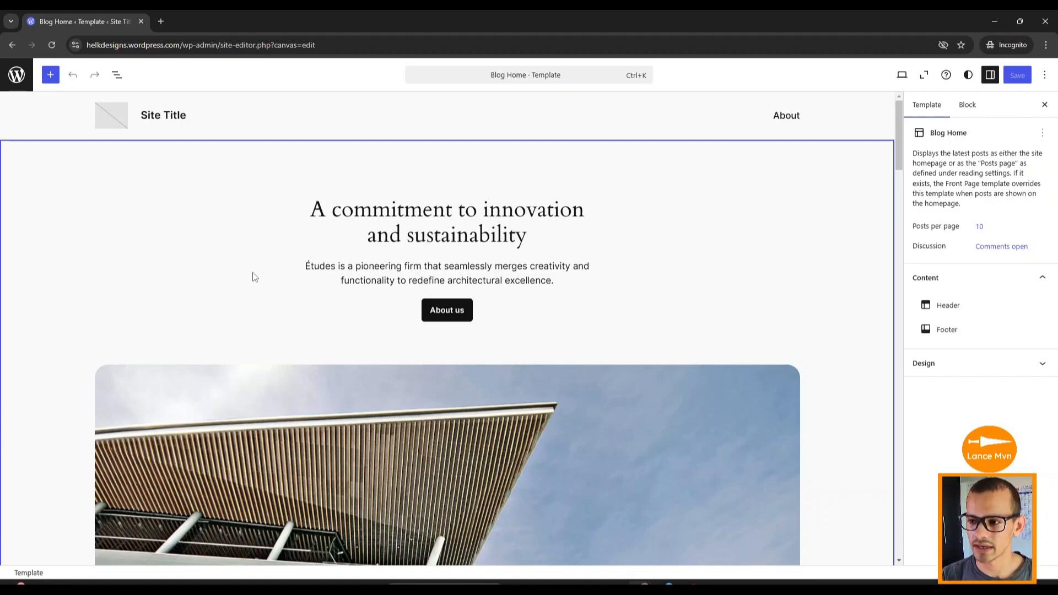
pyautogui.scroll(-3)
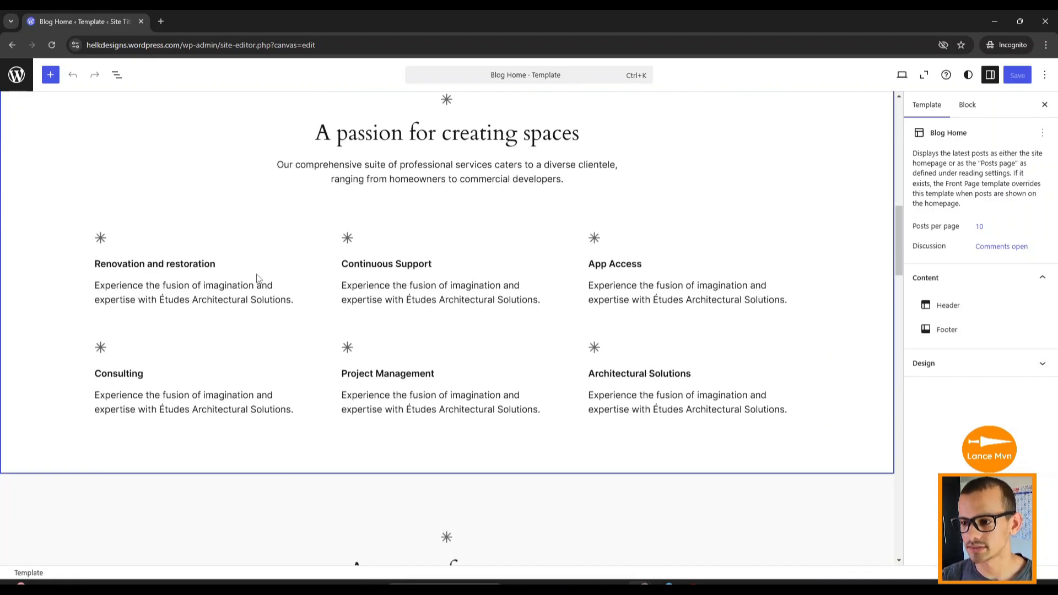
pyautogui.scroll(-3)
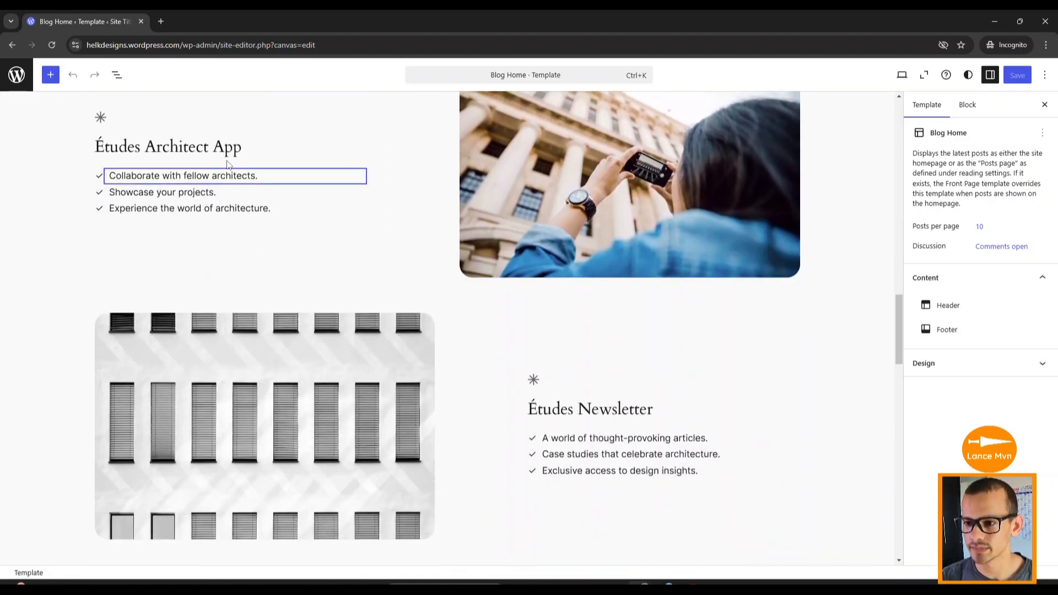
pyautogui.scroll(-3)
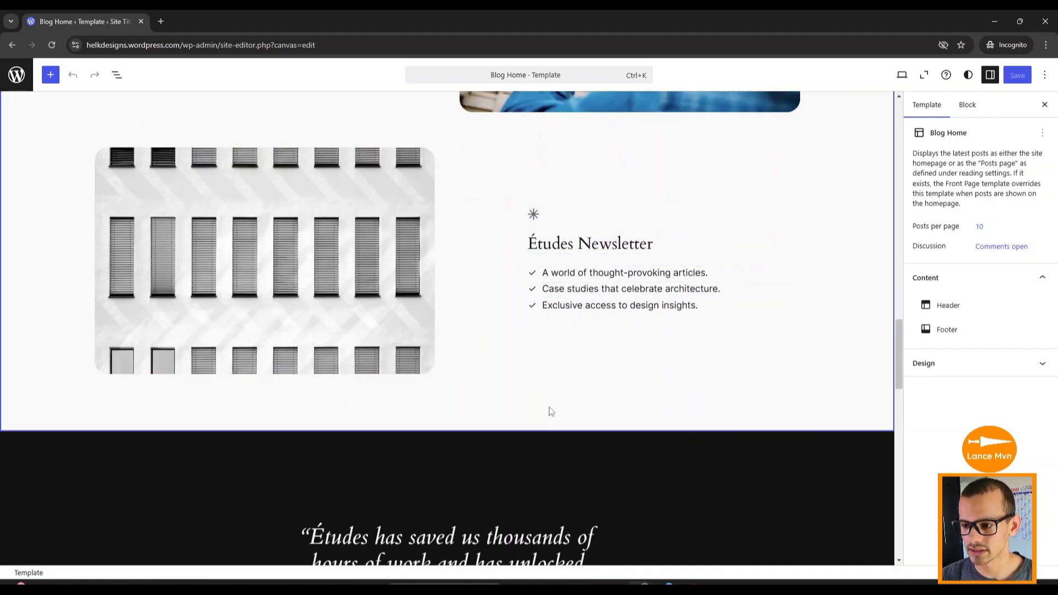
pyautogui.scroll(-3)
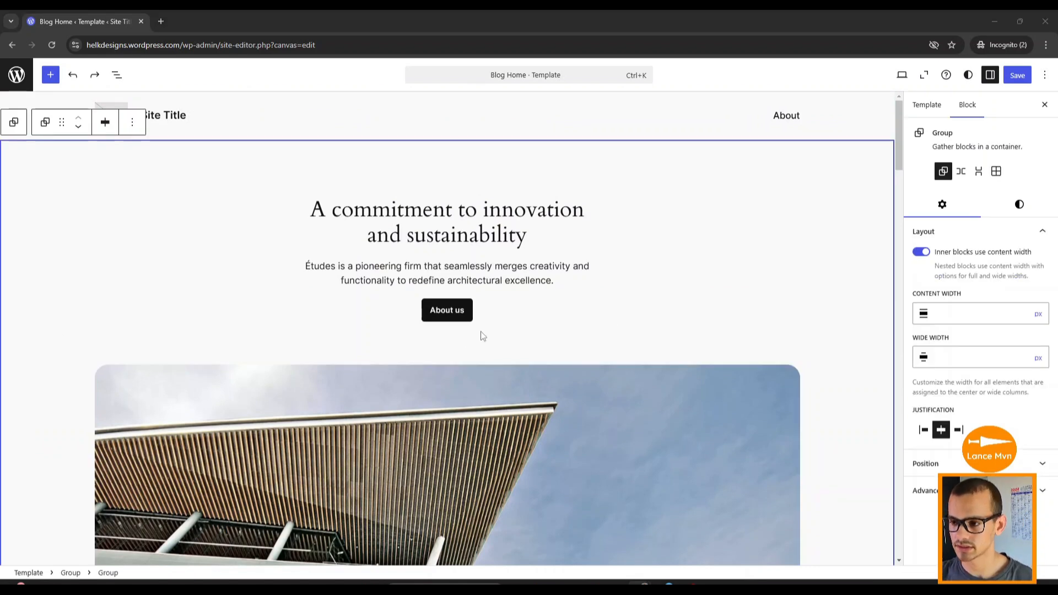
# Rewrite the hero as "Crafting Digital Excellence" with the tagline "Transform your brand with our innovative web design solutions"
pyautogui.write('Crafting Digital Excellence')
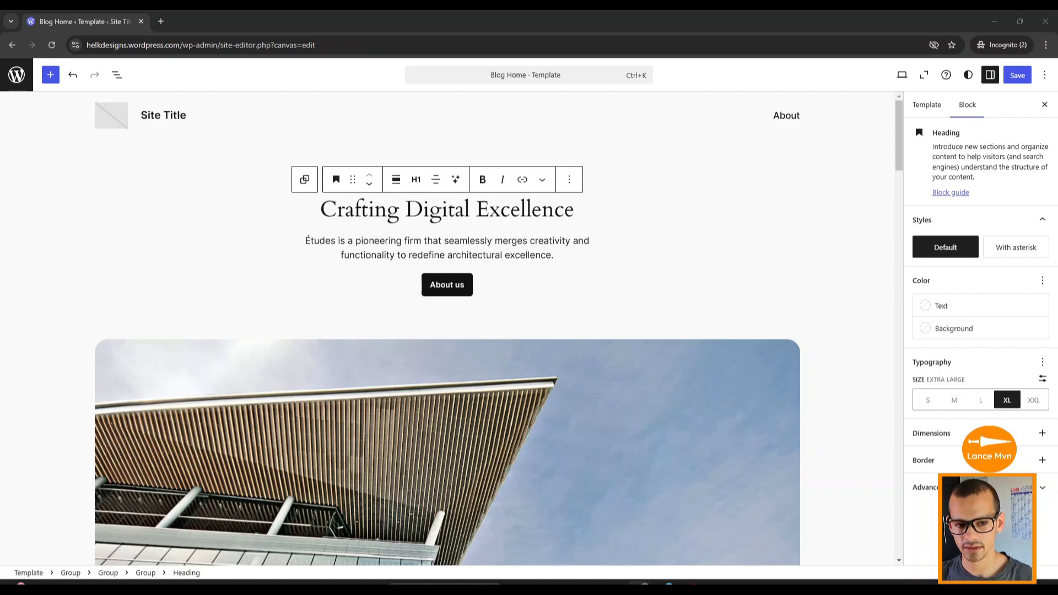
pyautogui.doubleClick(467, 240)
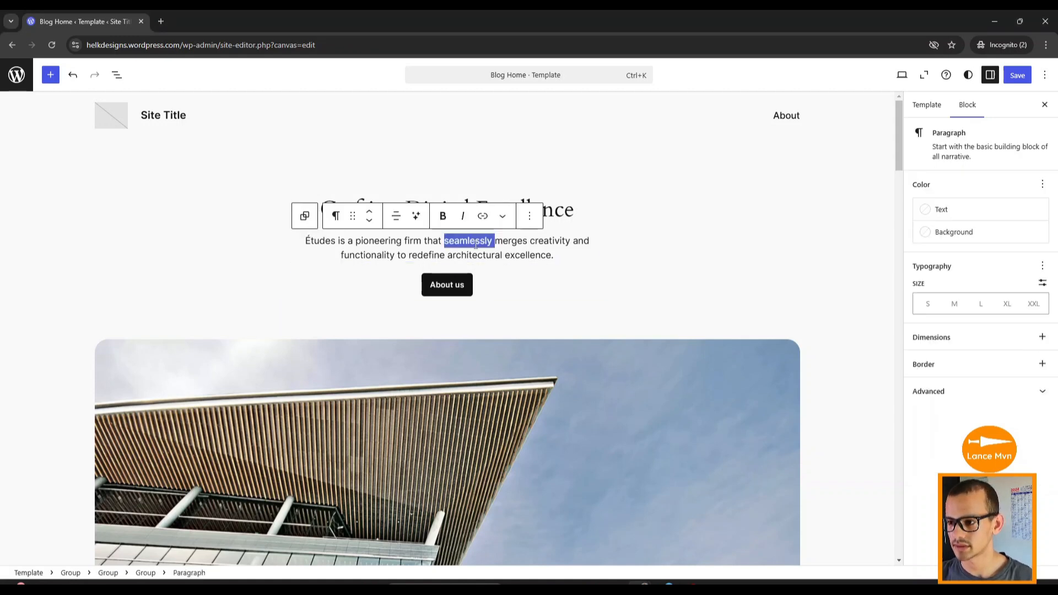
pyautogui.write('Transform your brand with our innovative web design solutions')
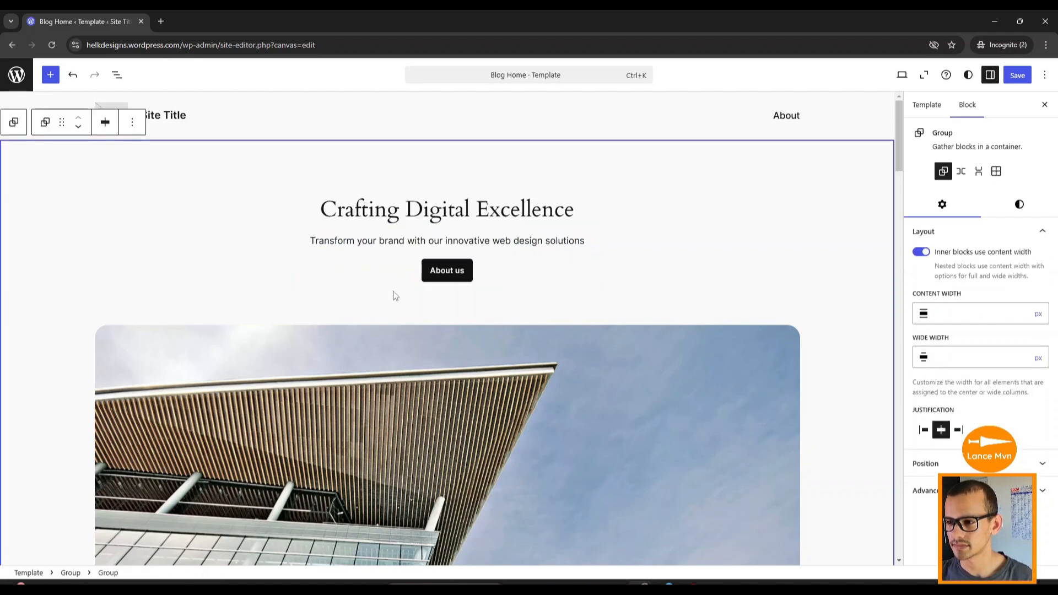
pyautogui.click(446, 270)
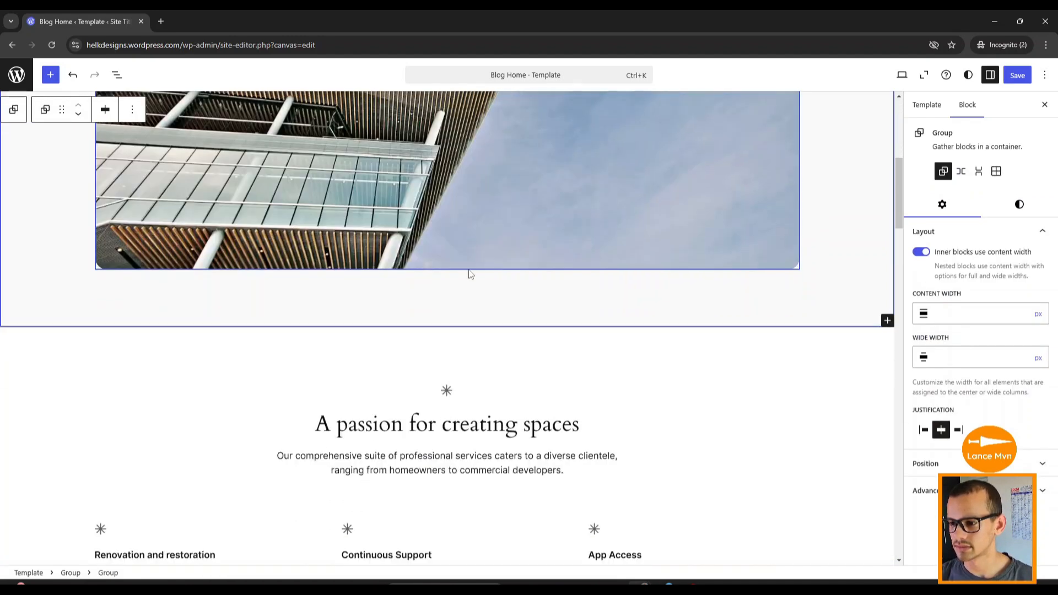
# Retitle the services heading to Discover How We Can Help and edit the first-row service headings inline
pyautogui.scroll(-3)
pyautogui.write('Discover How We Can Help')
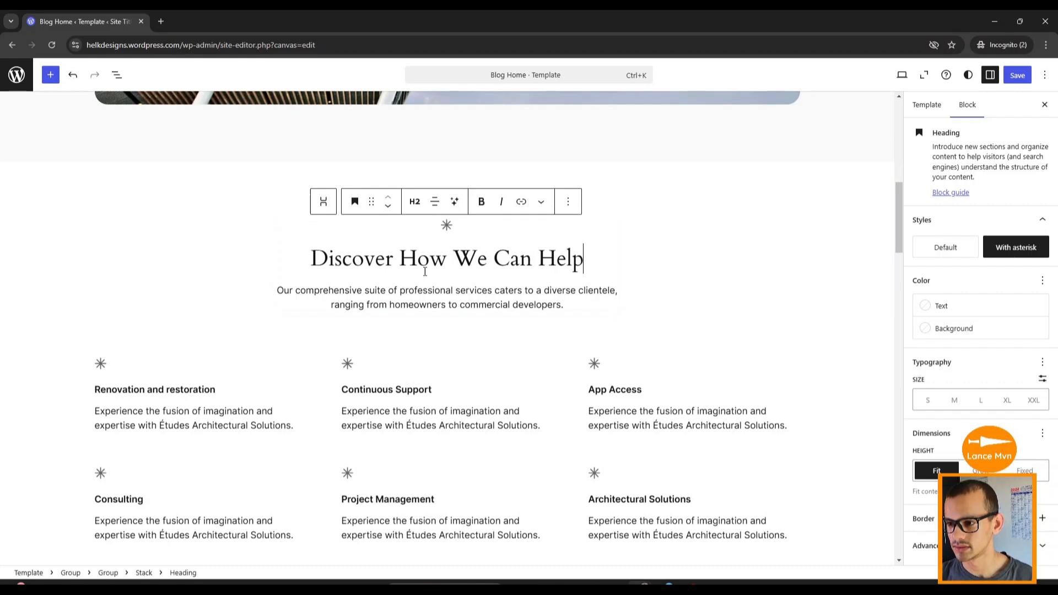
pyautogui.tripleClick(446, 258)
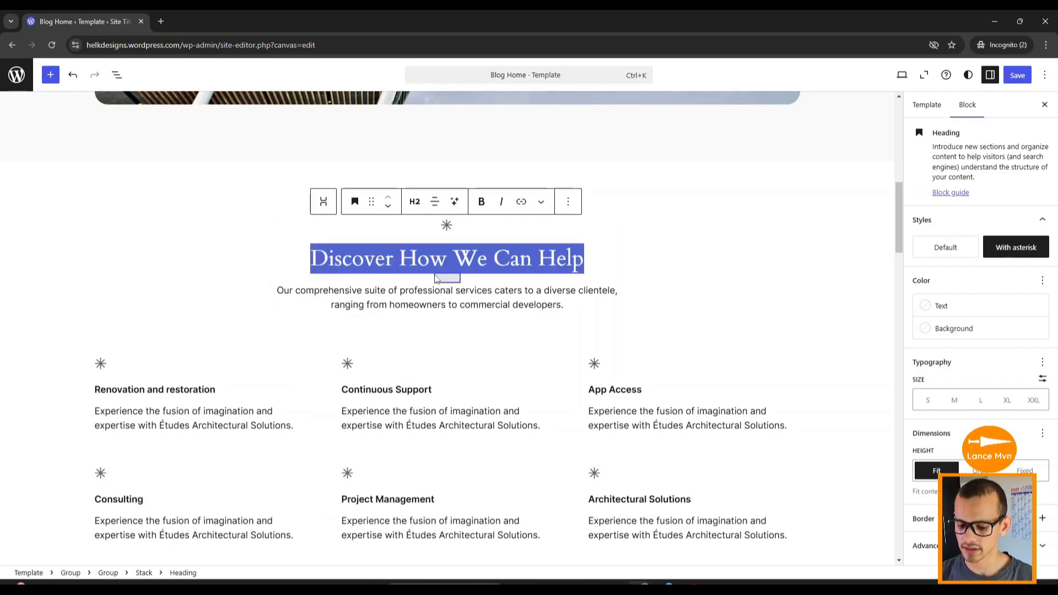
pyautogui.write('hashasa')
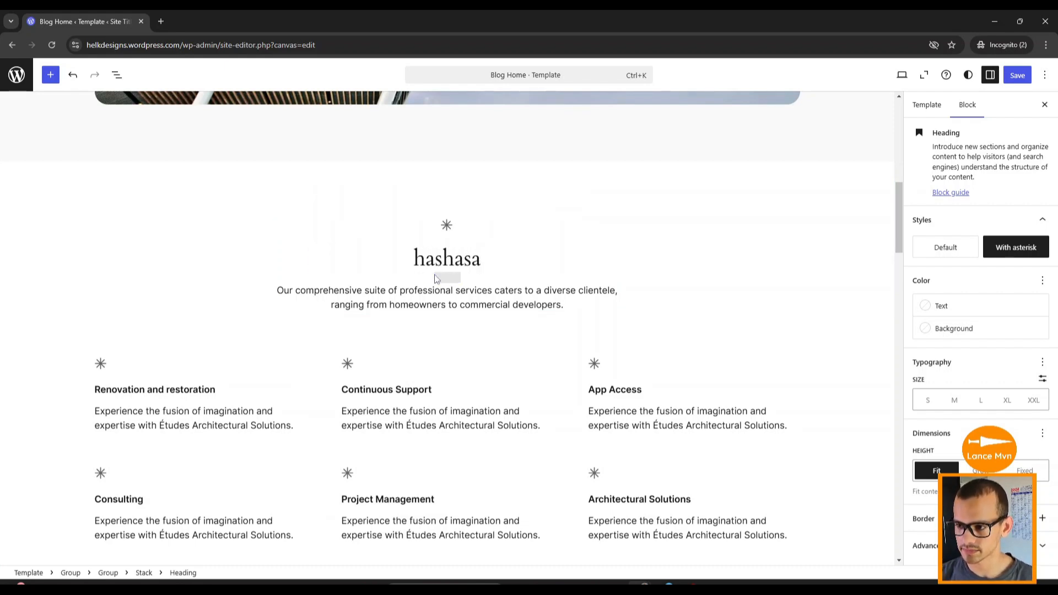
pyautogui.click(73, 75)
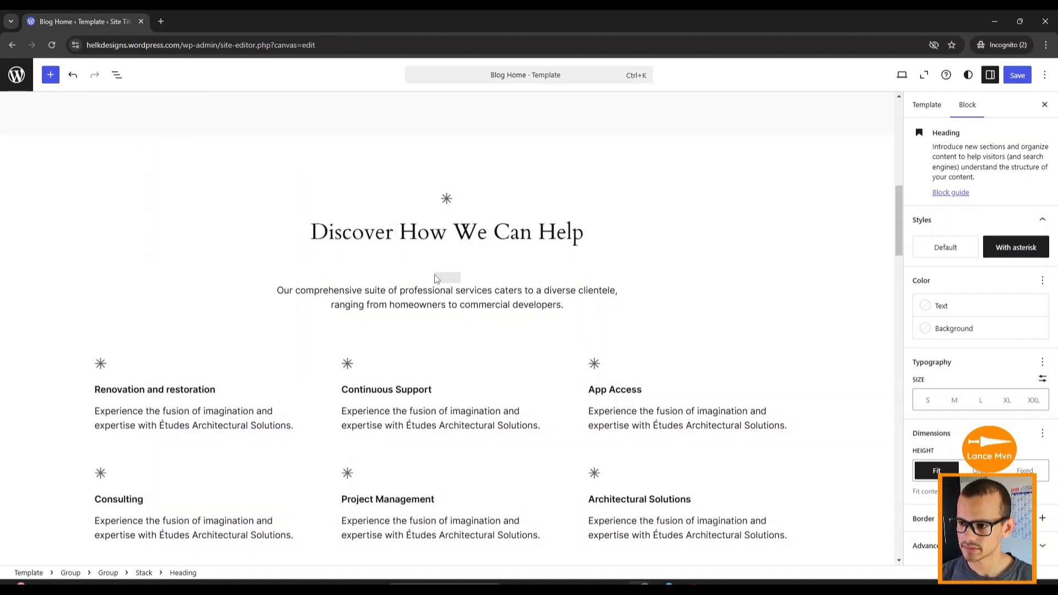
pyautogui.click(446, 230)
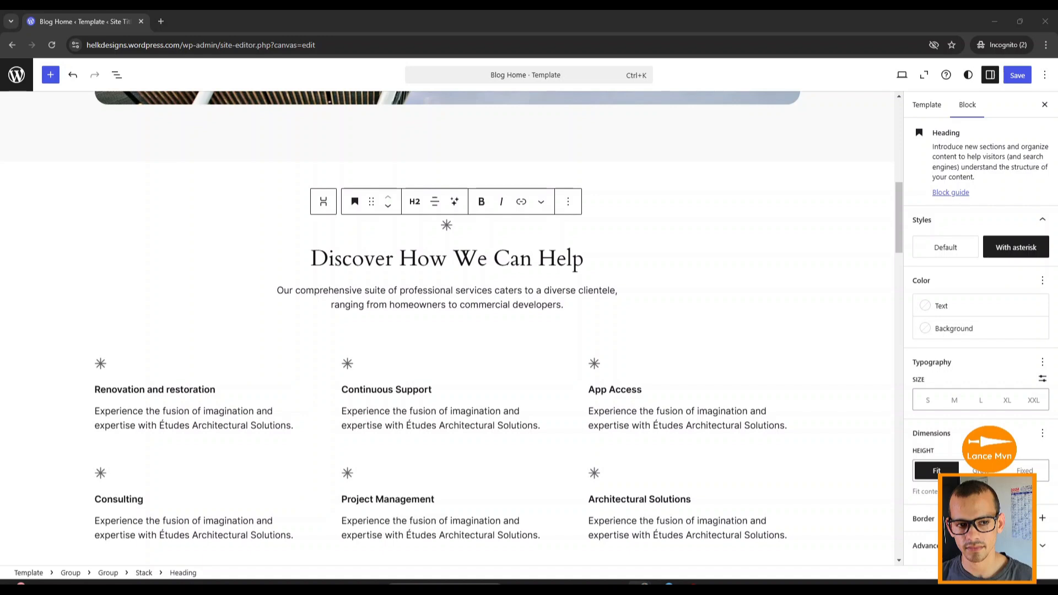
pyautogui.click(446, 296)
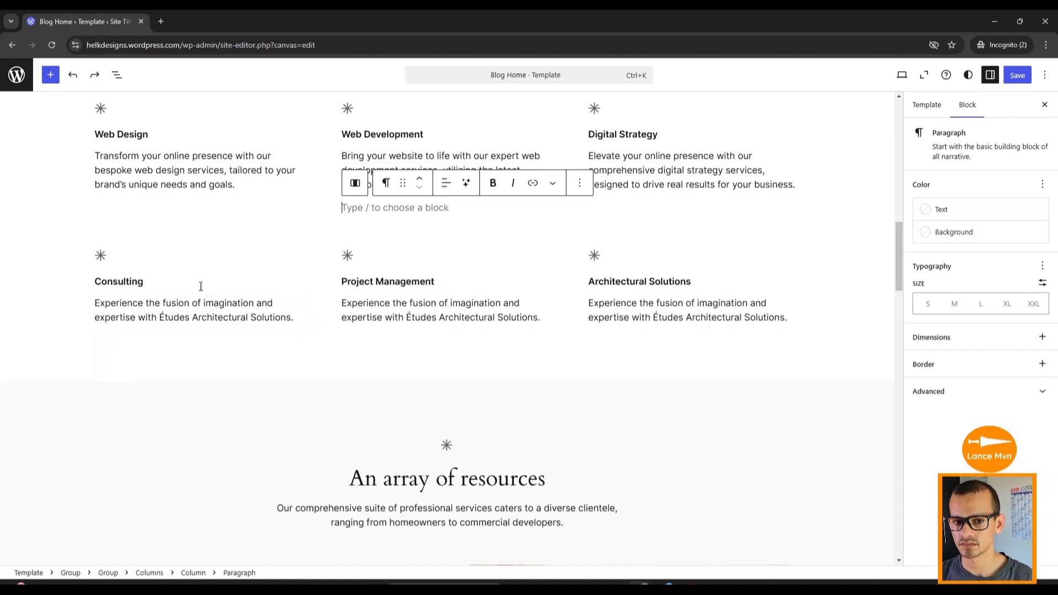
# Delete the Consulting card and the rest of the second services row
pyautogui.scroll(-3)
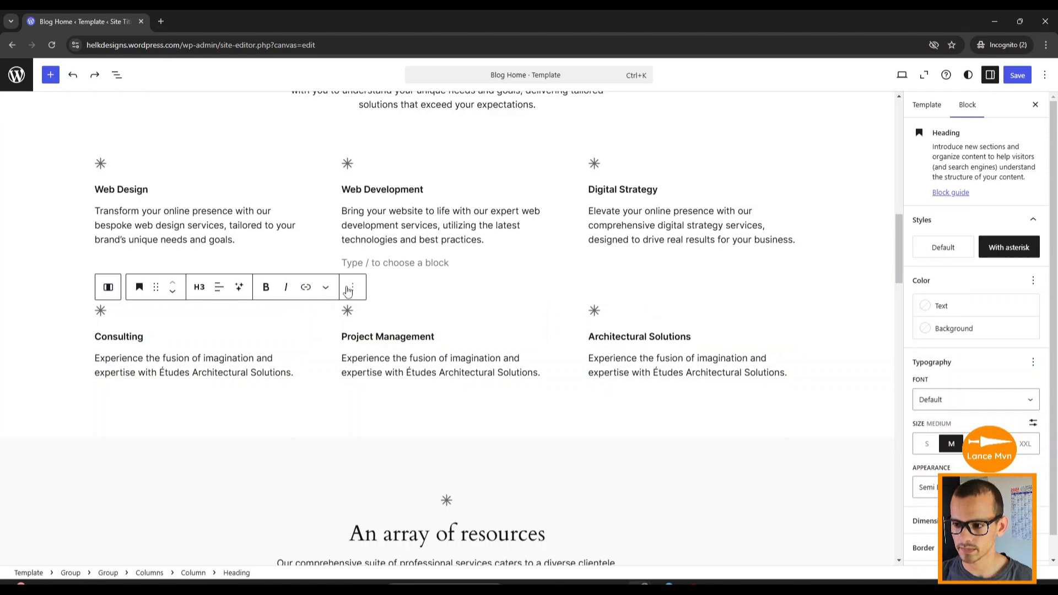
pyautogui.click(352, 286)
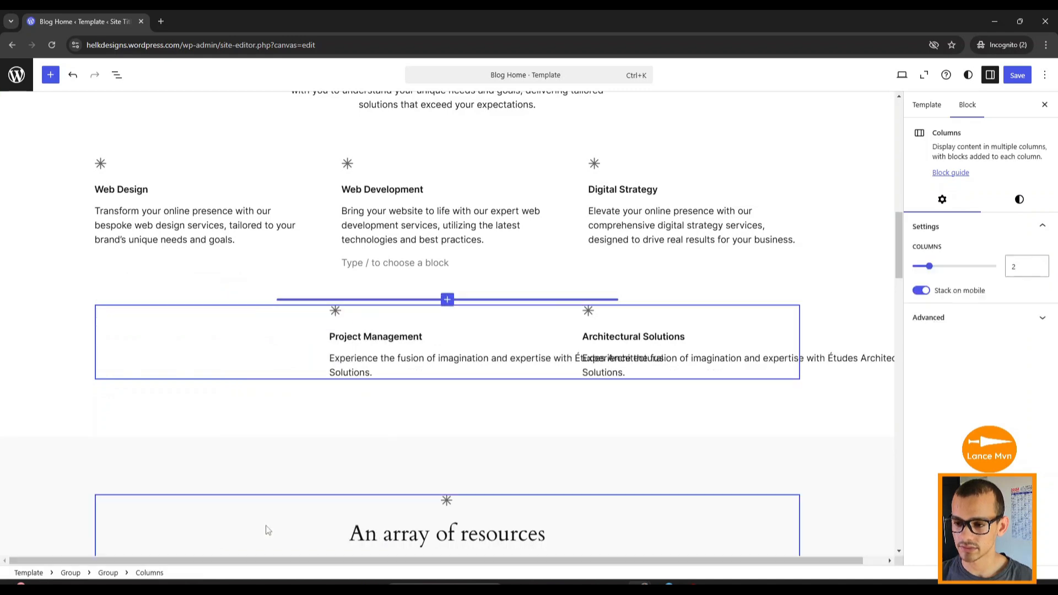
pyautogui.click(254, 286)
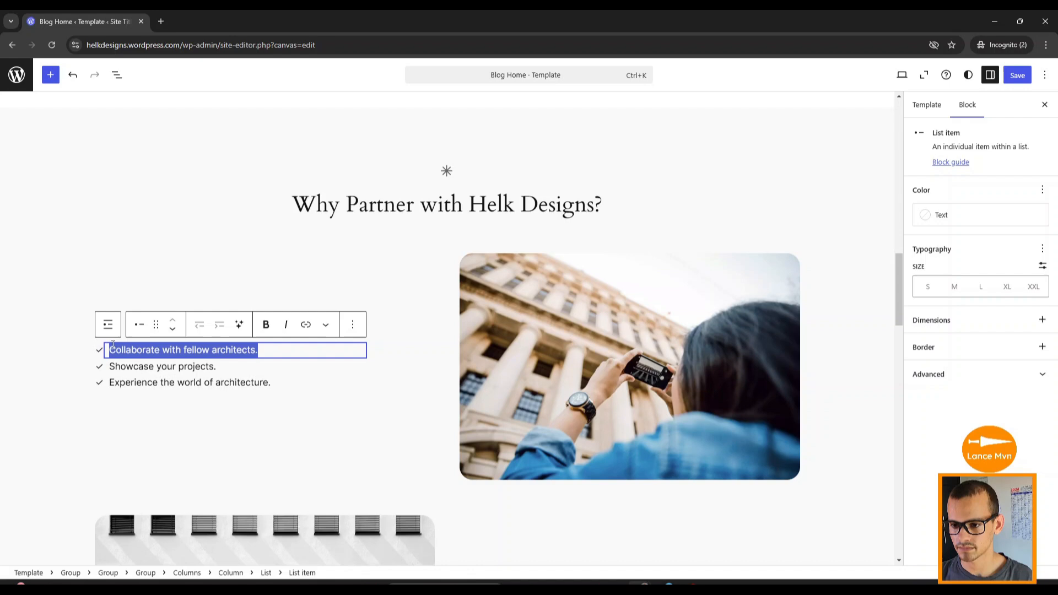
# Rename the partnership benefits to Expertise and Personalized Approach
pyautogui.write('Expertise')
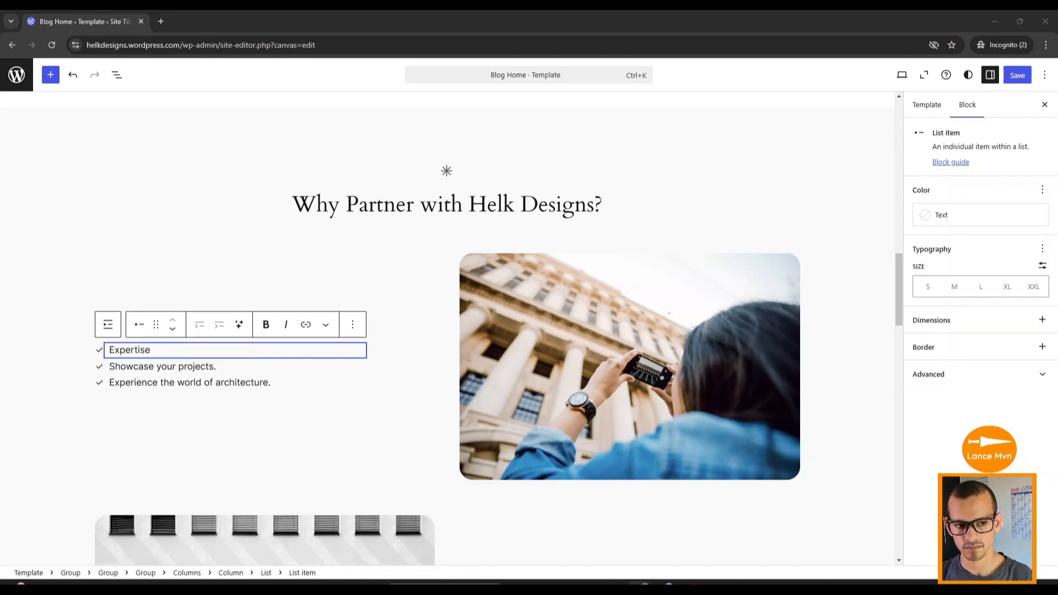
pyautogui.write('Personalized Approach')
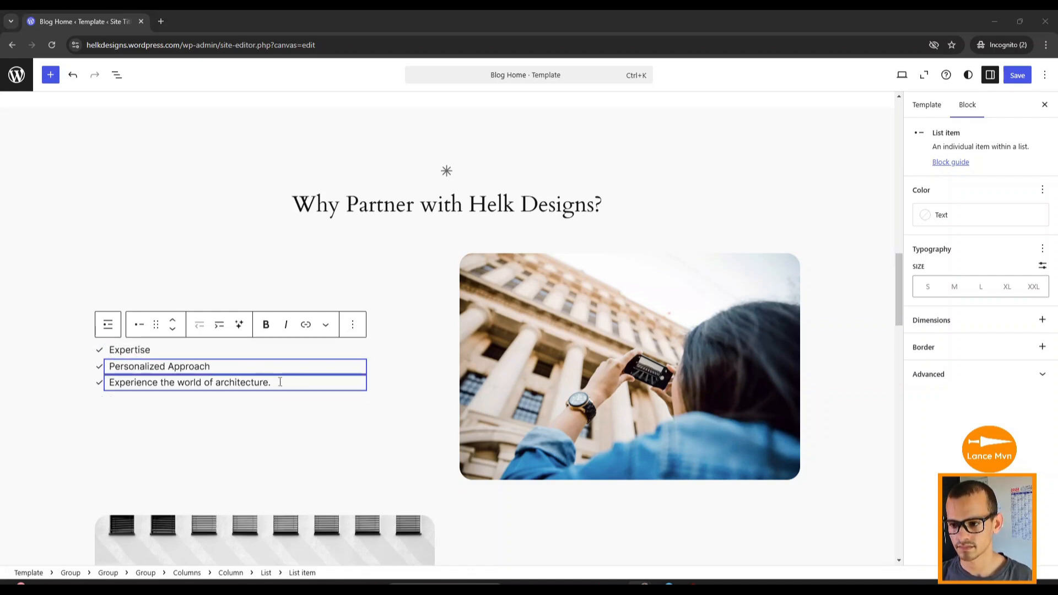
pyautogui.scroll(-3)
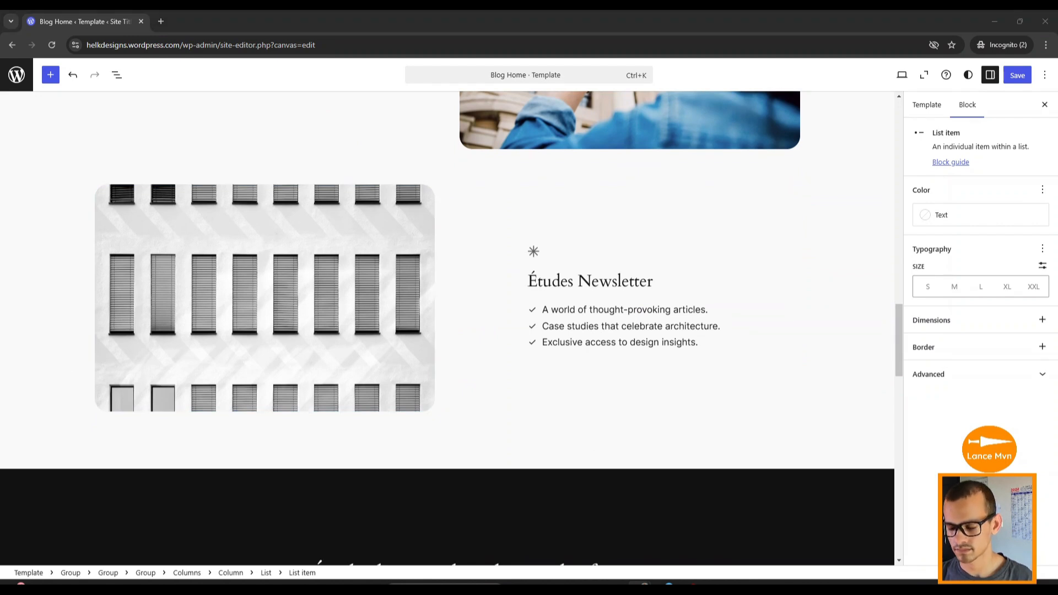
# Turn the newsletter heading into "Ready to Elevate Your Digital Presence?" and add a paragraph block after it
pyautogui.click(588, 274)
pyautogui.write('Ready to Elevate Your Digital Presence?')
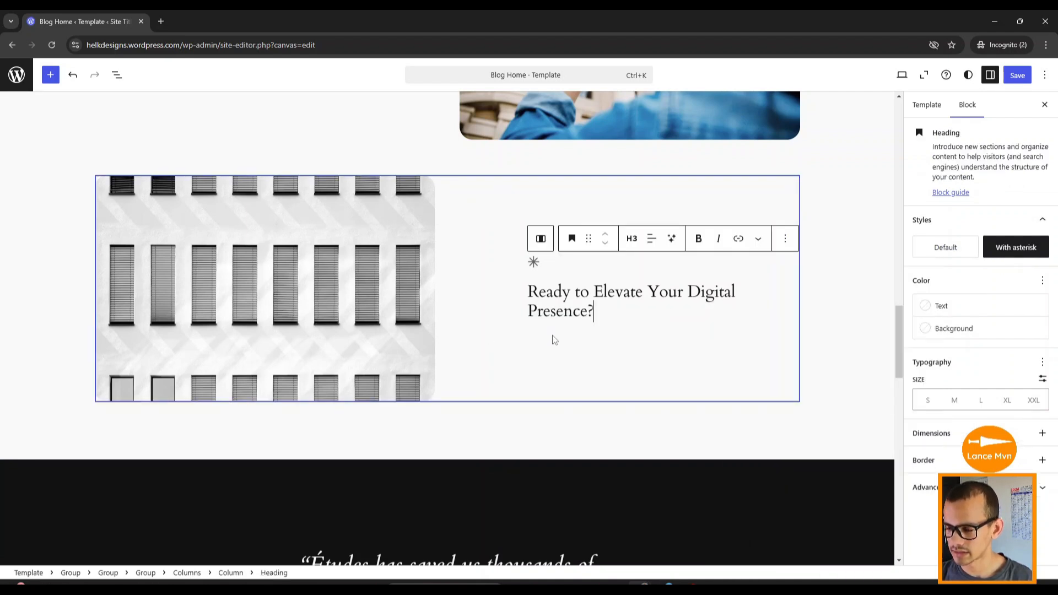
pyautogui.moveTo(543, 327)
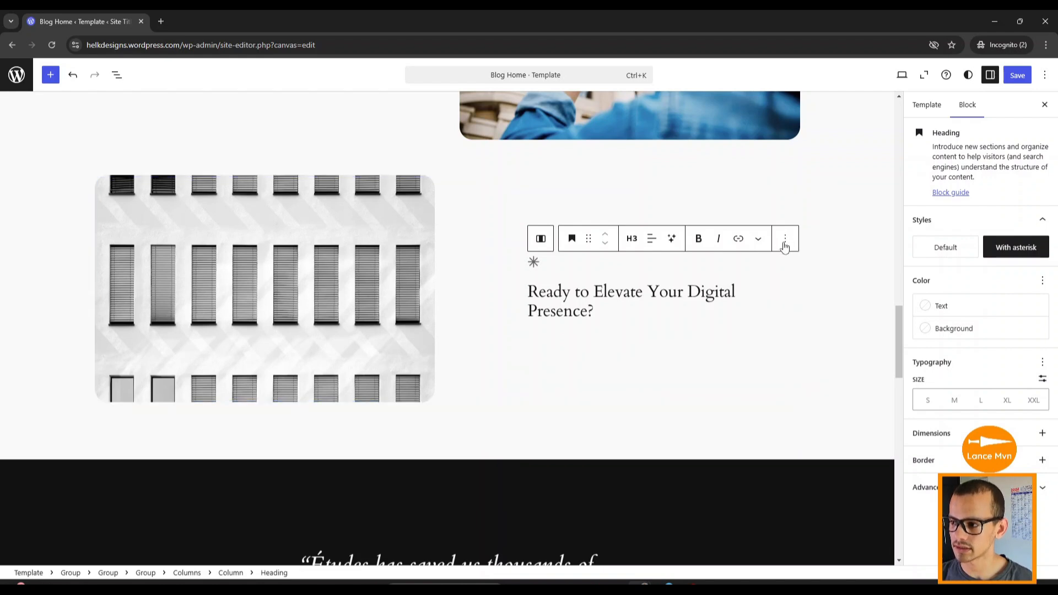
pyautogui.click(784, 238)
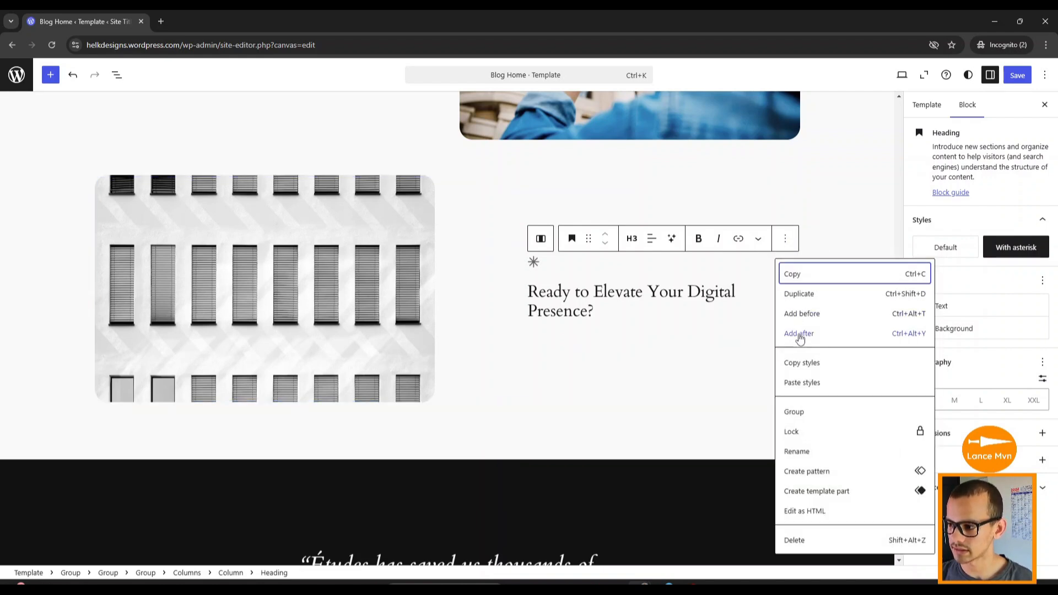
pyautogui.click(798, 333)
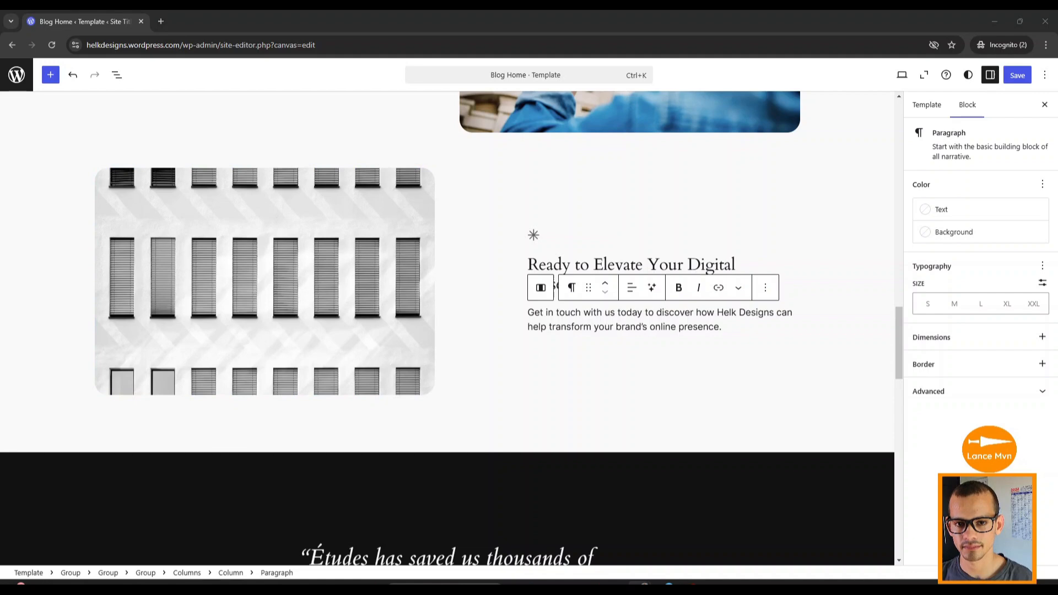
pyautogui.scroll(-3)
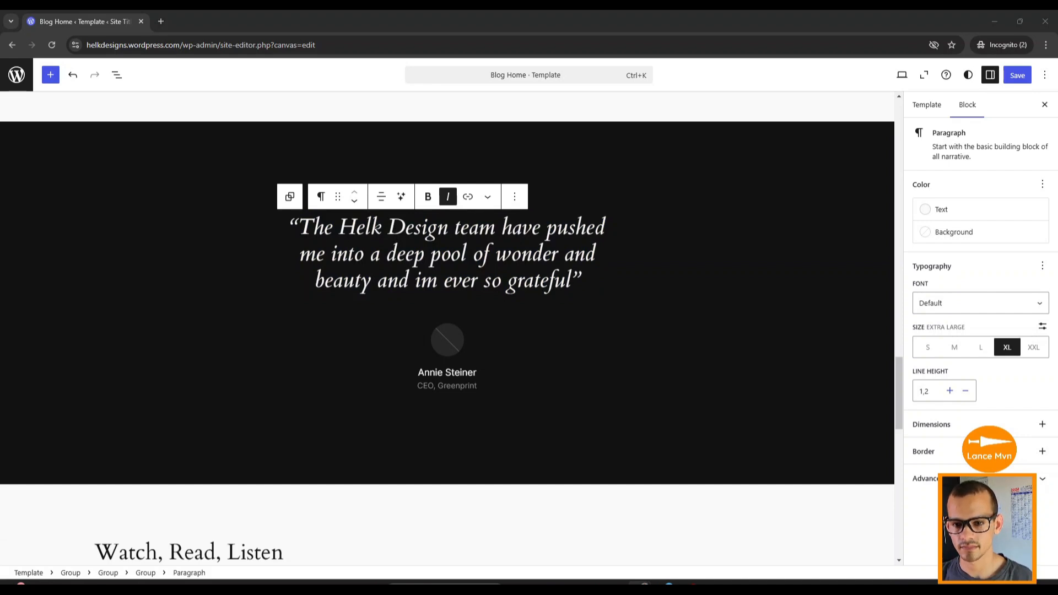
# Delete the Watch, Read, Listen posts section, confirming in the Be careful! dialog
pyautogui.scroll(-3)
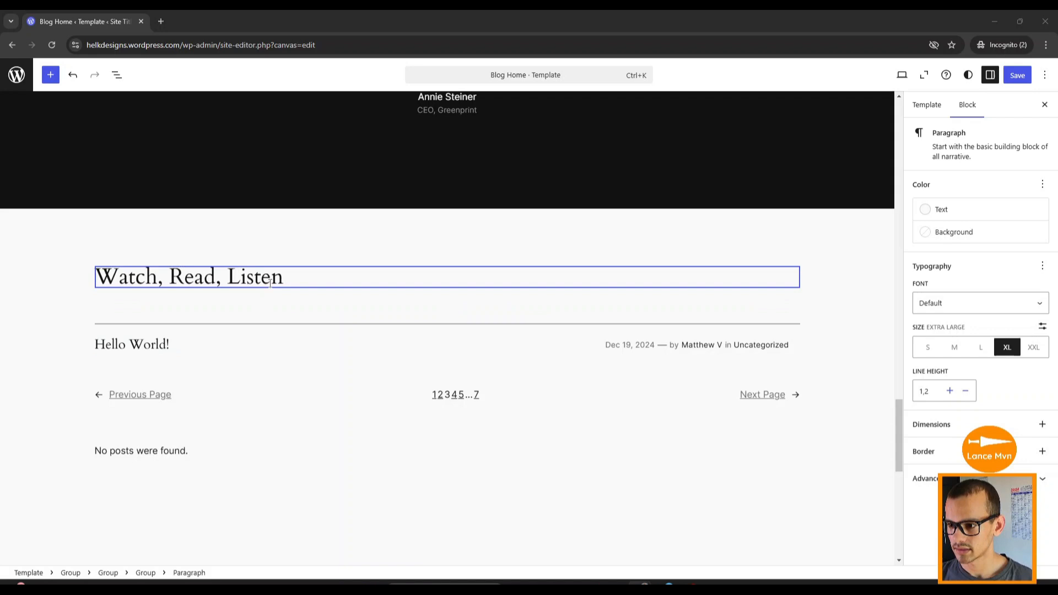
pyautogui.click(131, 344)
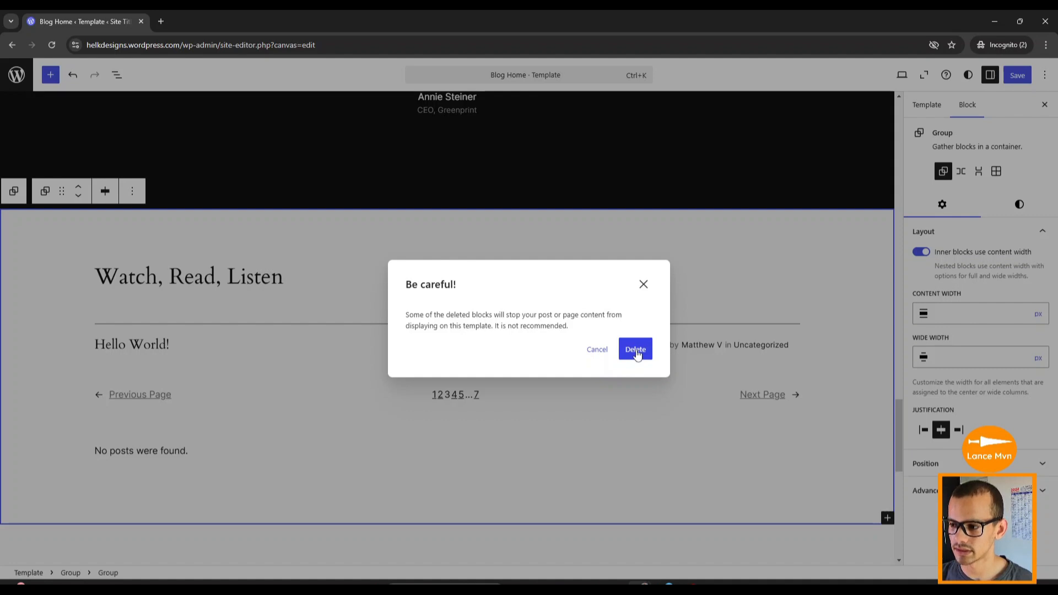
pyautogui.click(634, 349)
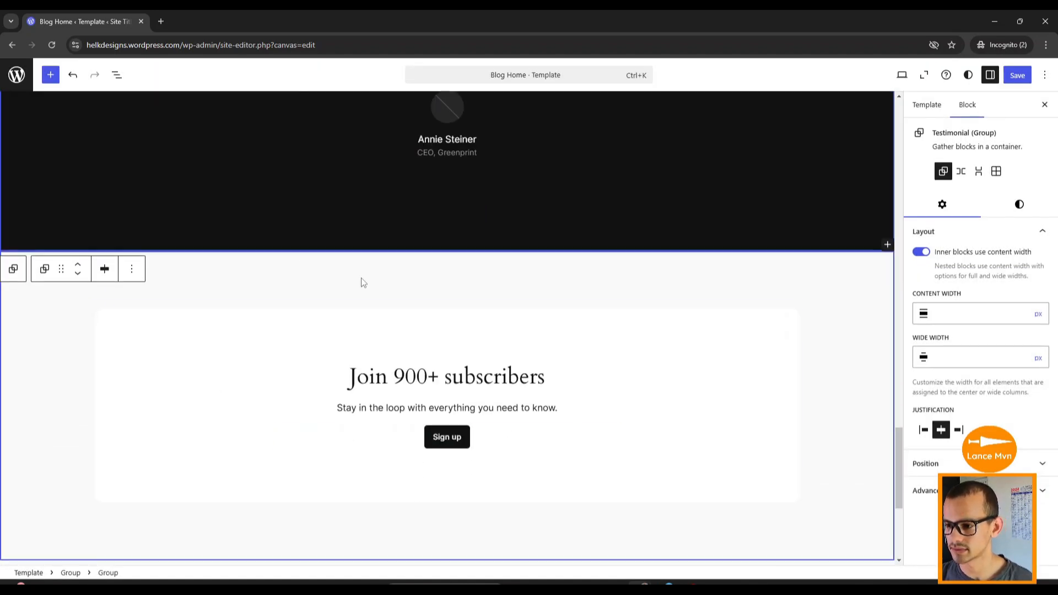
pyautogui.scroll(-3)
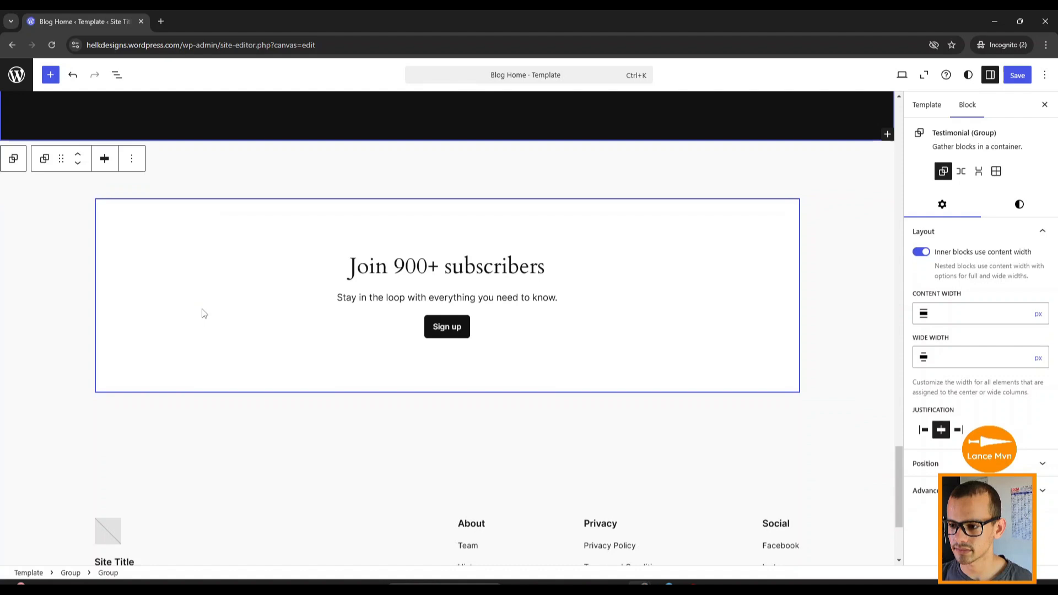
# Delete the Join 900+ subscribers section so the footer follows the testimonial
pyautogui.click(131, 159)
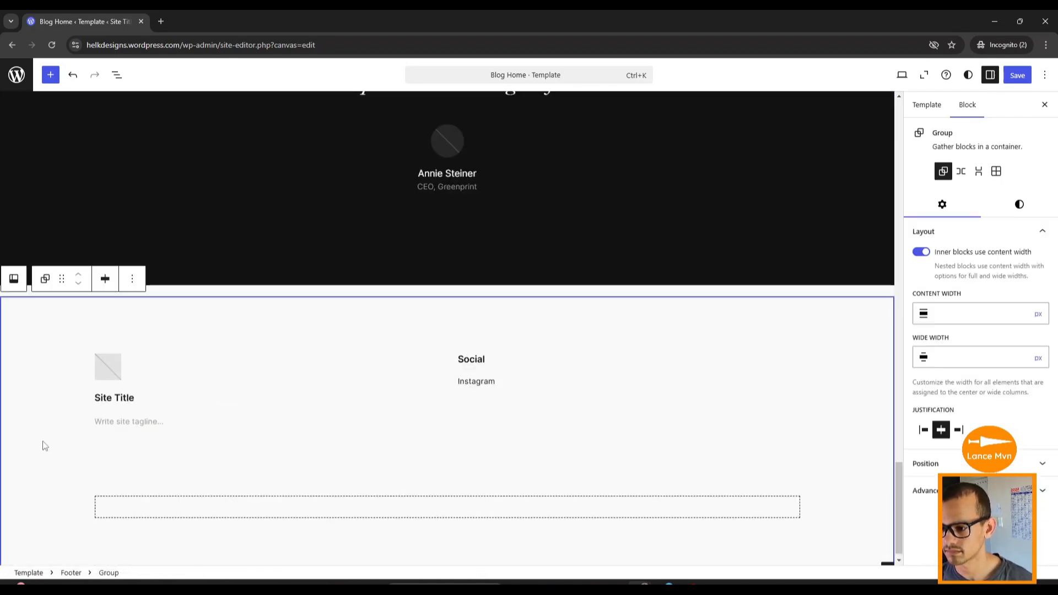
pyautogui.scroll(3)
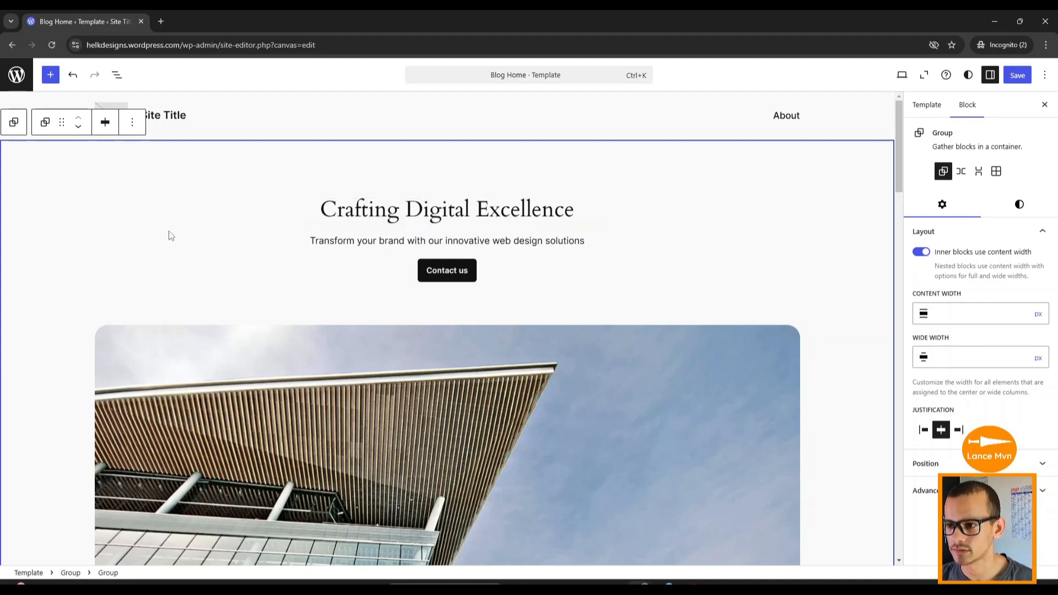
pyautogui.scroll(-3)
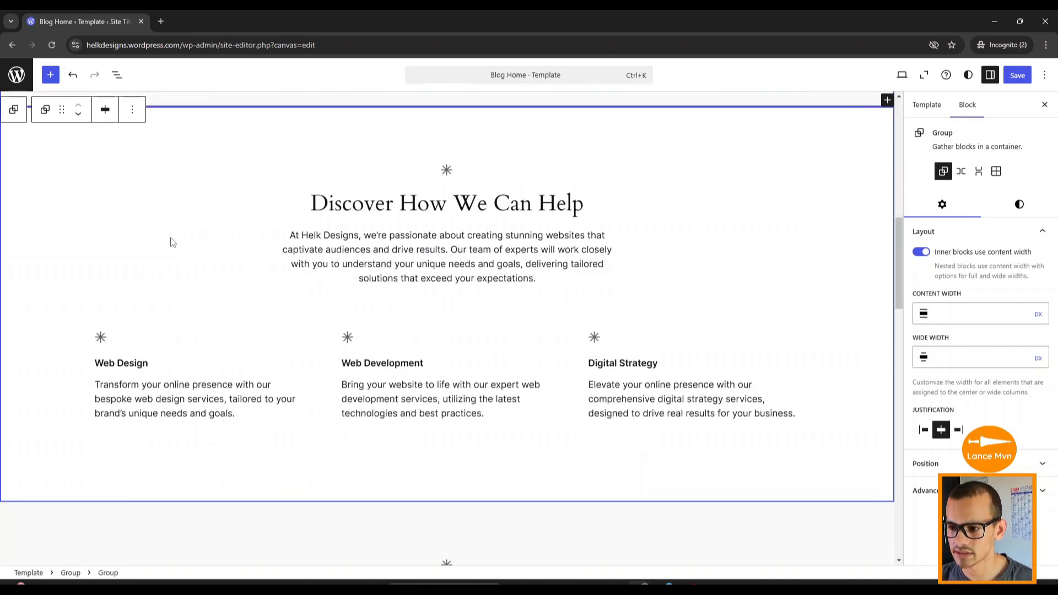
pyautogui.scroll(-3)
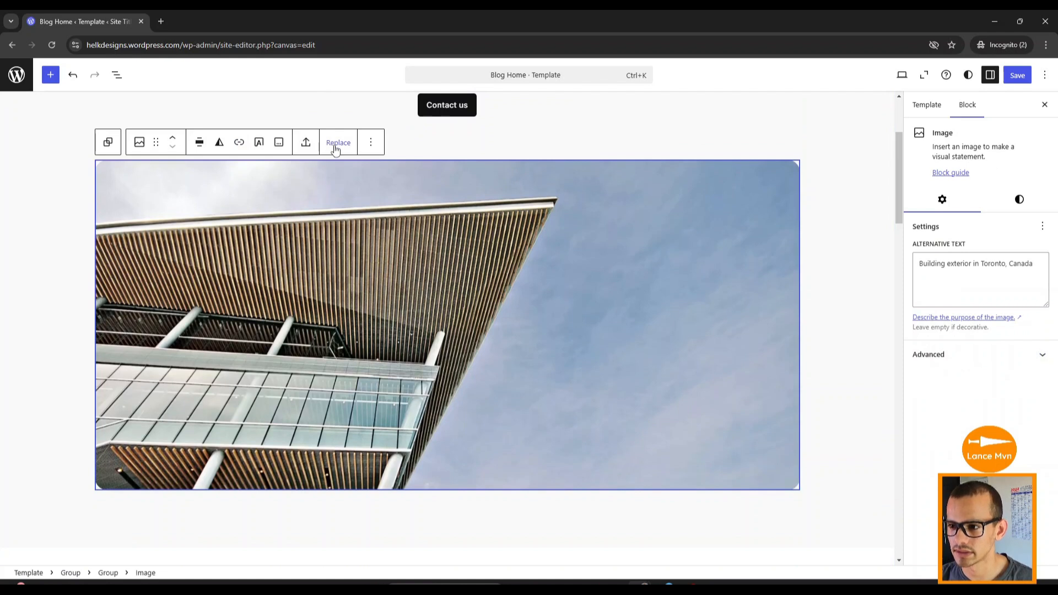
# Upload every image from the 'images for web' folder into the media library
pyautogui.click(338, 143)
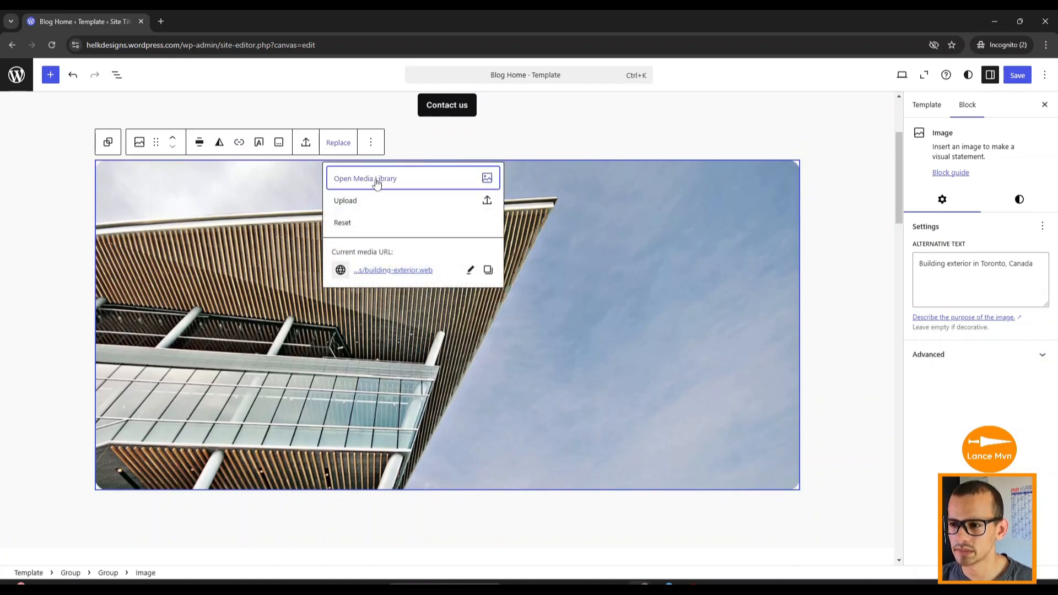
pyautogui.click(365, 178)
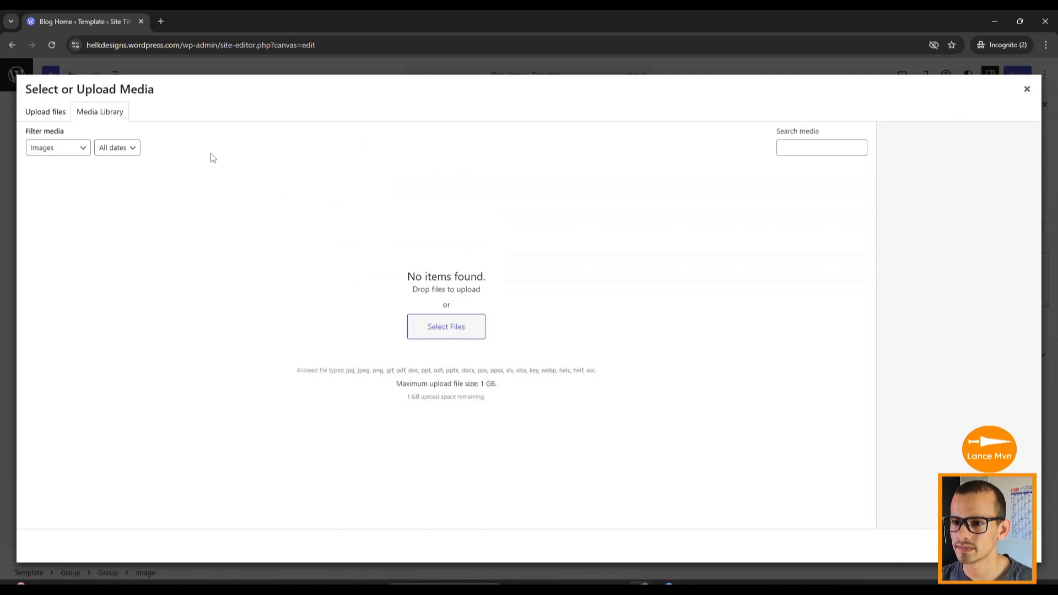
pyautogui.moveTo(348, 336)
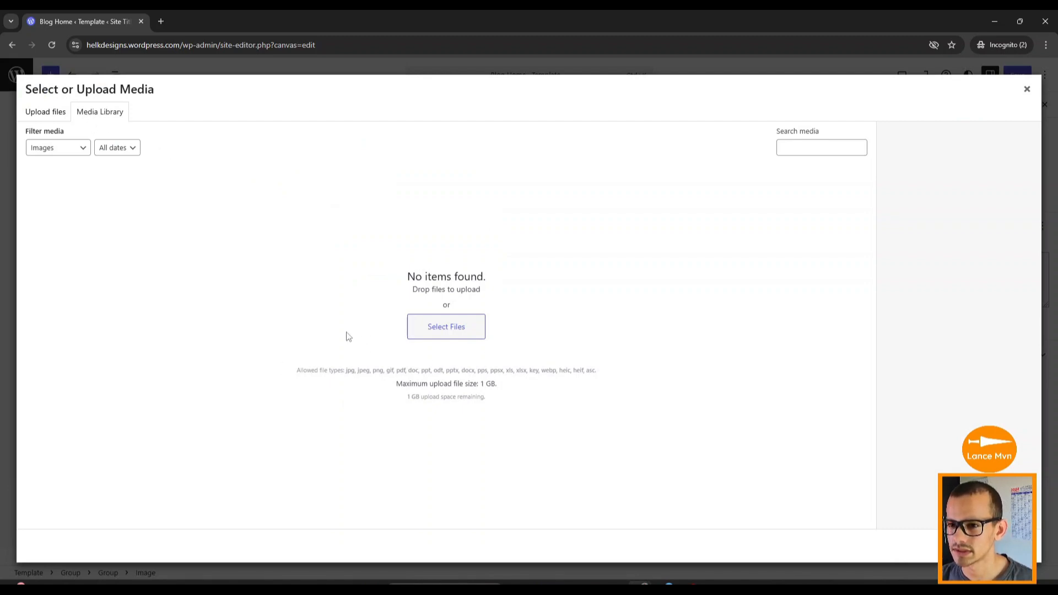
pyautogui.moveTo(446, 335)
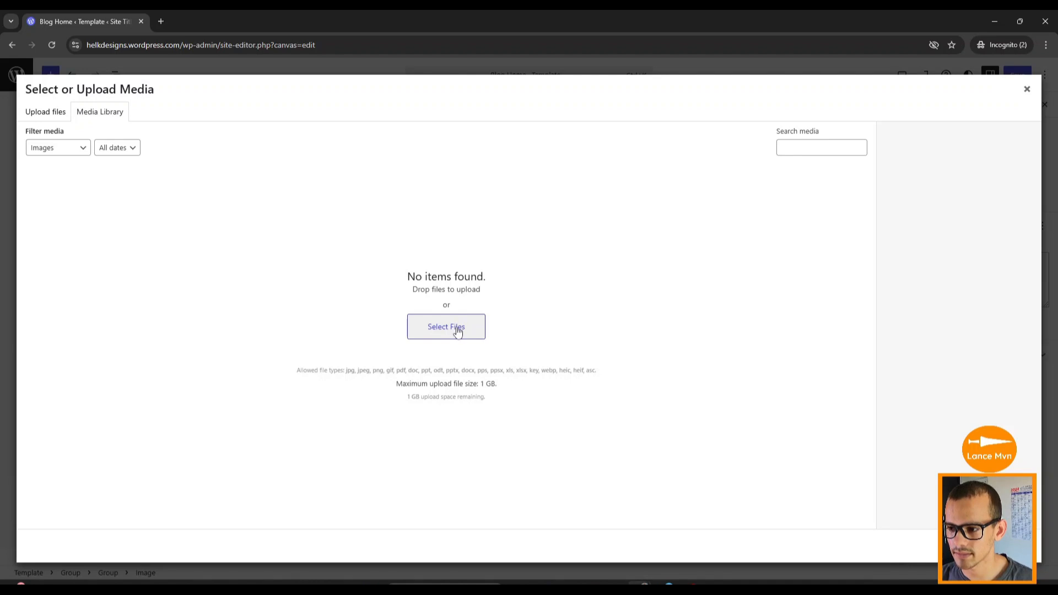
pyautogui.click(445, 326)
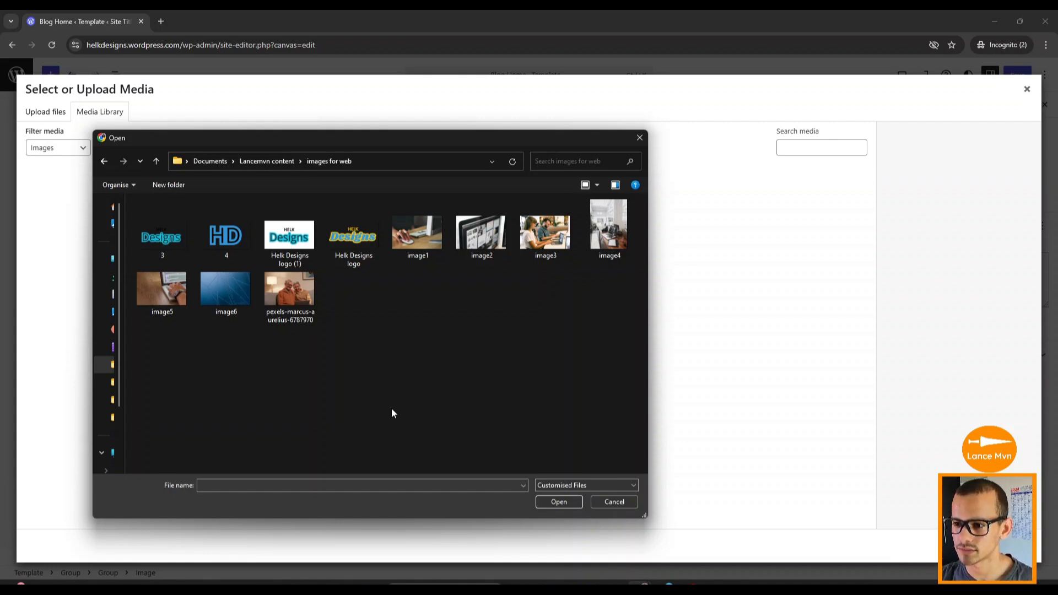
pyautogui.click(352, 232)
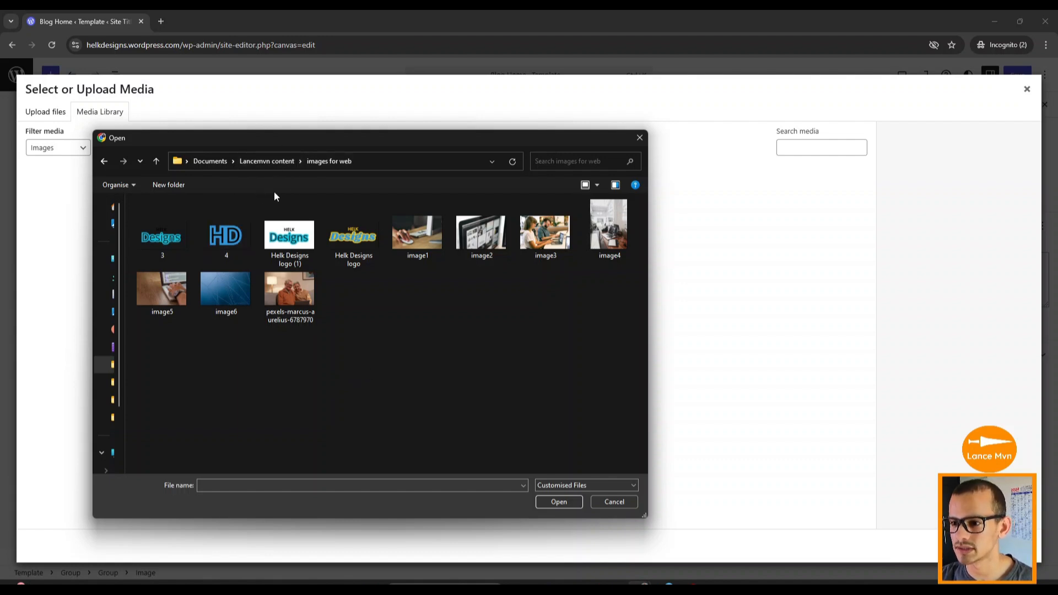
pyautogui.moveTo(302, 194)
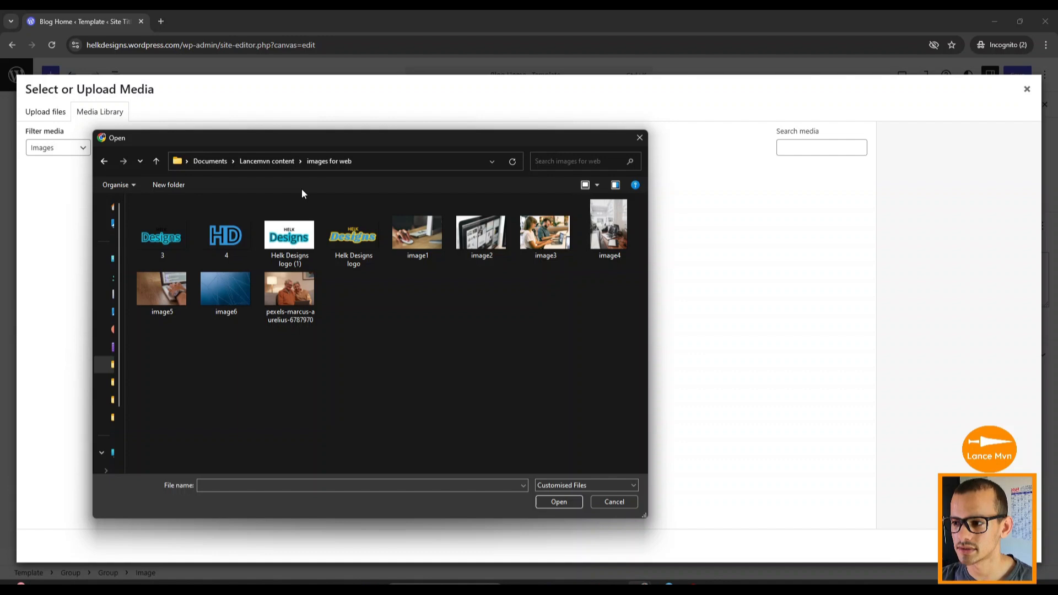
pyautogui.moveTo(621, 340)
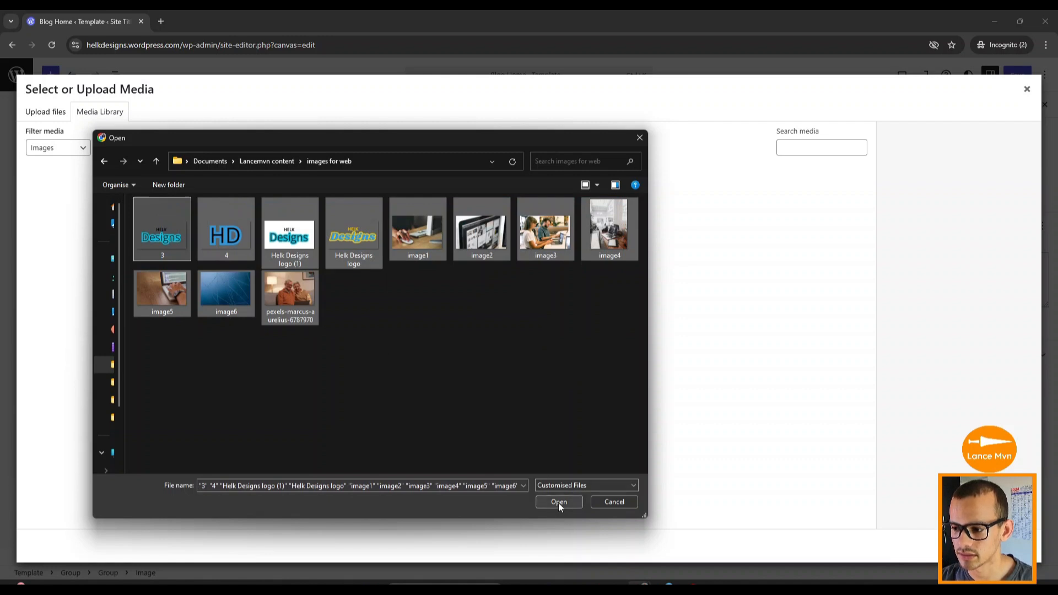
pyautogui.click(557, 501)
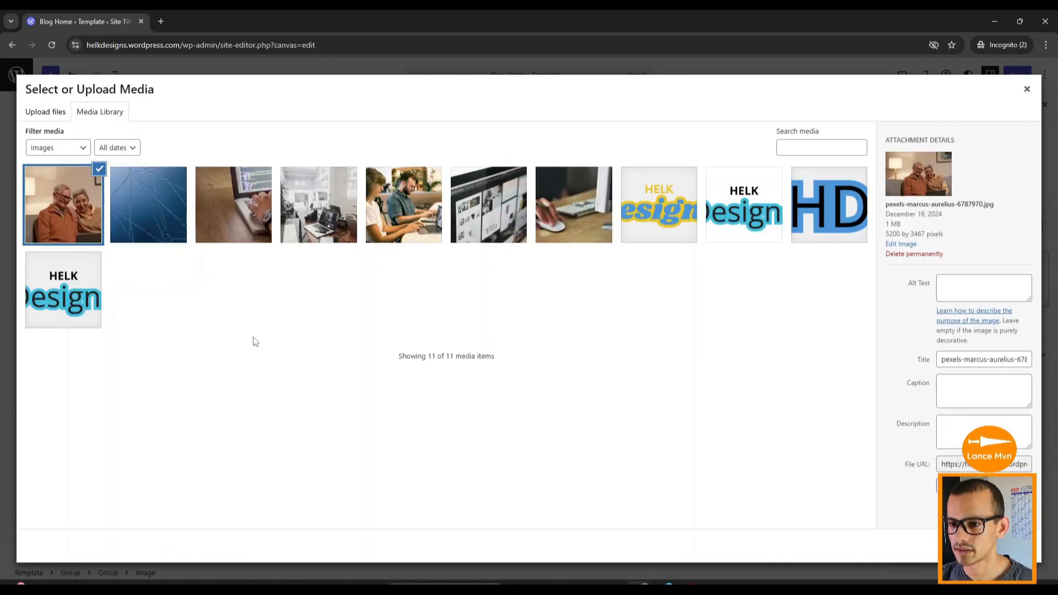
pyautogui.moveTo(461, 330)
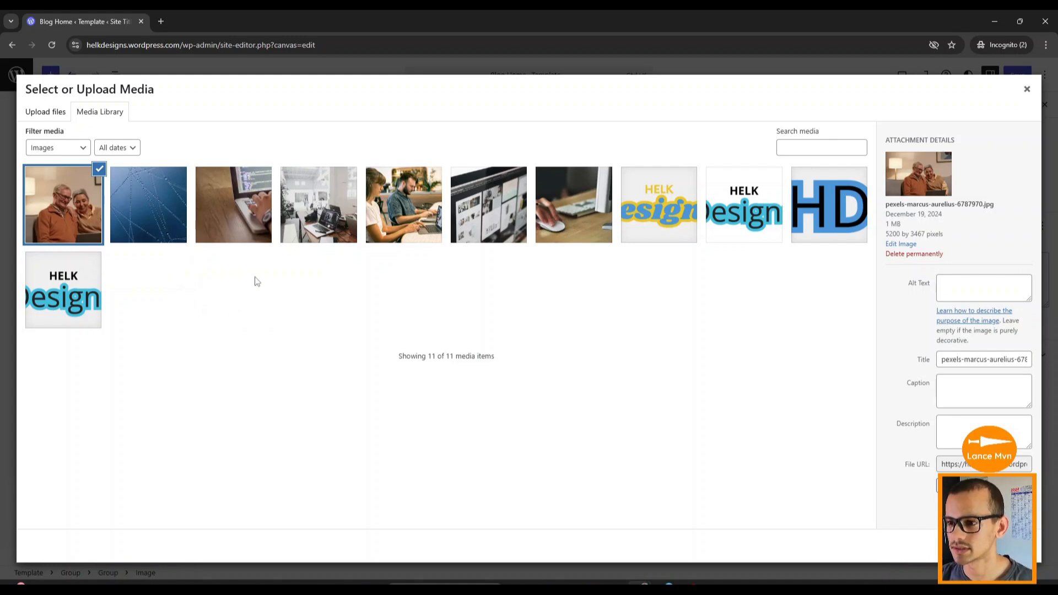
pyautogui.moveTo(287, 296)
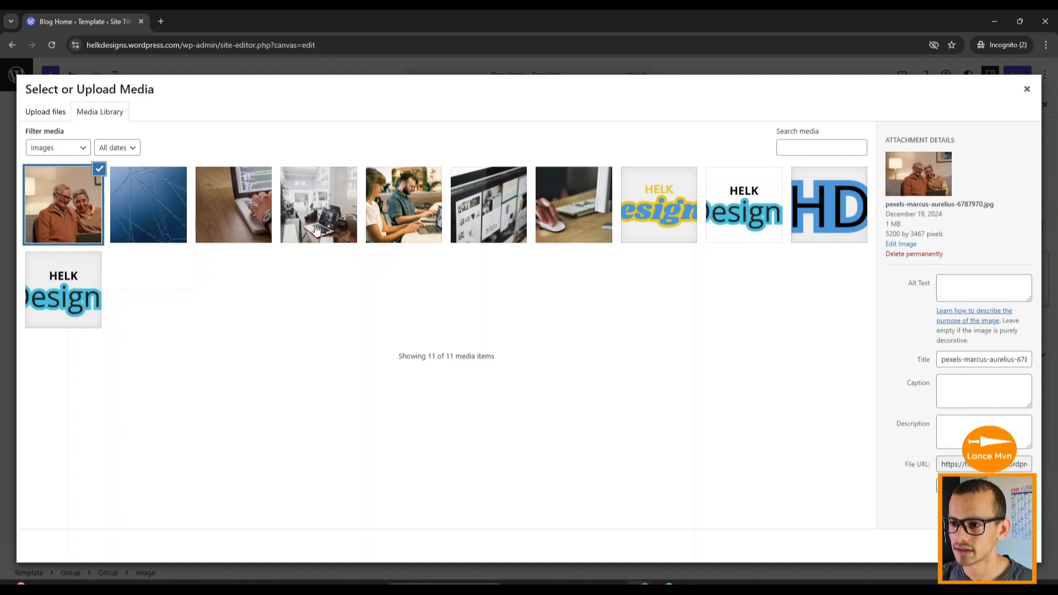
# Choose the office desk photo image4 and start cropping it in Edit Image
pyautogui.click(318, 205)
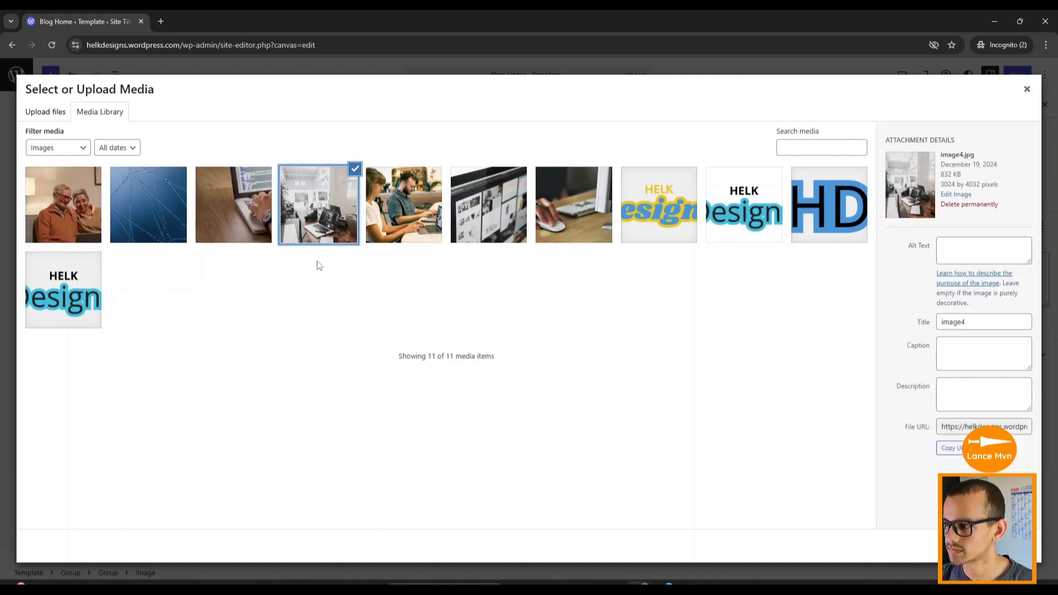
pyautogui.moveTo(947, 207)
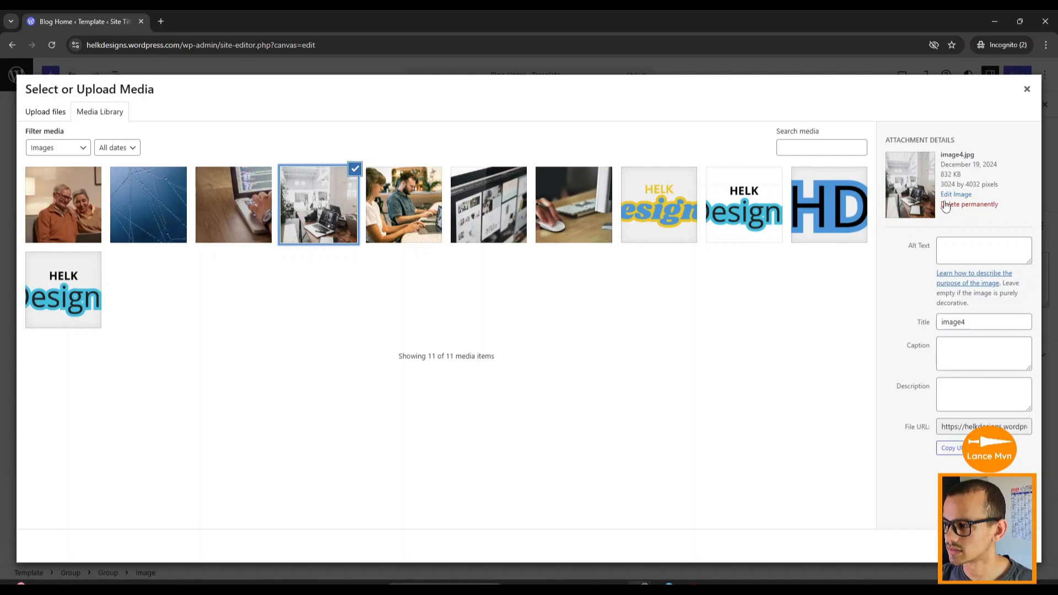
pyautogui.moveTo(956, 194)
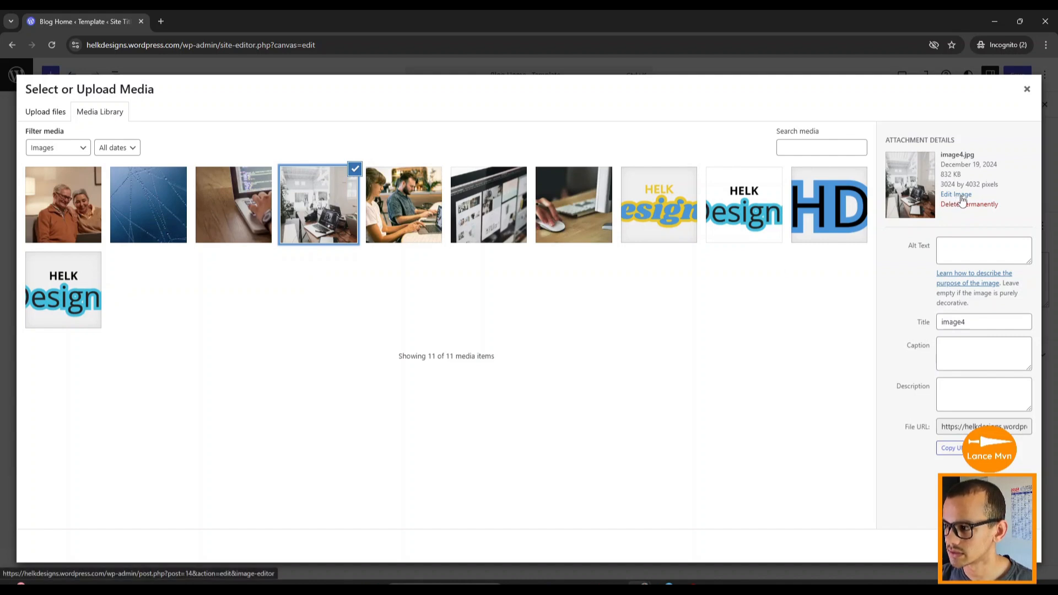
pyautogui.click(955, 194)
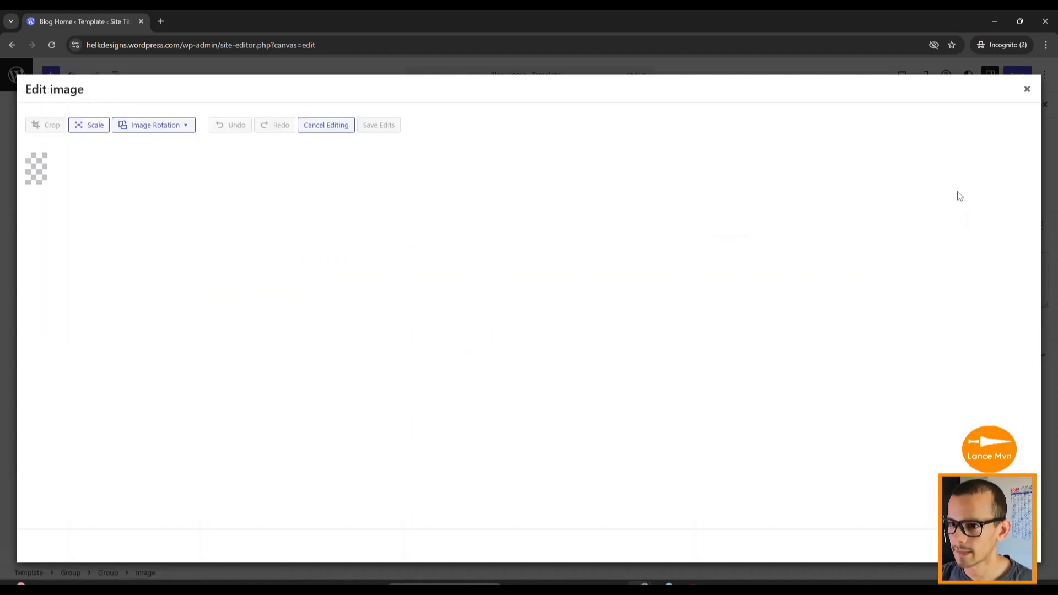
pyautogui.click(45, 124)
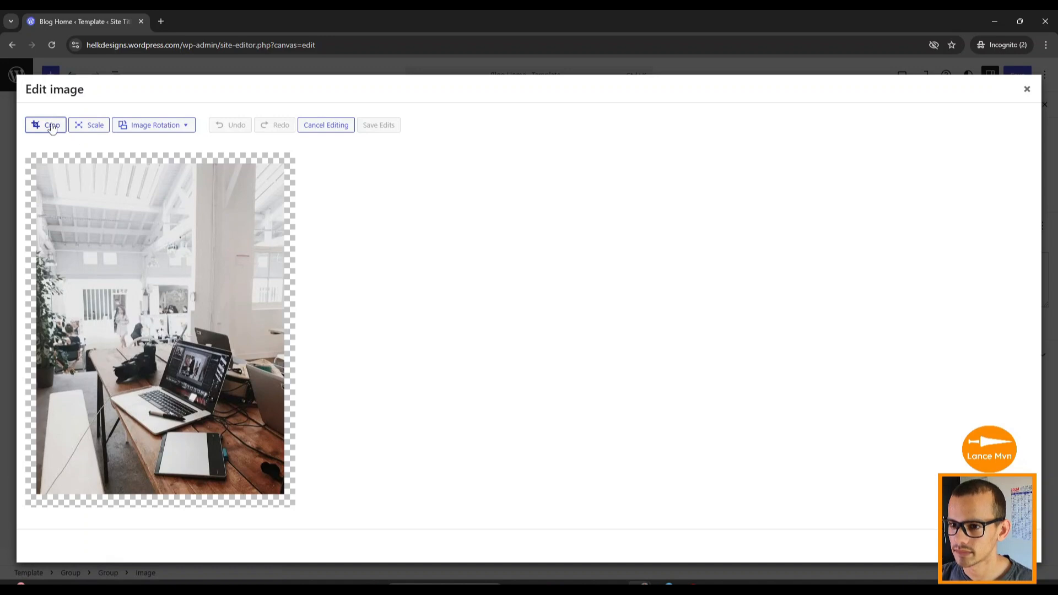
pyautogui.click(51, 125)
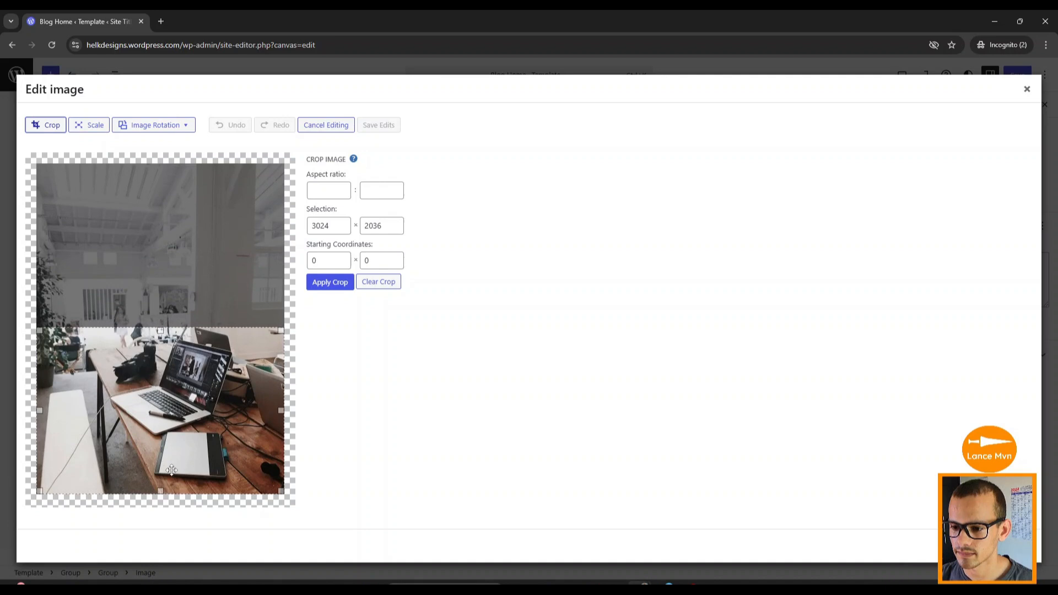
# Crop the photo to a wide strip around the laptop and save the edits
pyautogui.moveTo(161, 489); pyautogui.dragTo(161, 441)
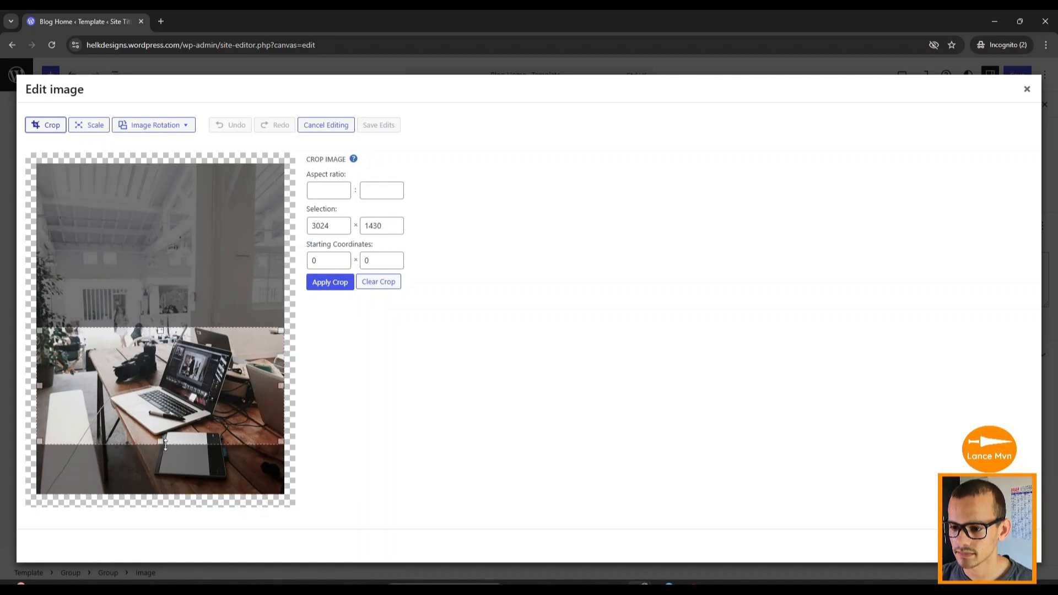
pyautogui.moveTo(161, 442); pyautogui.dragTo(167, 447)
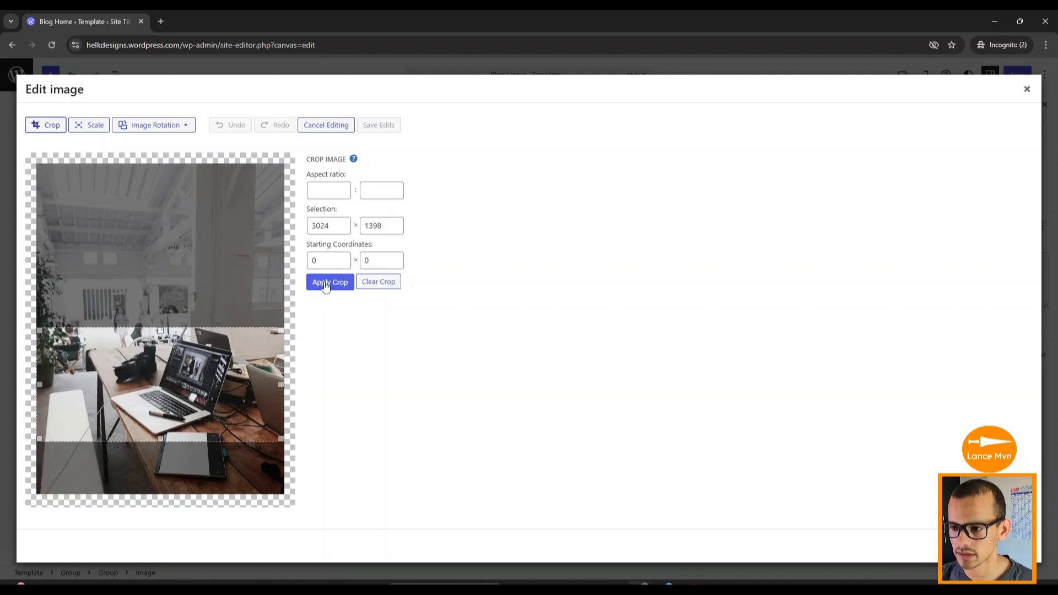
pyautogui.click(330, 281)
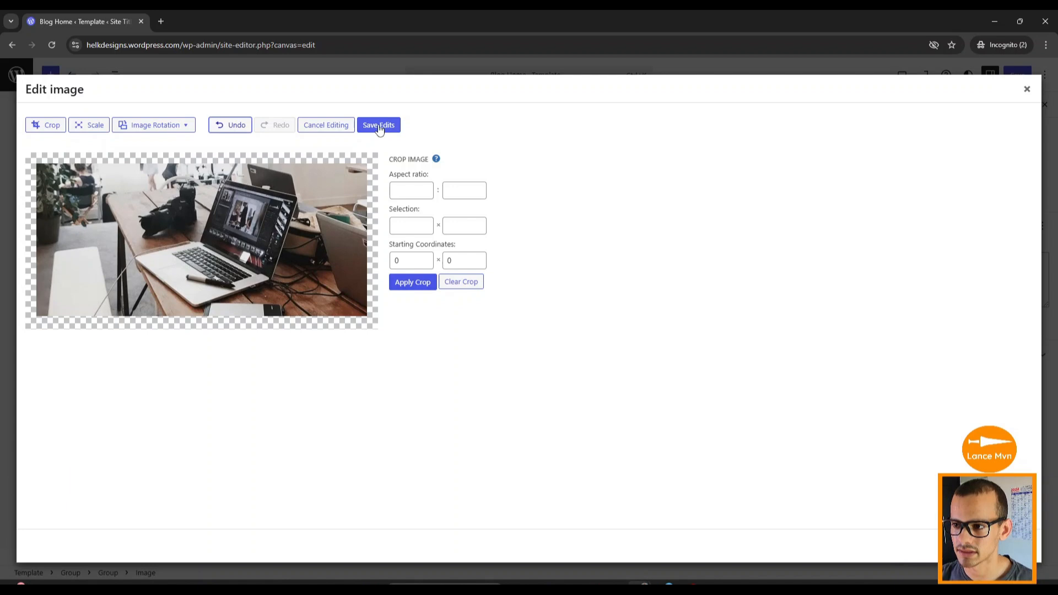
pyautogui.click(378, 124)
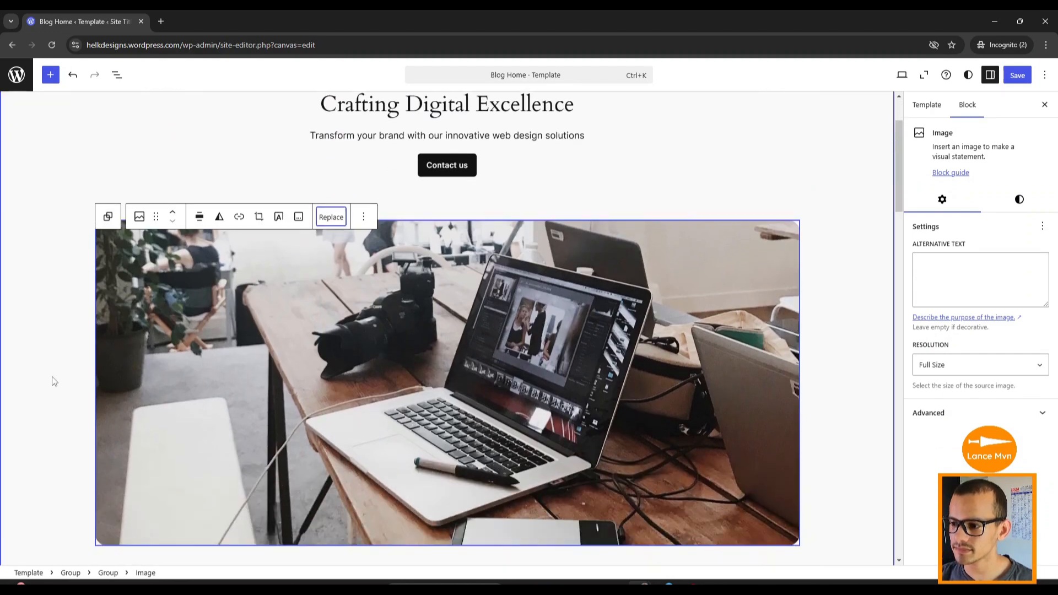
# Replace the tourist photo with the laptop typing photo and the building-windows photo with a monitor photo
pyautogui.scroll(-3)
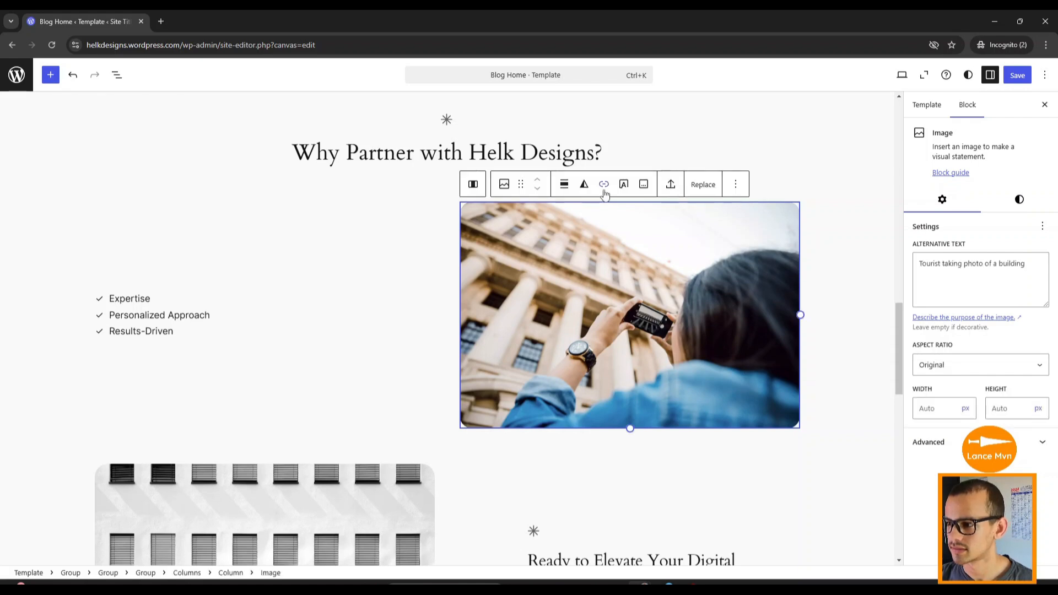
pyautogui.click(702, 184)
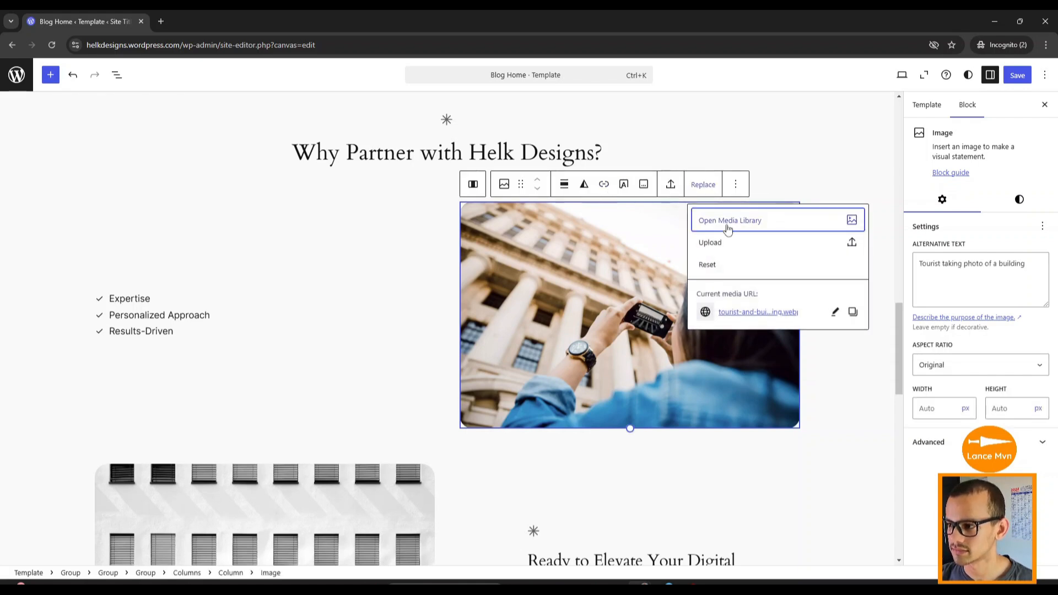
pyautogui.click(729, 220)
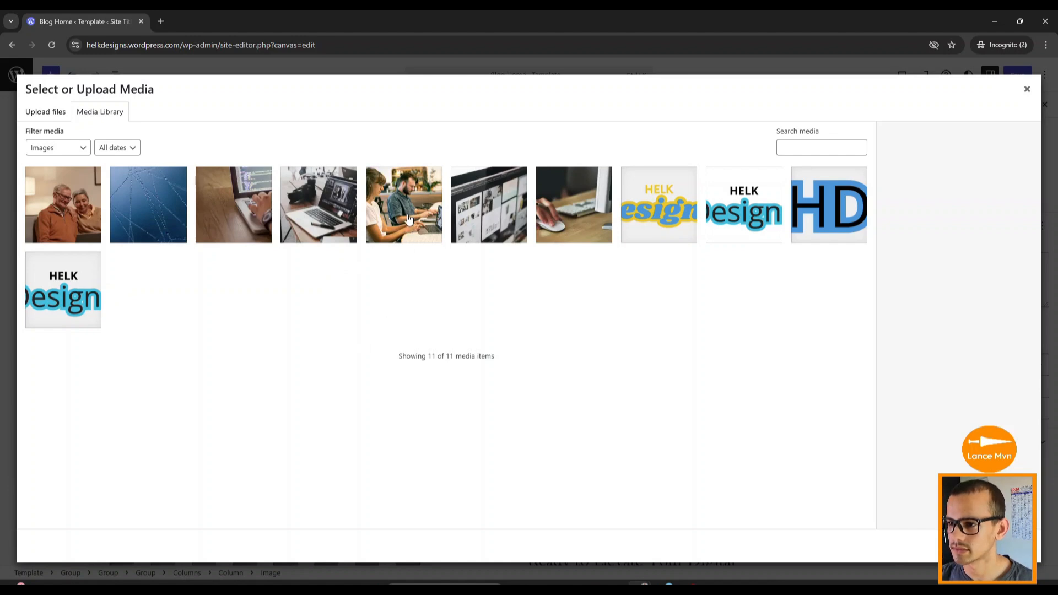
pyautogui.click(403, 205)
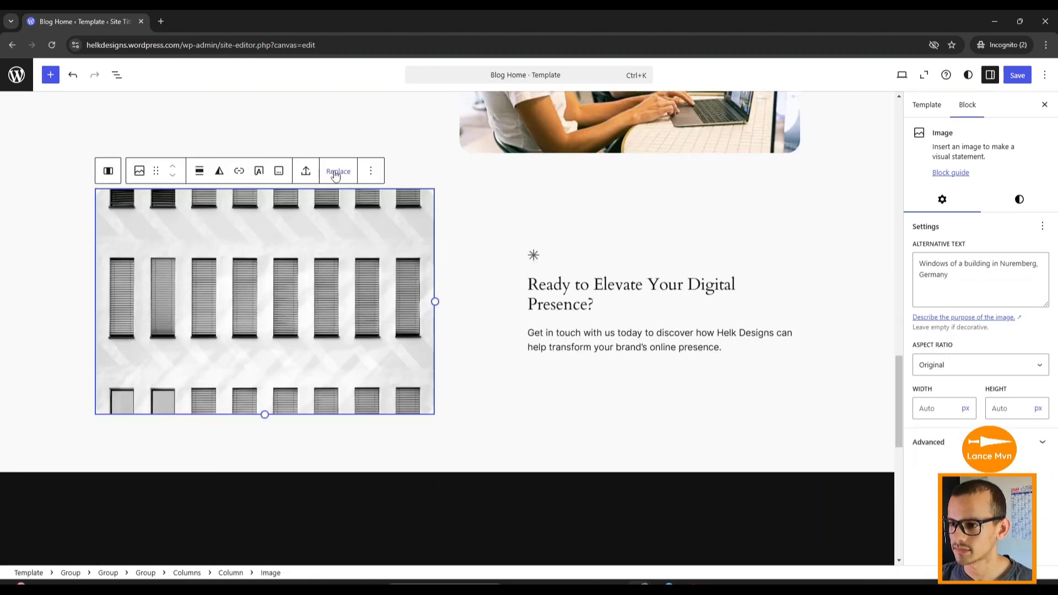
pyautogui.click(337, 171)
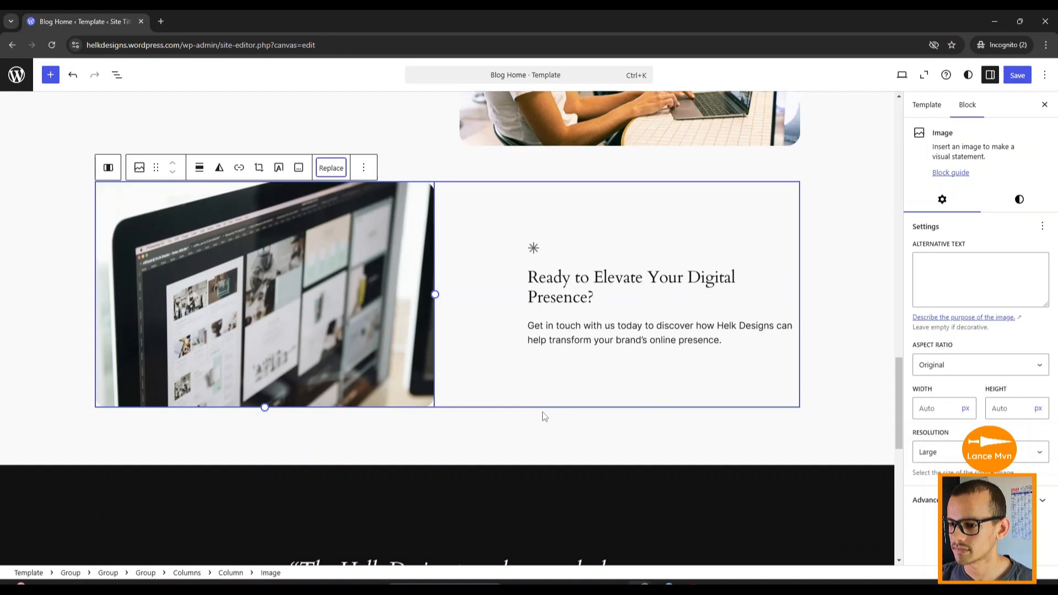
# Replace the testimonial avatar with the older-couple photo cropped to the woman's face
pyautogui.scroll(-3)
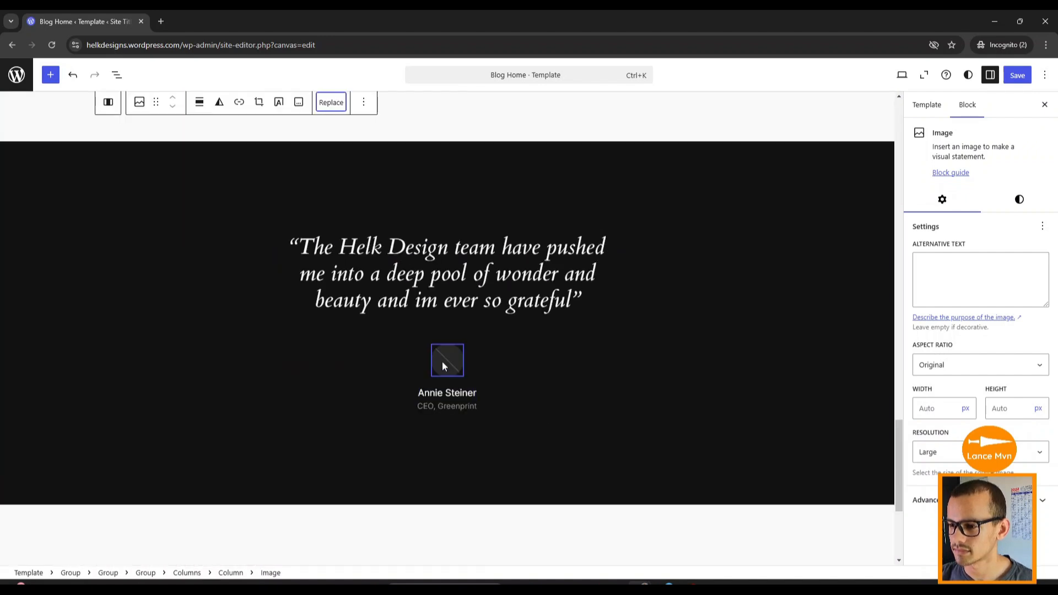
pyautogui.click(331, 101)
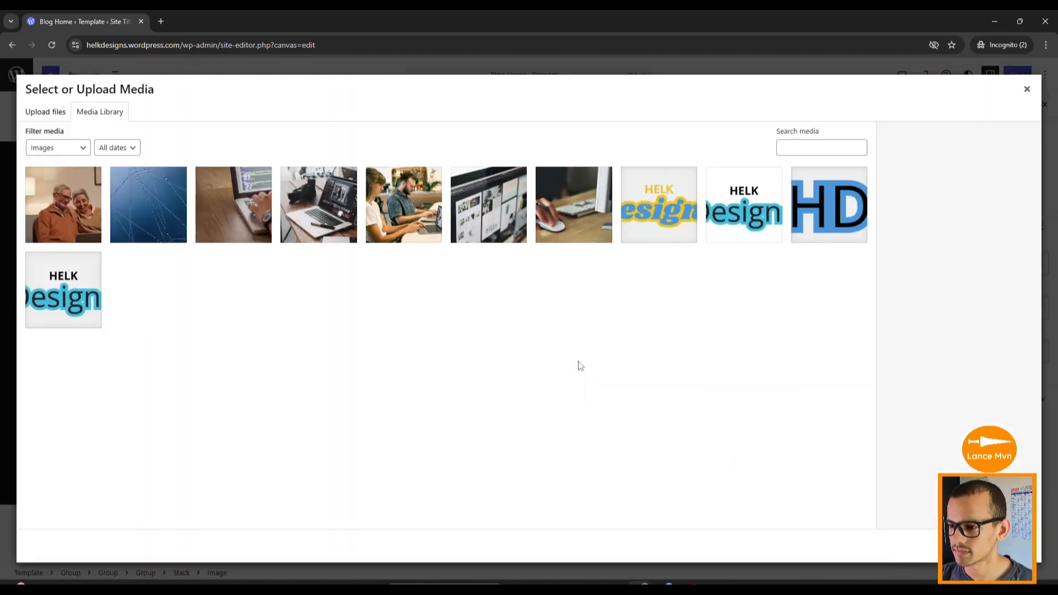
pyautogui.click(63, 205)
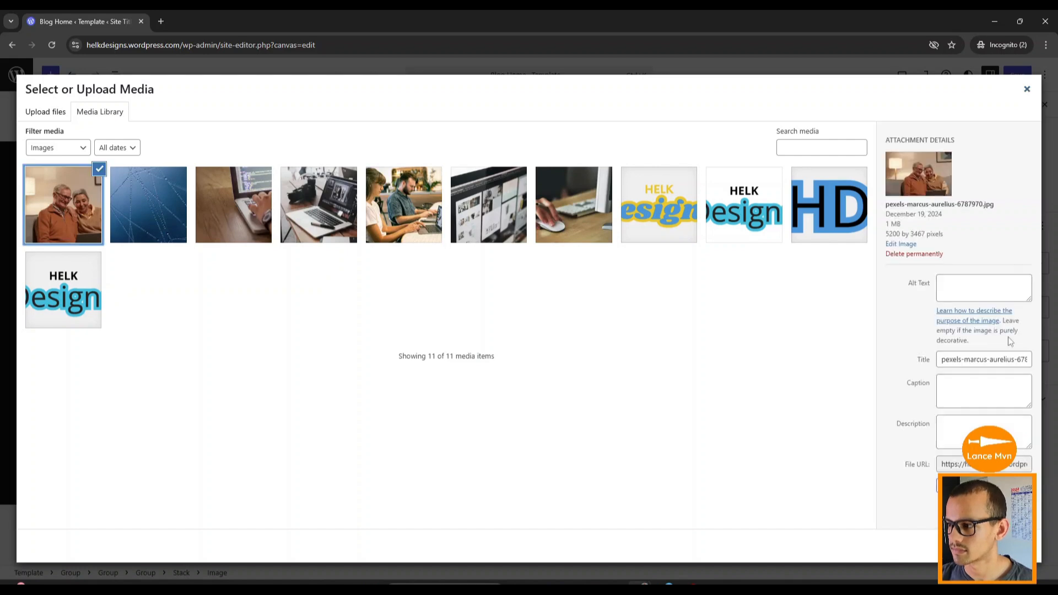
pyautogui.click(900, 244)
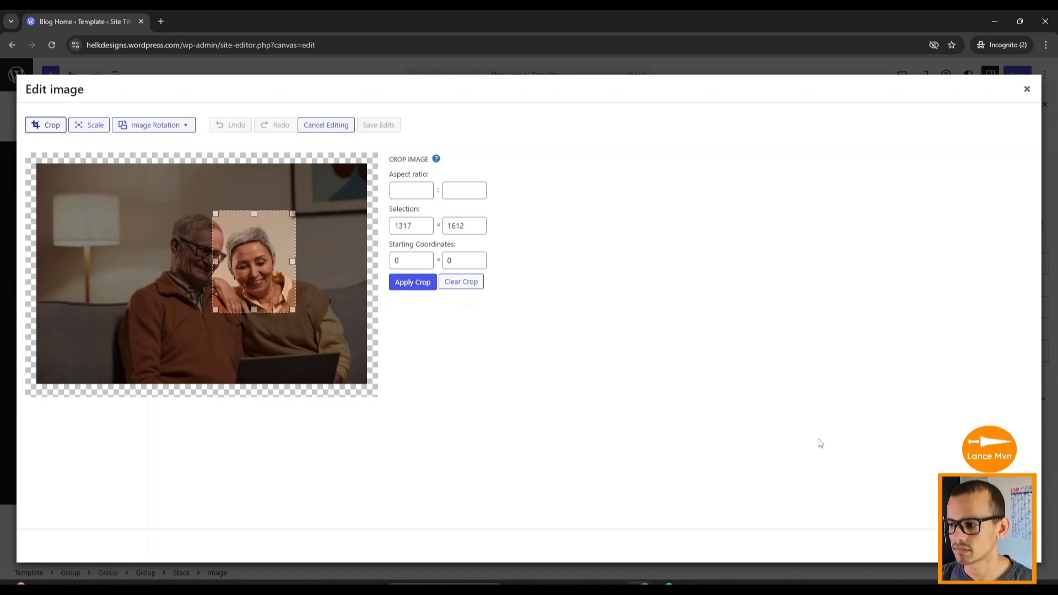
pyautogui.click(326, 124)
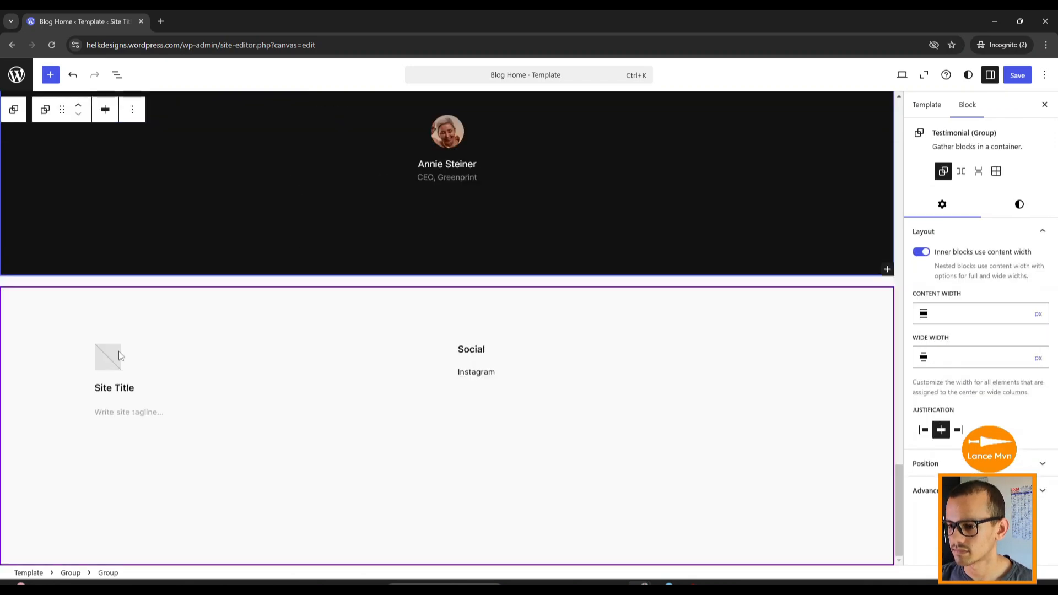
pyautogui.moveTo(345, 423)
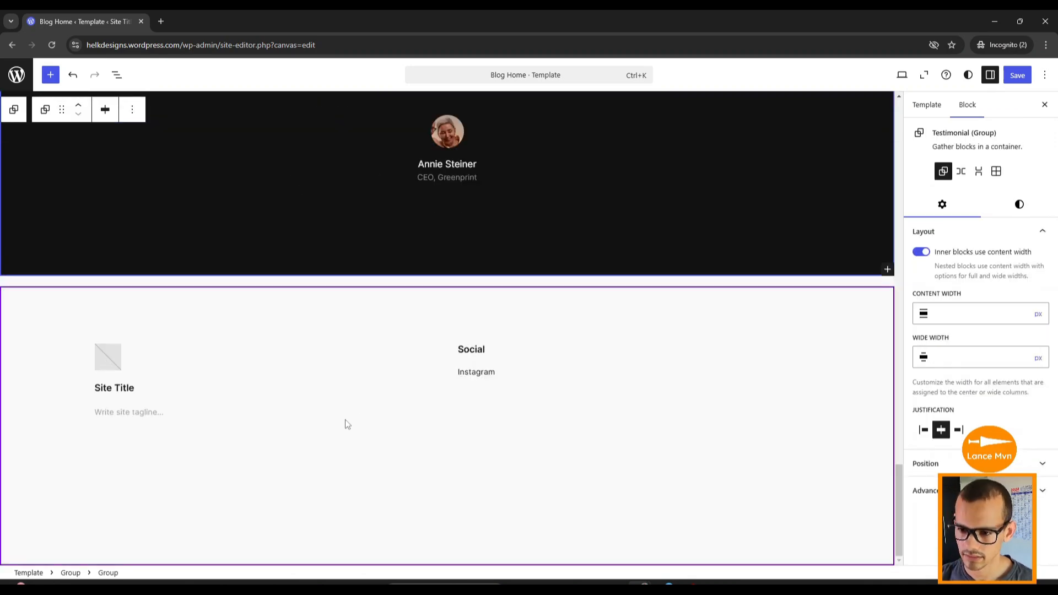
pyautogui.moveTo(216, 387)
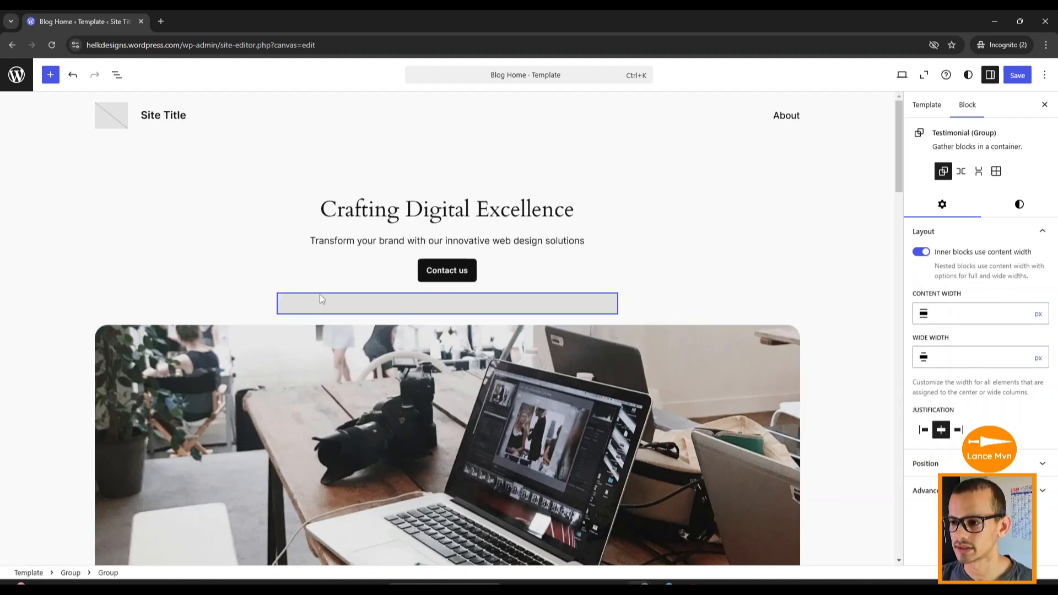
# Set the HELK Designs image 3.png as the site logo in the header
pyautogui.scroll(-3)
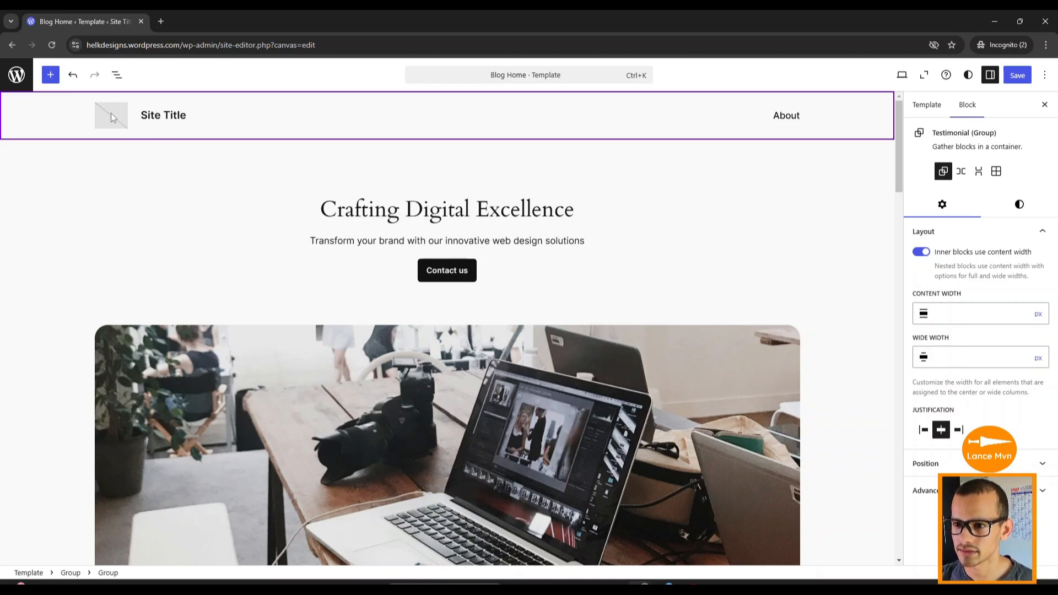
pyautogui.click(110, 114)
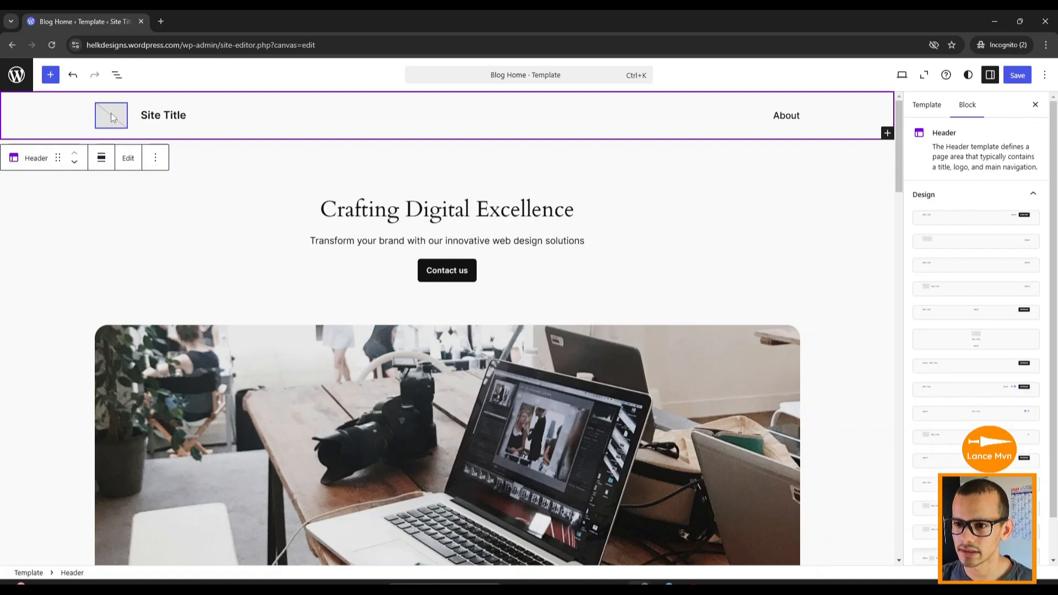
pyautogui.click(111, 115)
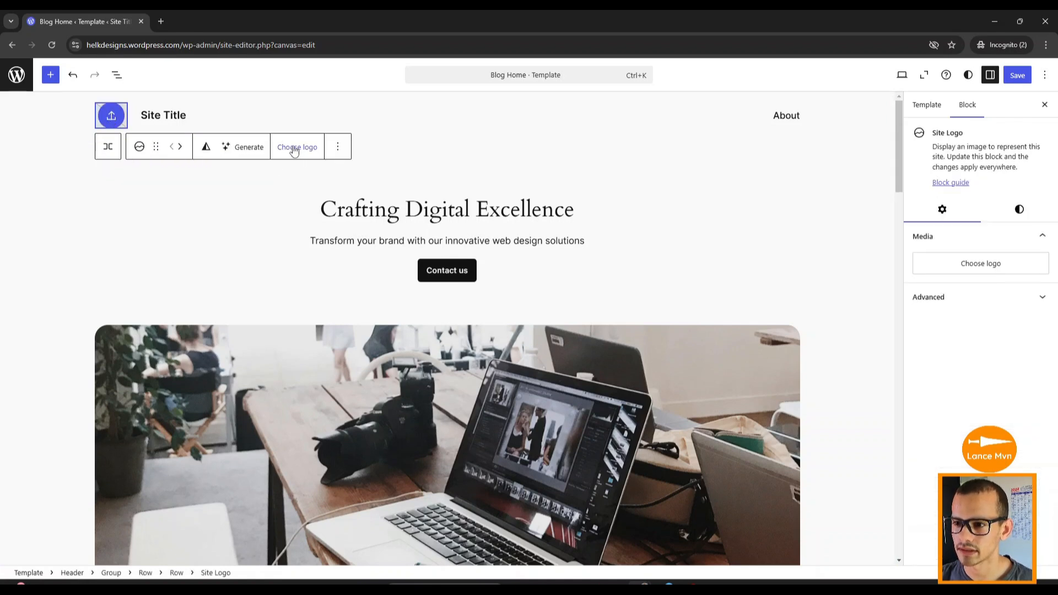
pyautogui.click(296, 147)
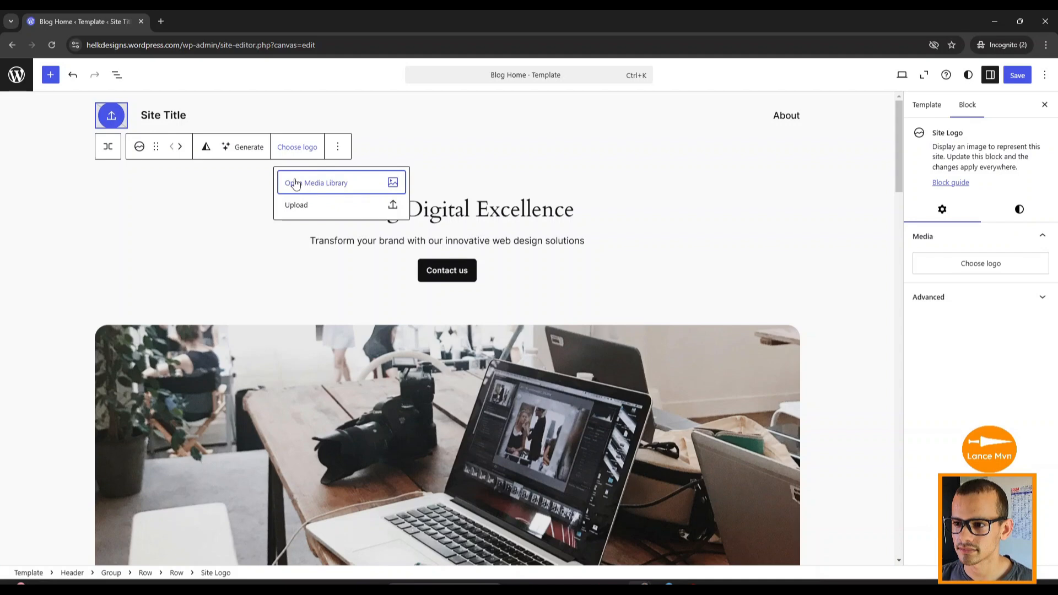
pyautogui.click(317, 183)
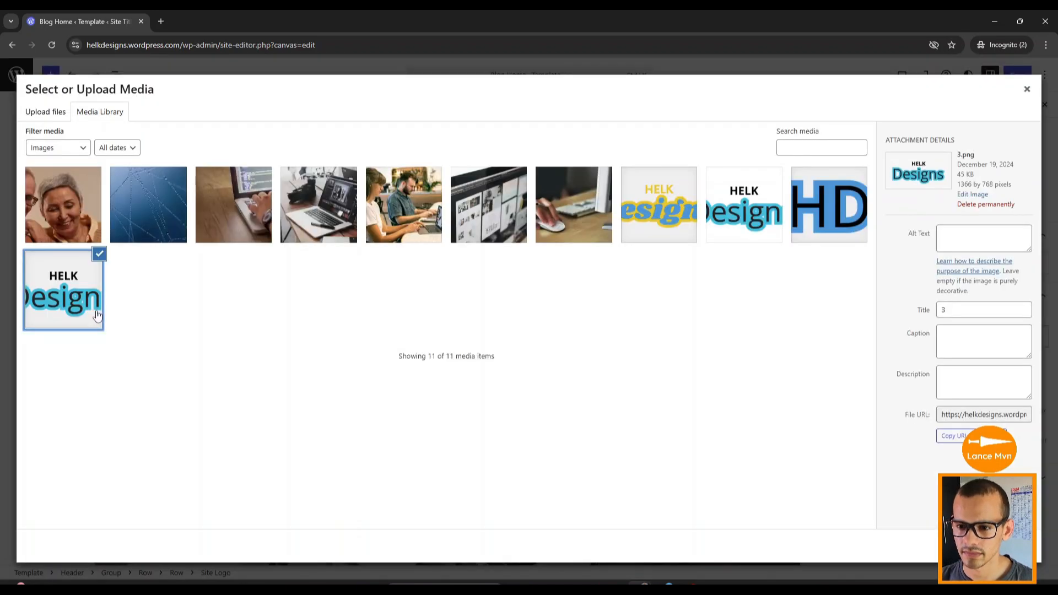
pyautogui.moveTo(95, 321)
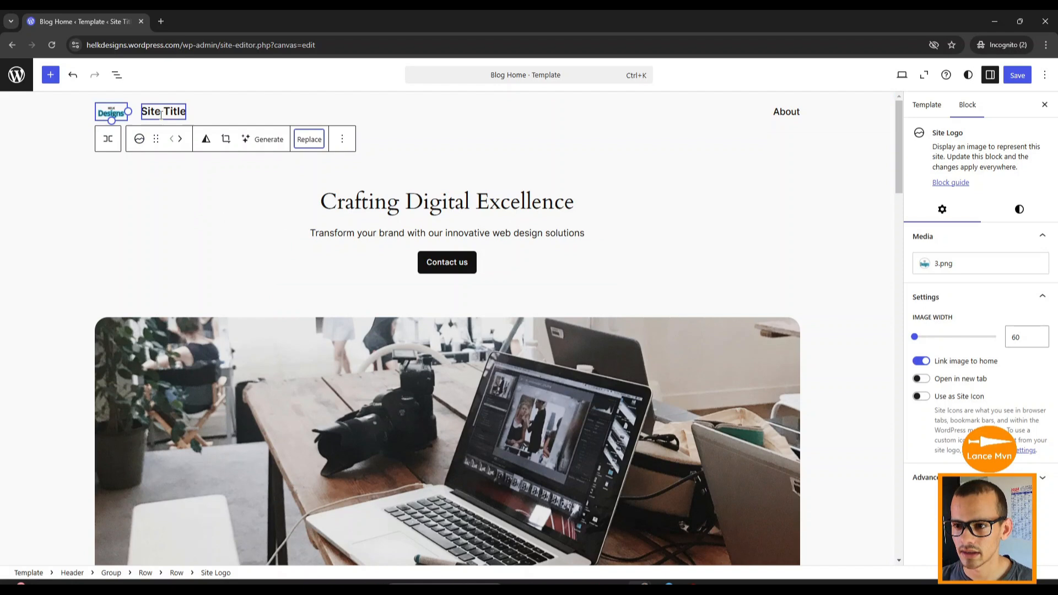
# Delete the site title group from the header and enlarge the logo
pyautogui.click(163, 111)
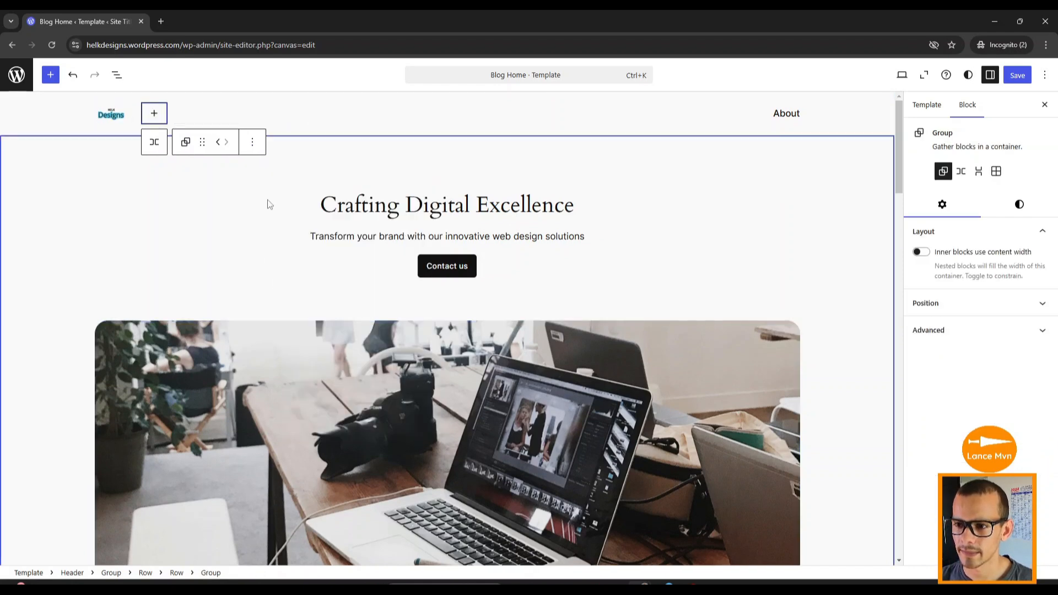
pyautogui.click(252, 142)
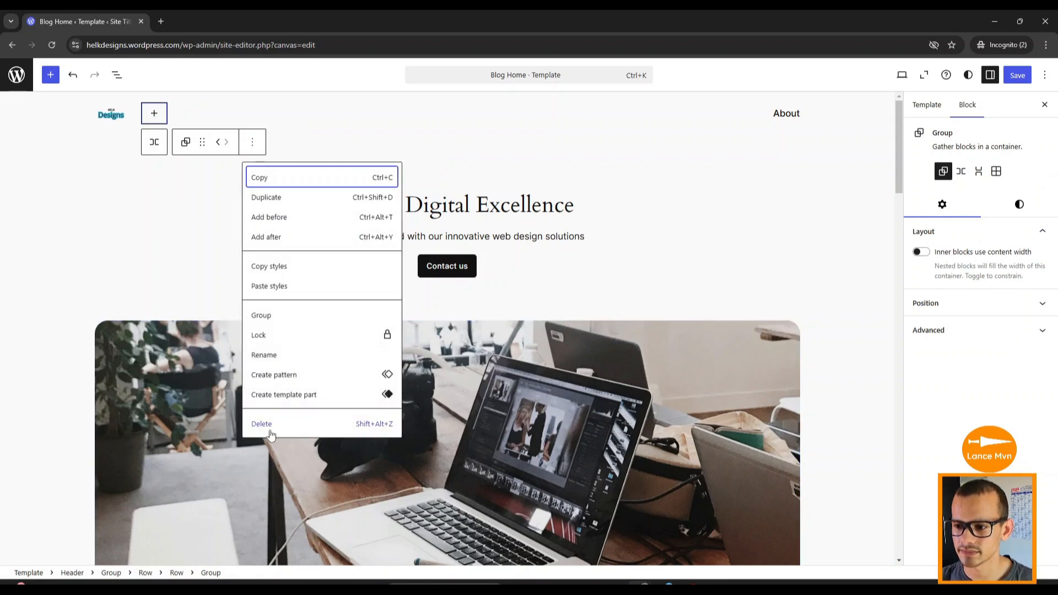
pyautogui.click(110, 112)
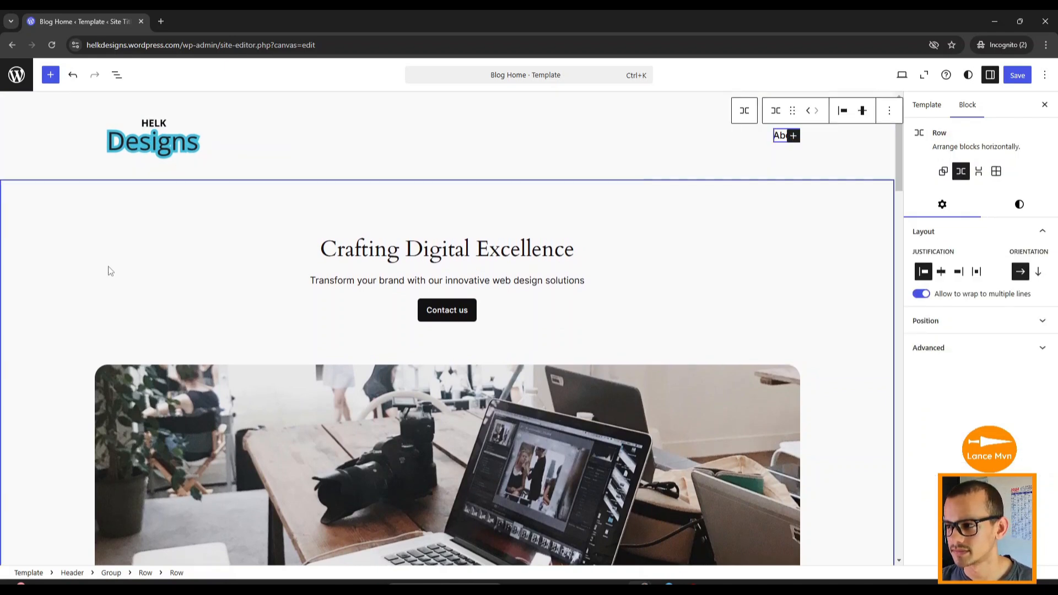
pyautogui.scroll(-3)
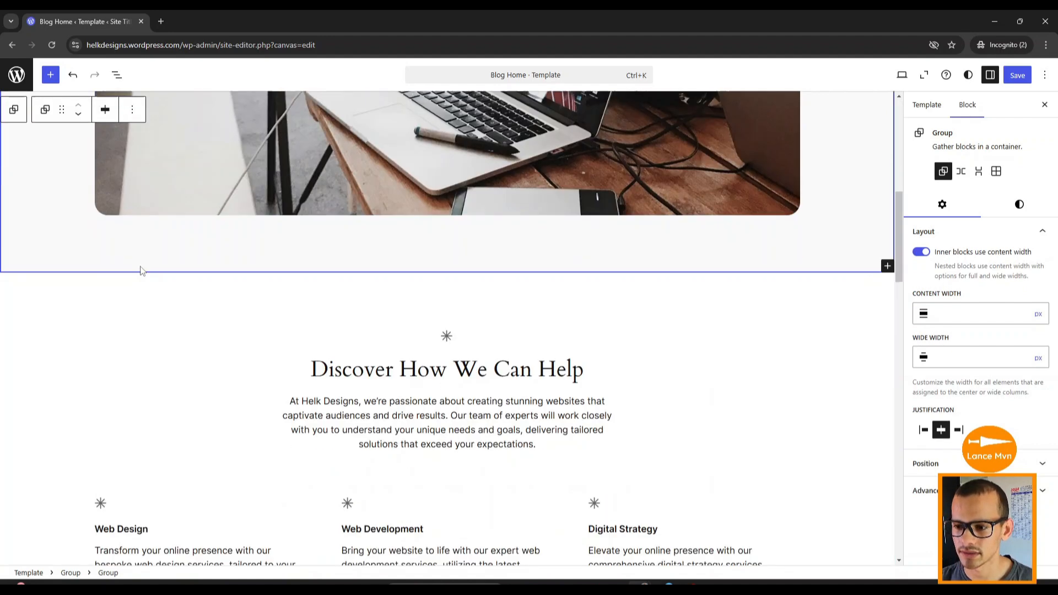
pyautogui.scroll(-3)
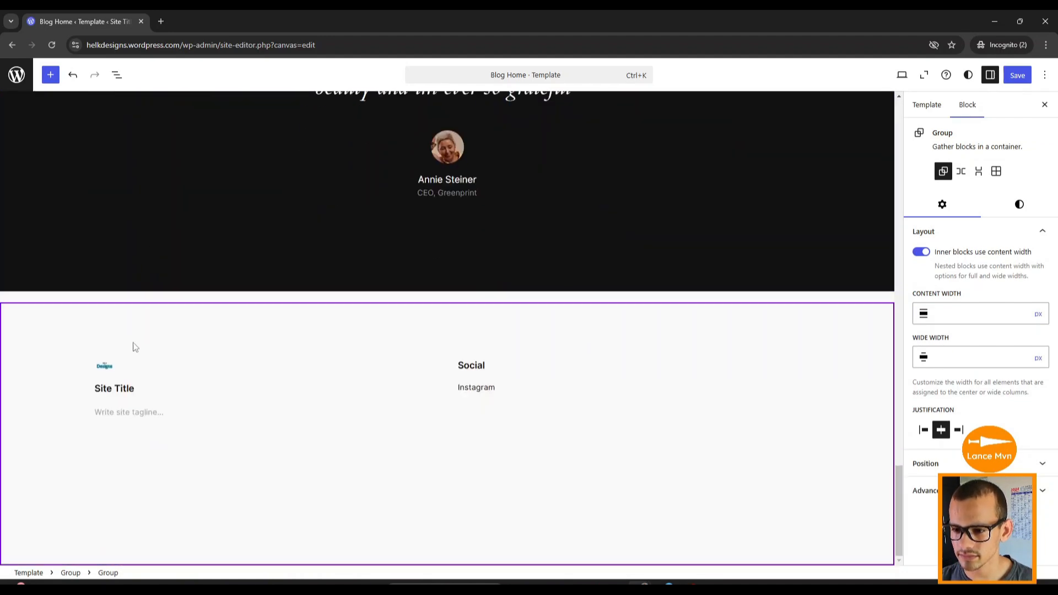
pyautogui.click(104, 364)
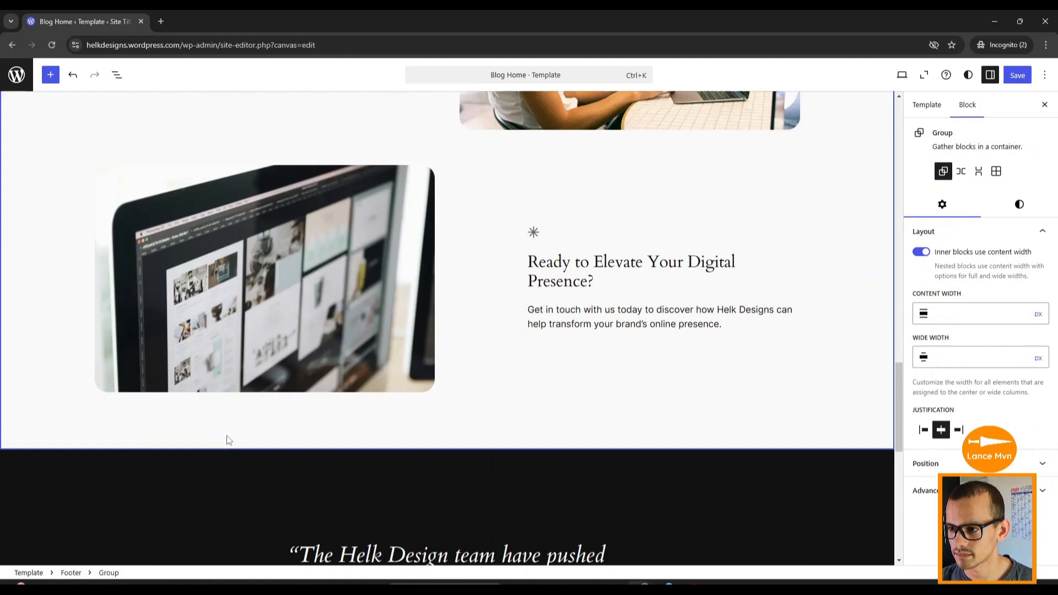
pyautogui.scroll(3)
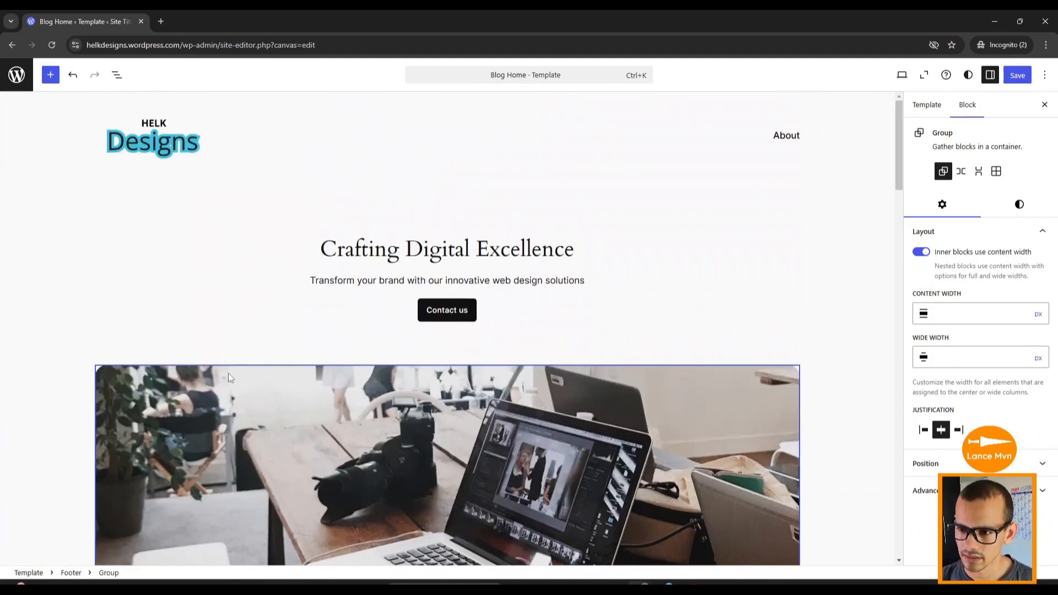
pyautogui.click(447, 310)
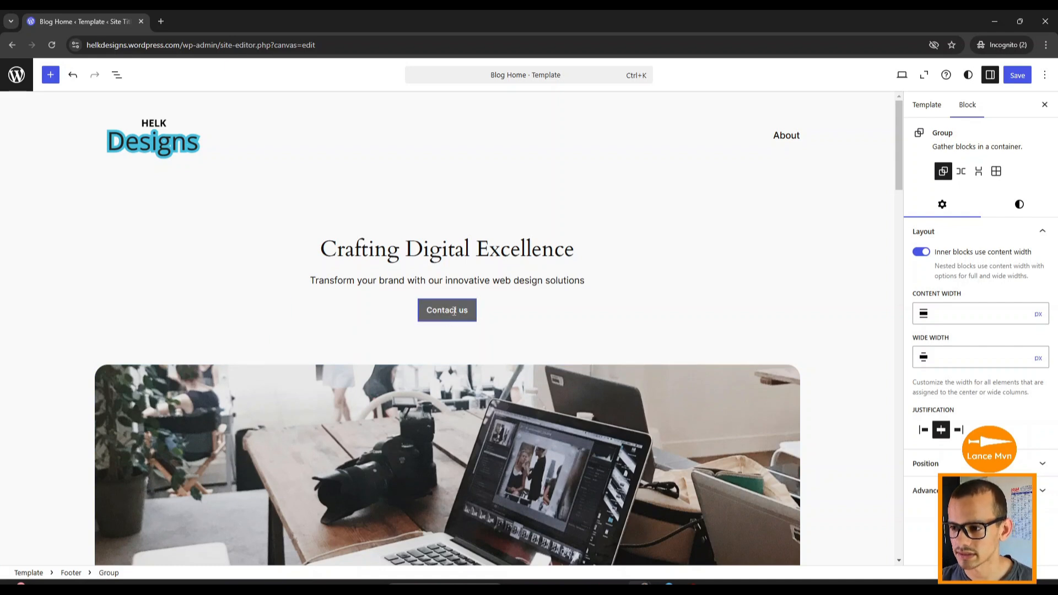
pyautogui.moveTo(446, 321)
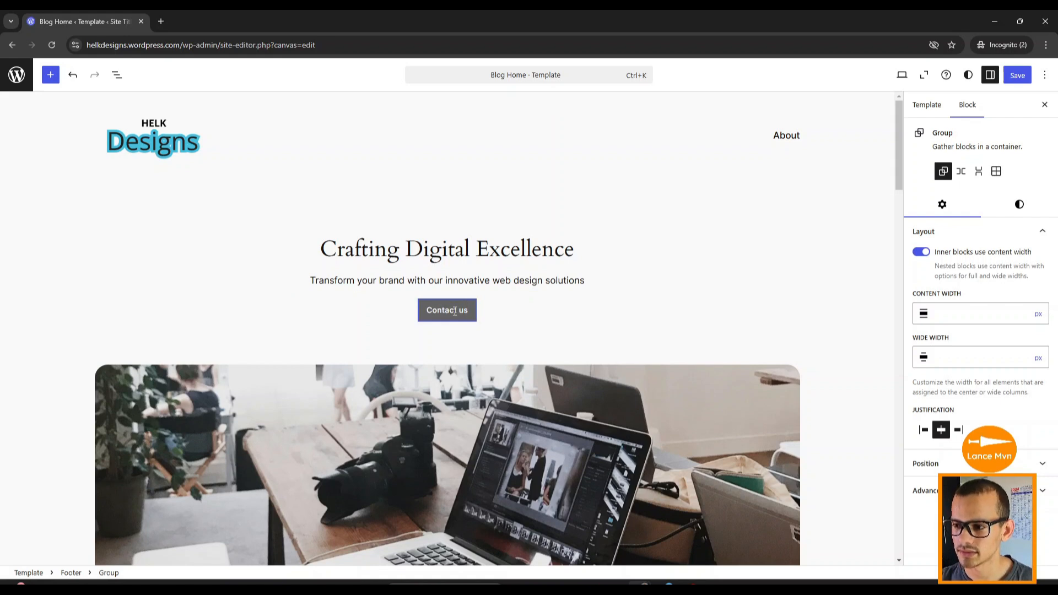
pyautogui.click(446, 309)
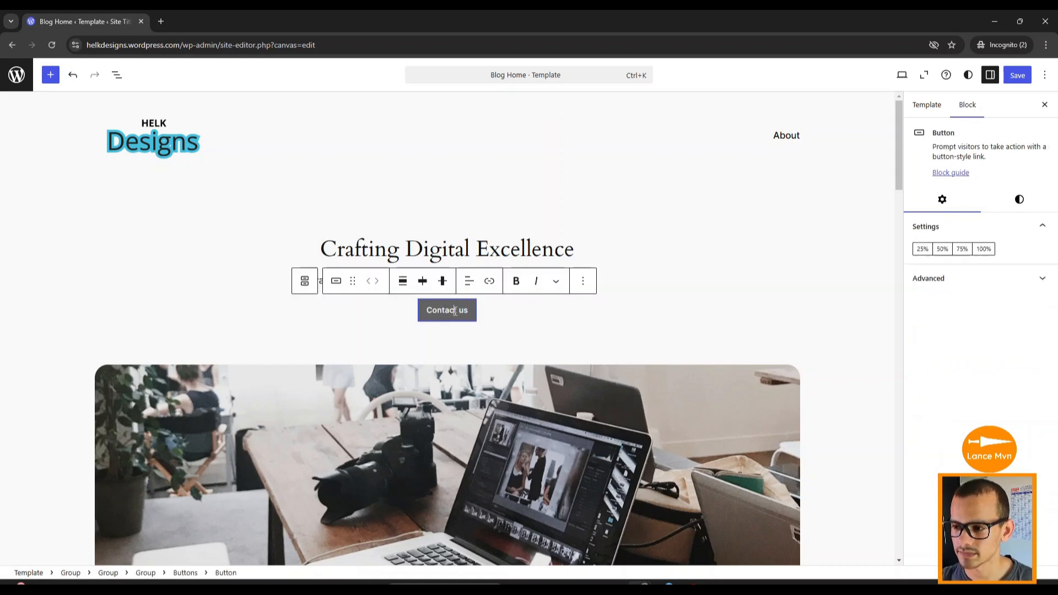
pyautogui.moveTo(490, 281)
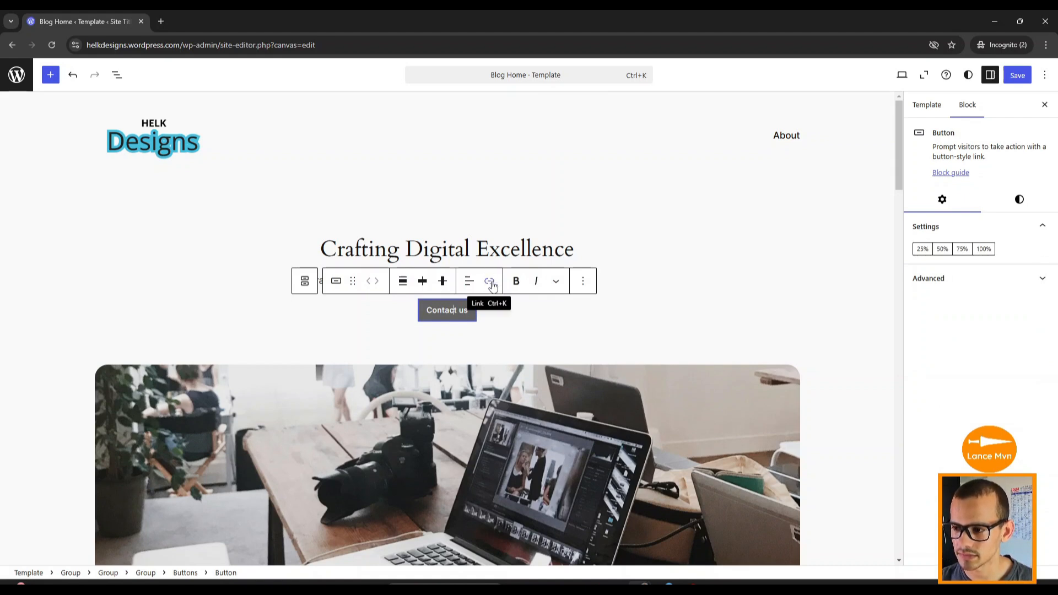
pyautogui.click(491, 281)
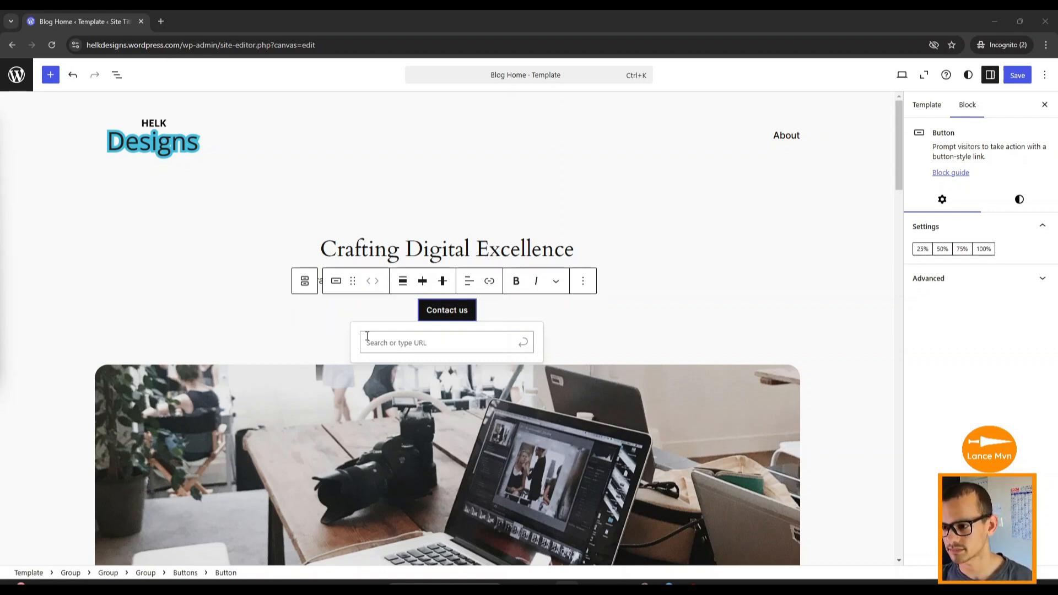
pyautogui.write('https://www.instagram.com/helk.designs/')
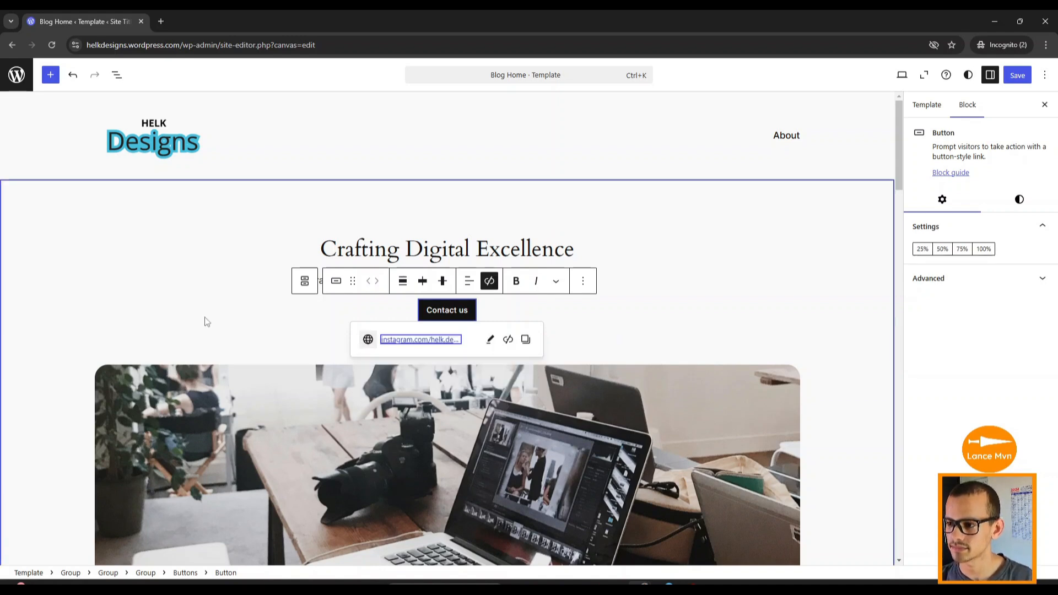
pyautogui.scroll(-3)
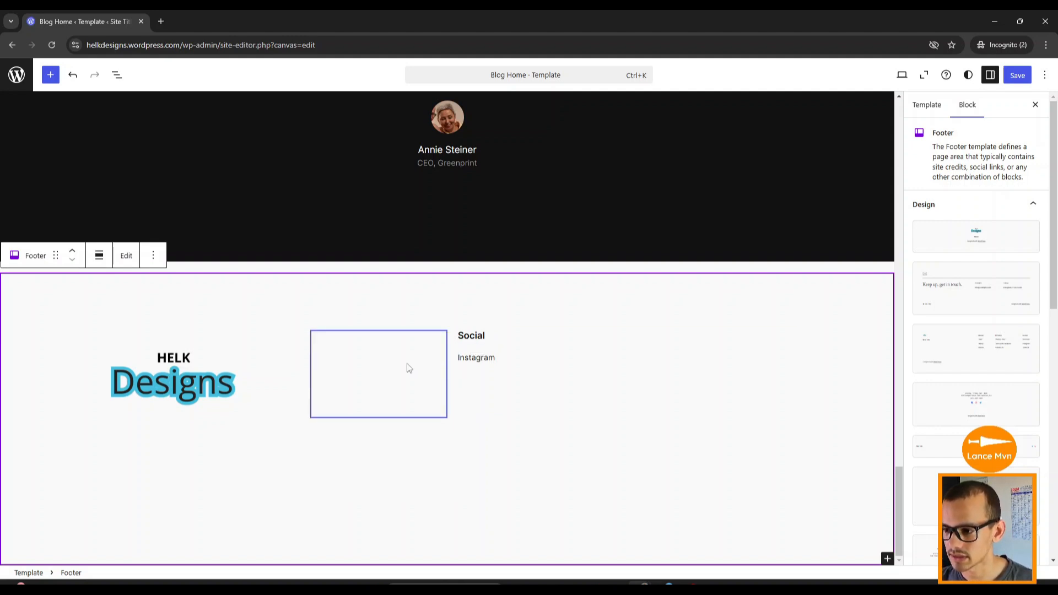
pyautogui.moveTo(384, 373)
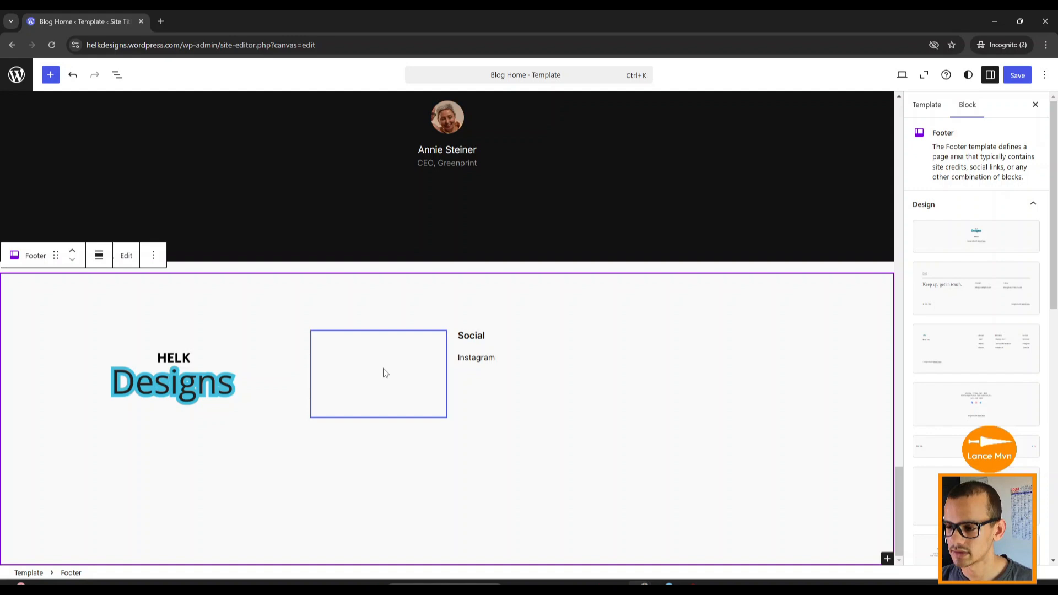
pyautogui.moveTo(399, 376)
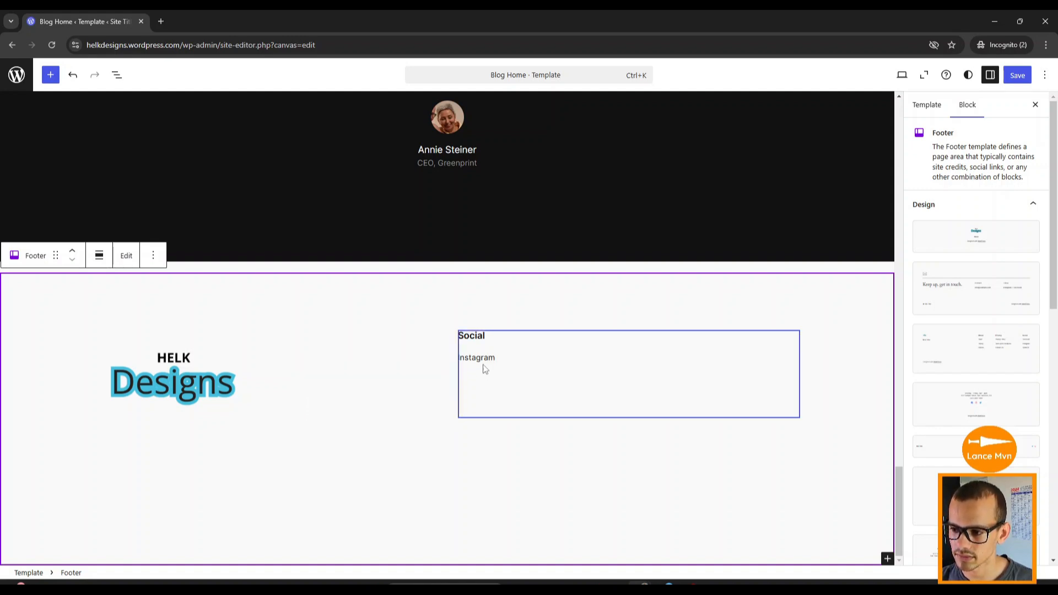
pyautogui.click(476, 357)
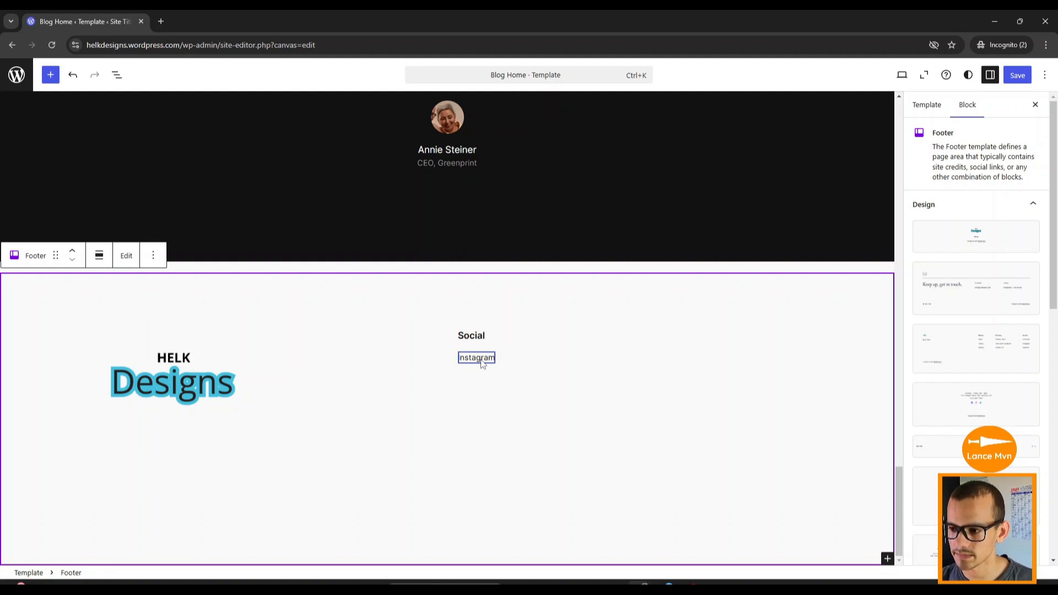
pyautogui.click(476, 357)
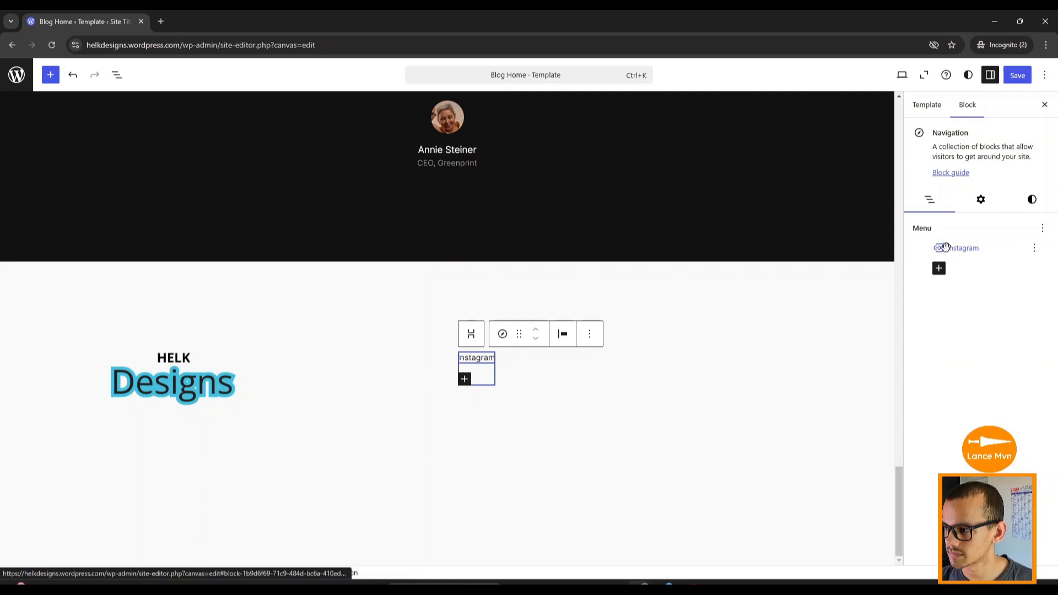
pyautogui.click(476, 357)
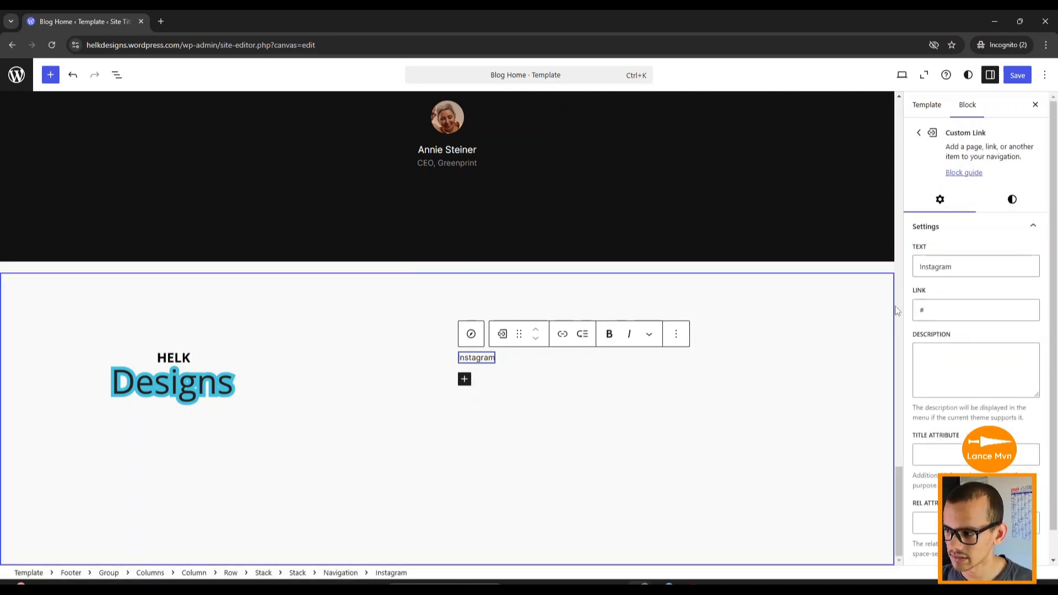
pyautogui.click(974, 309)
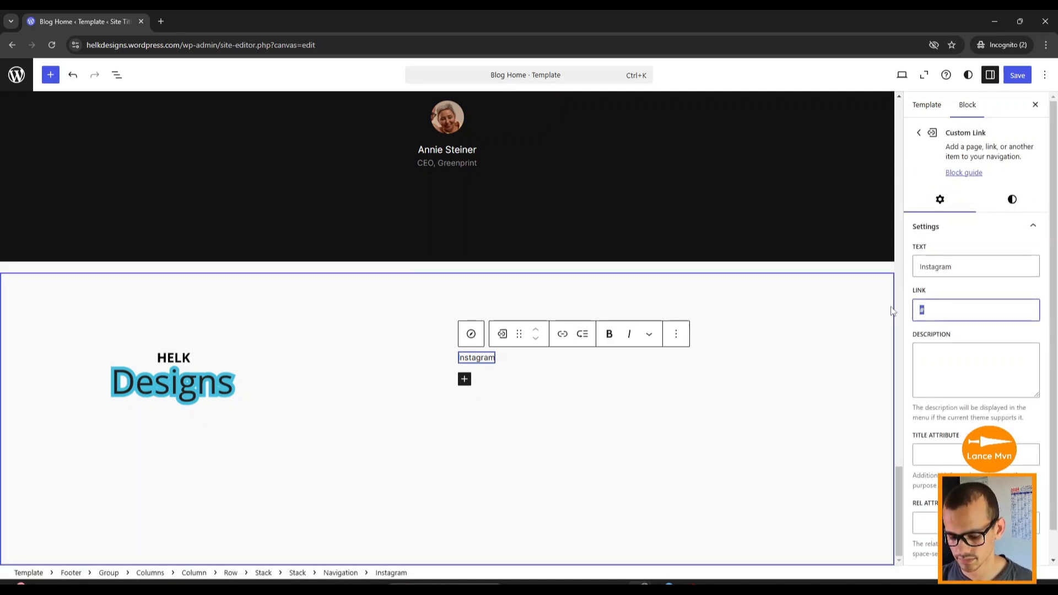
pyautogui.write('//www.instagram.com/helk.designs/')
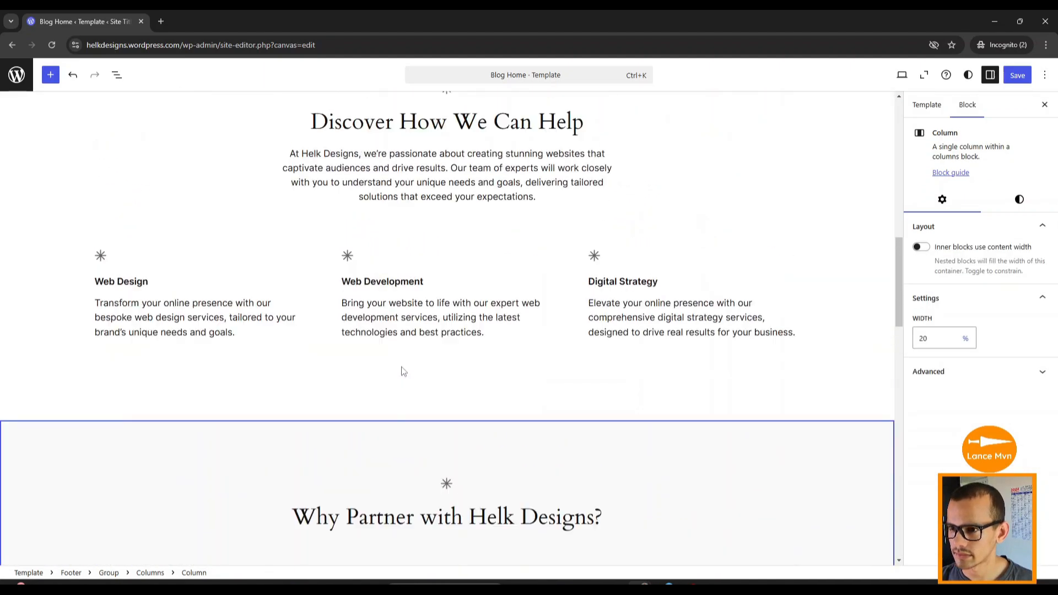
# Save all 5 pending site changes from the editor's Save panel
pyautogui.scroll(3)
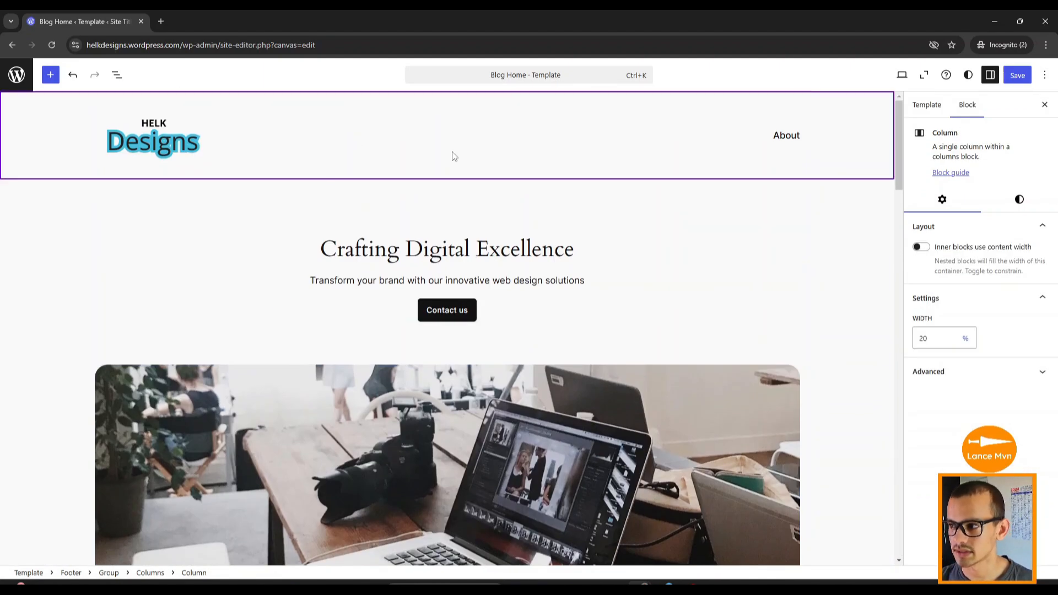
pyautogui.click(446, 343)
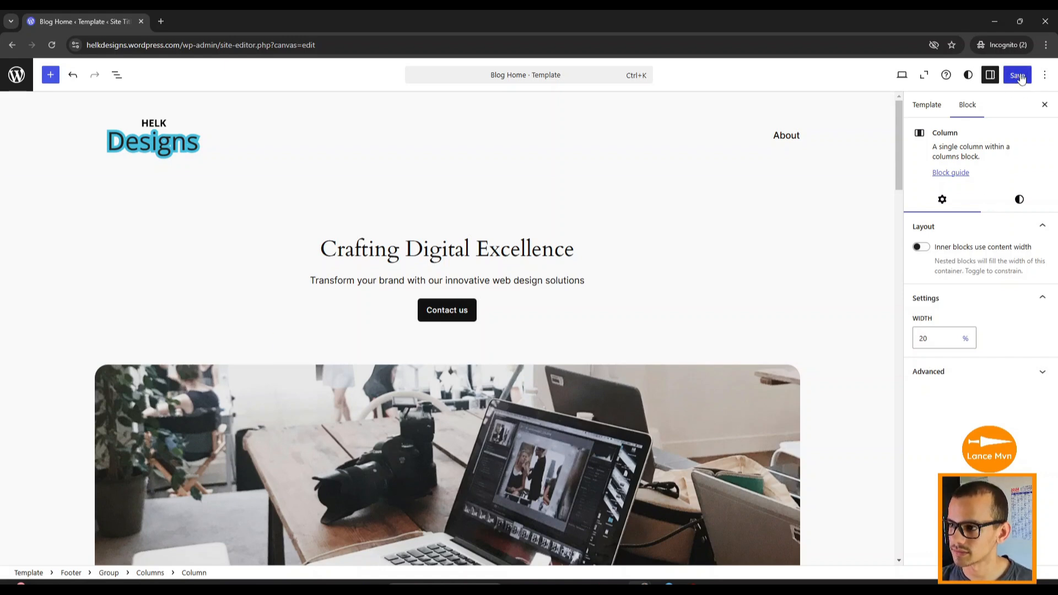
pyautogui.click(1017, 75)
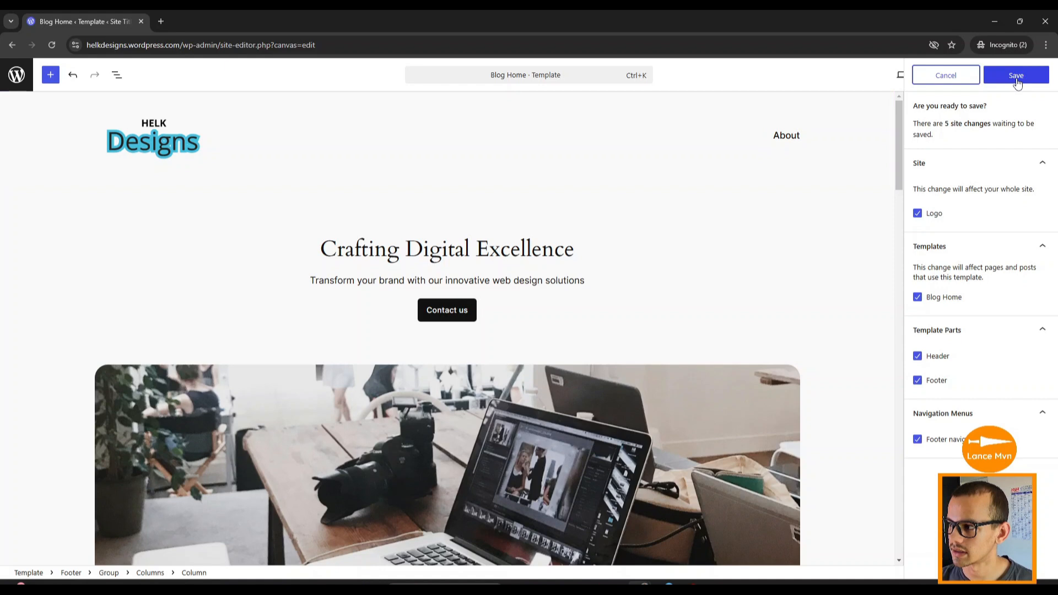
pyautogui.click(1015, 75)
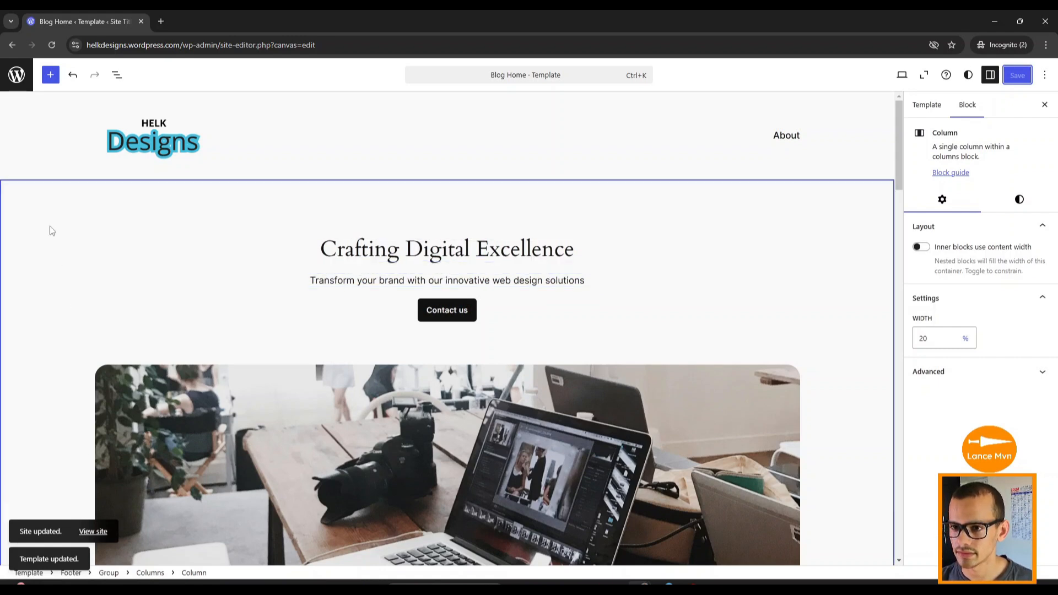
pyautogui.moveTo(17, 75)
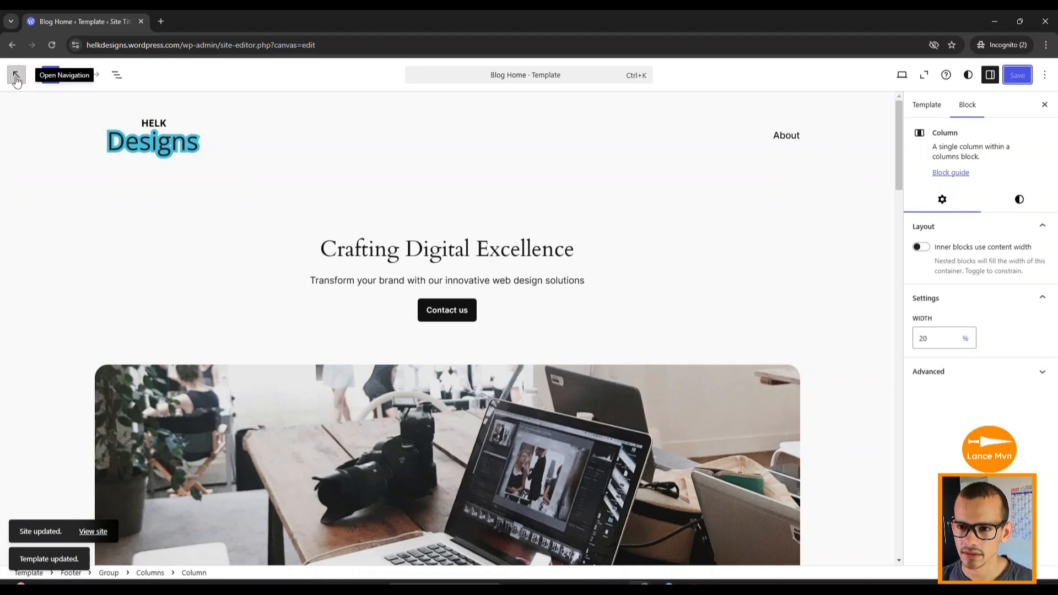
# Leave the editor and return to the site dashboard
pyautogui.click(17, 74)
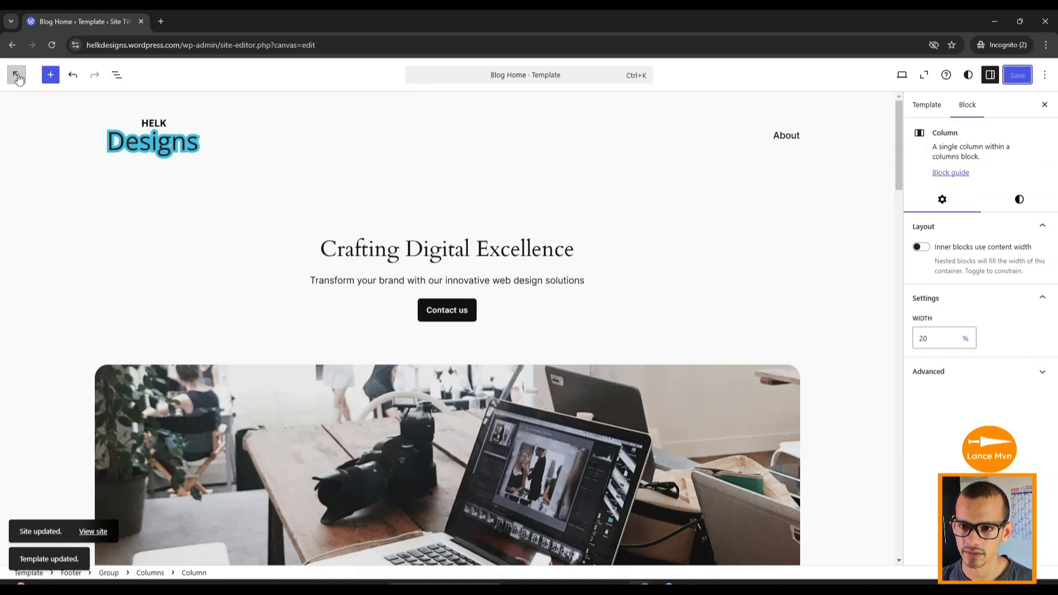
pyautogui.click(17, 75)
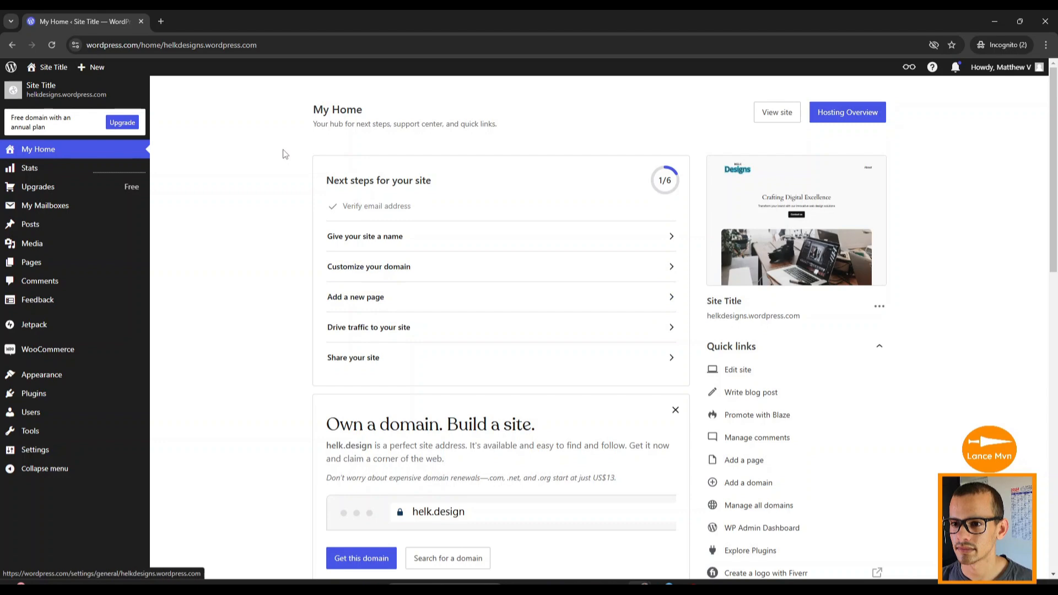
# Scroll through the live homepage, then return to the site's admin area
pyautogui.click(52, 67)
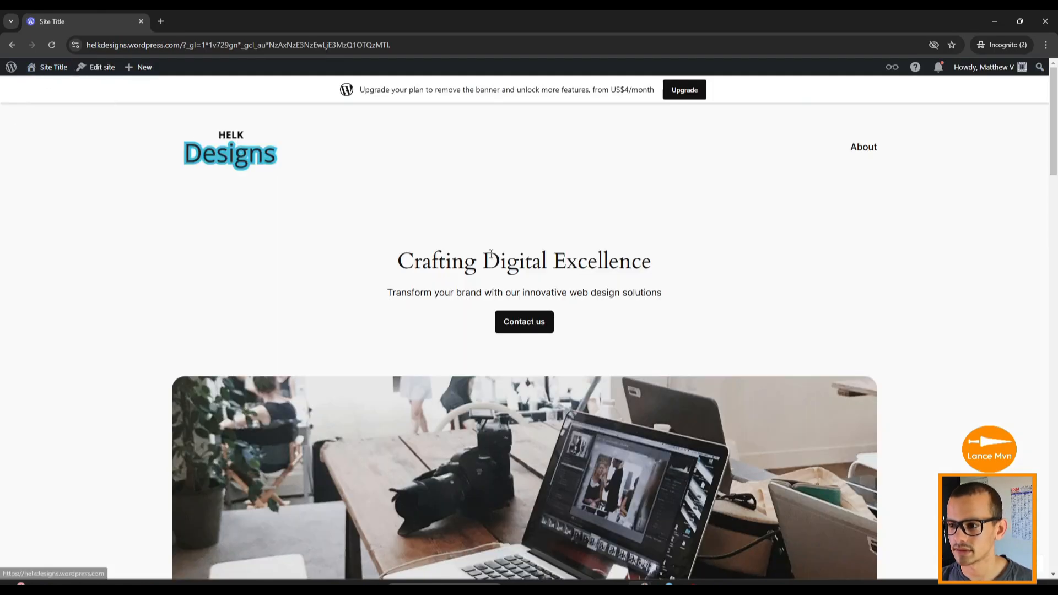
pyautogui.scroll(-3)
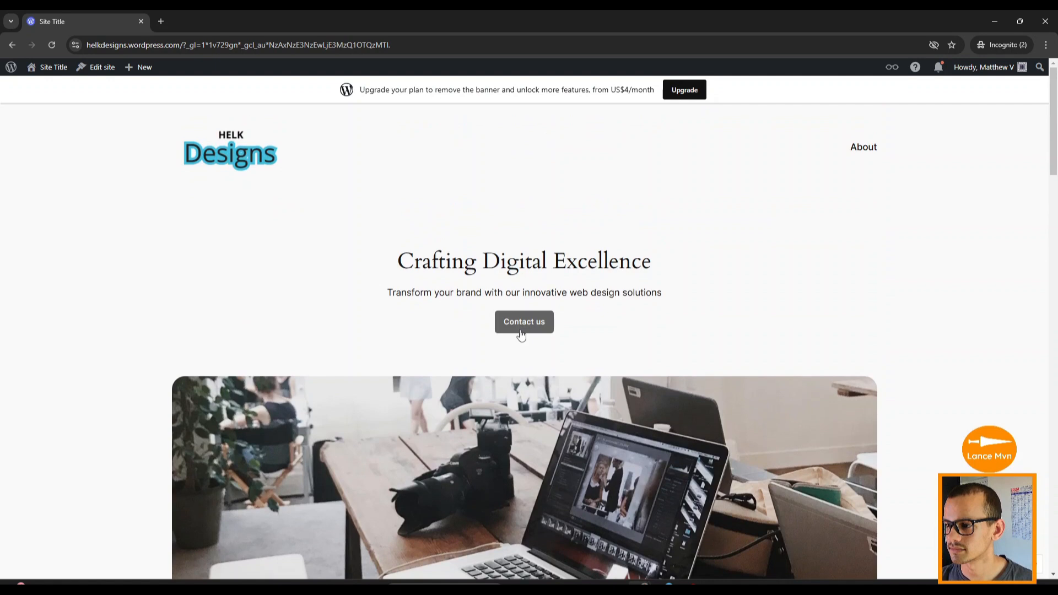
pyautogui.scroll(-3)
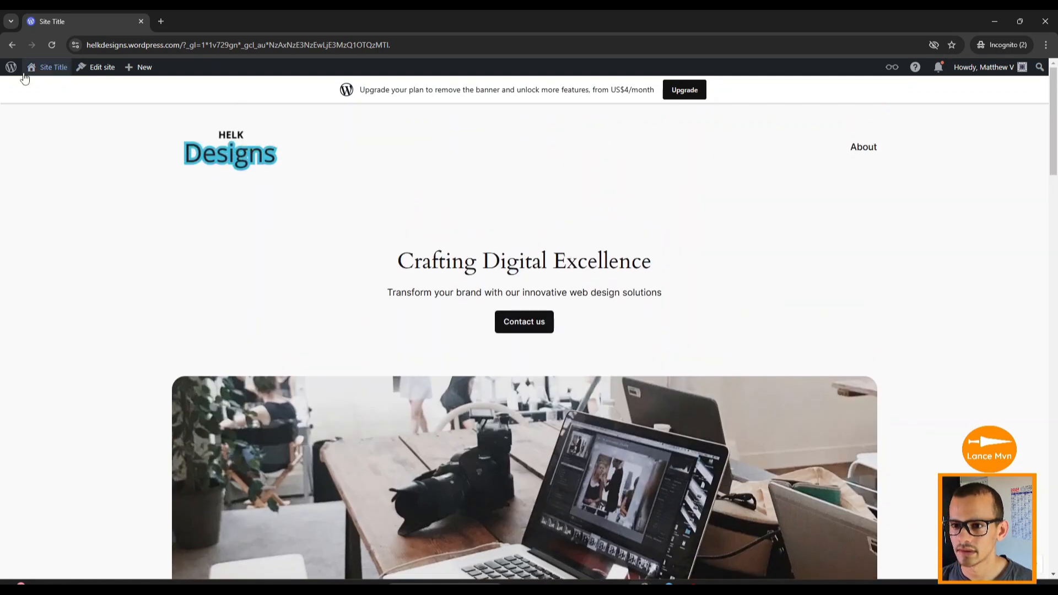
pyautogui.moveTo(43, 95)
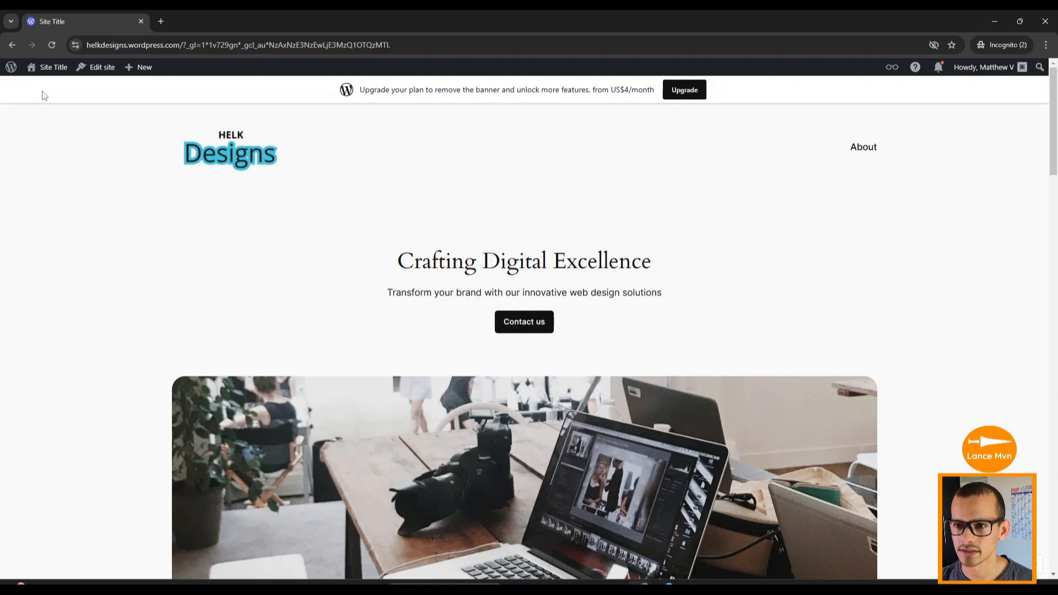
pyautogui.click(53, 67)
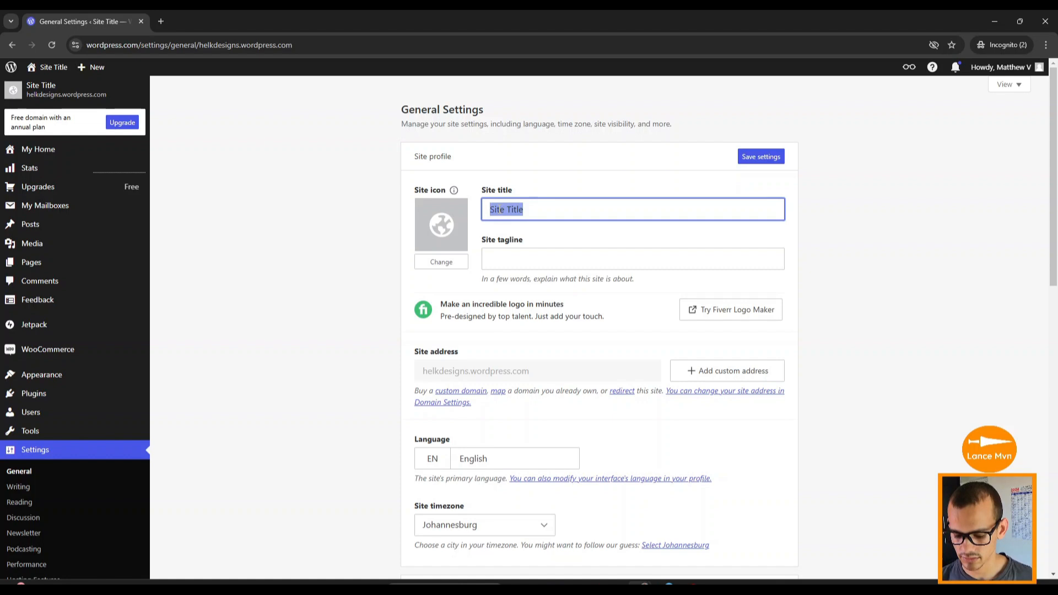
# Enter site title 'Helk Designs' and tagline 'Crafting Digital Excellence', then start changing the site icon
pyautogui.write('H')
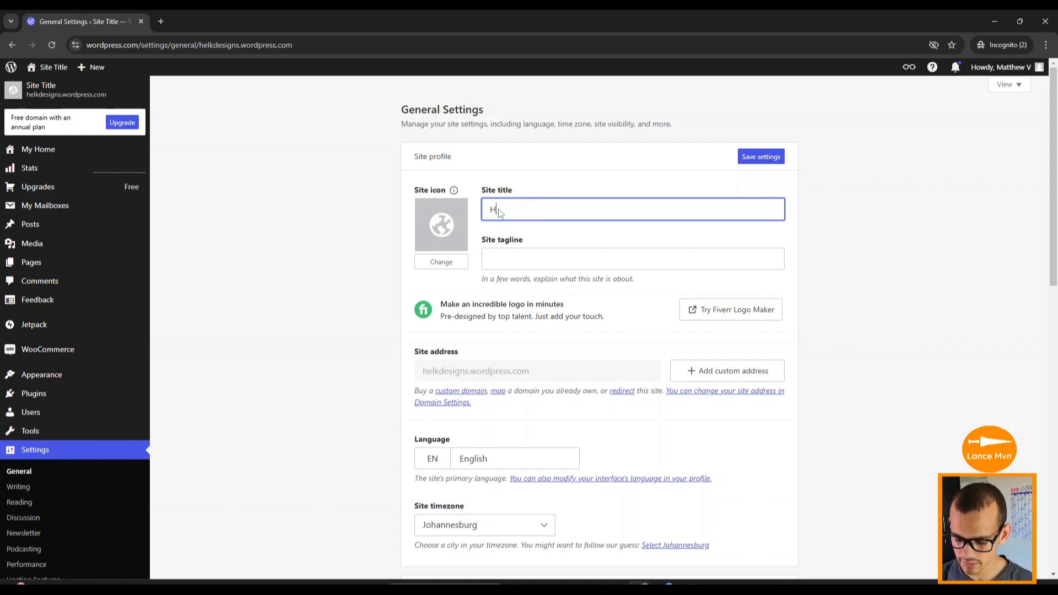
pyautogui.write('elk Designn')
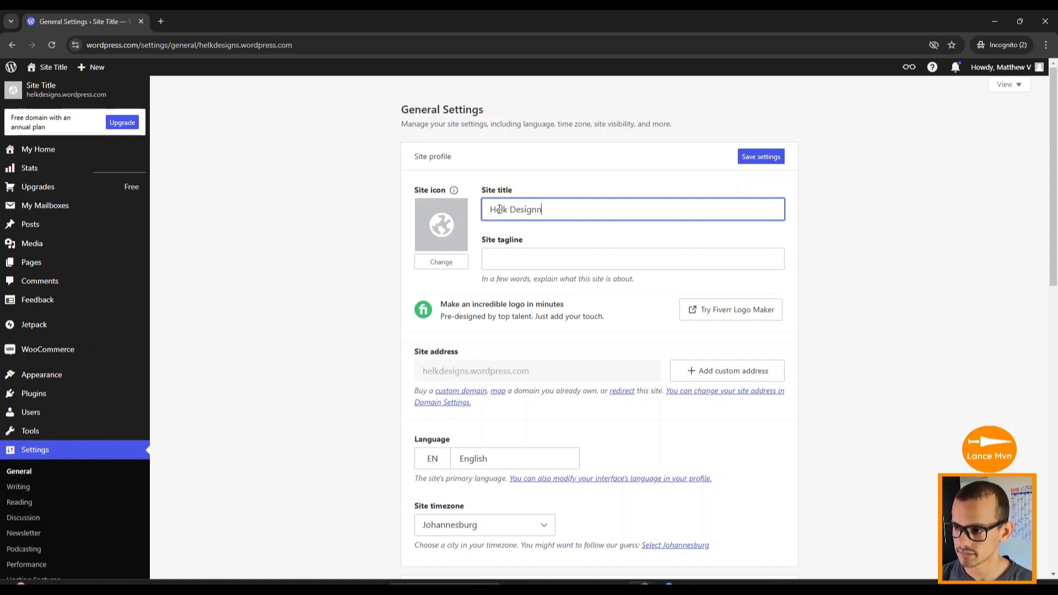
pyautogui.press('Backspace')
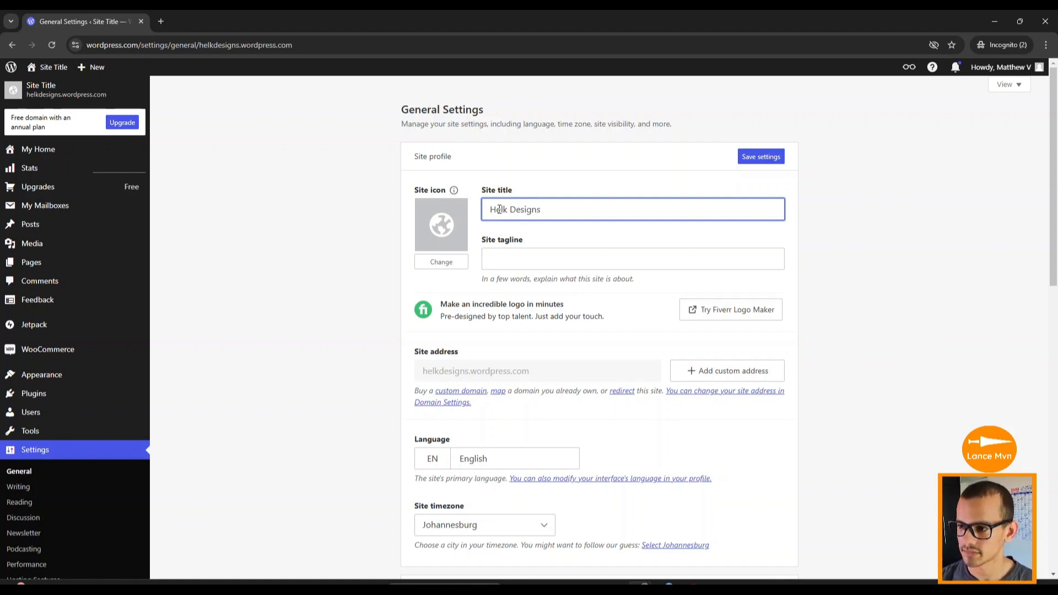
pyautogui.click(633, 257)
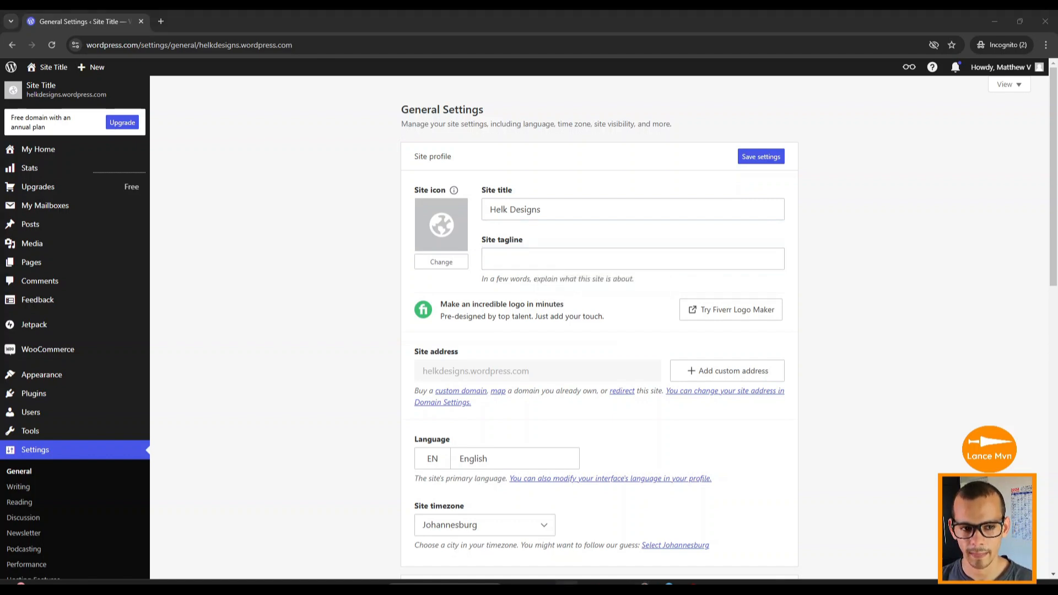
pyautogui.write('Crafting Digital Excellence')
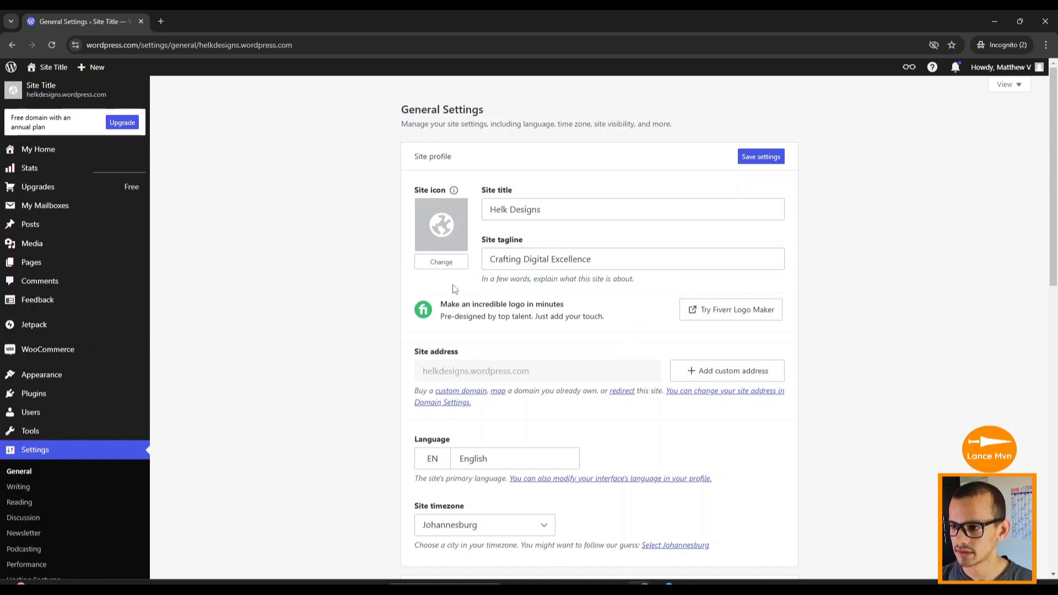
pyautogui.moveTo(432, 232)
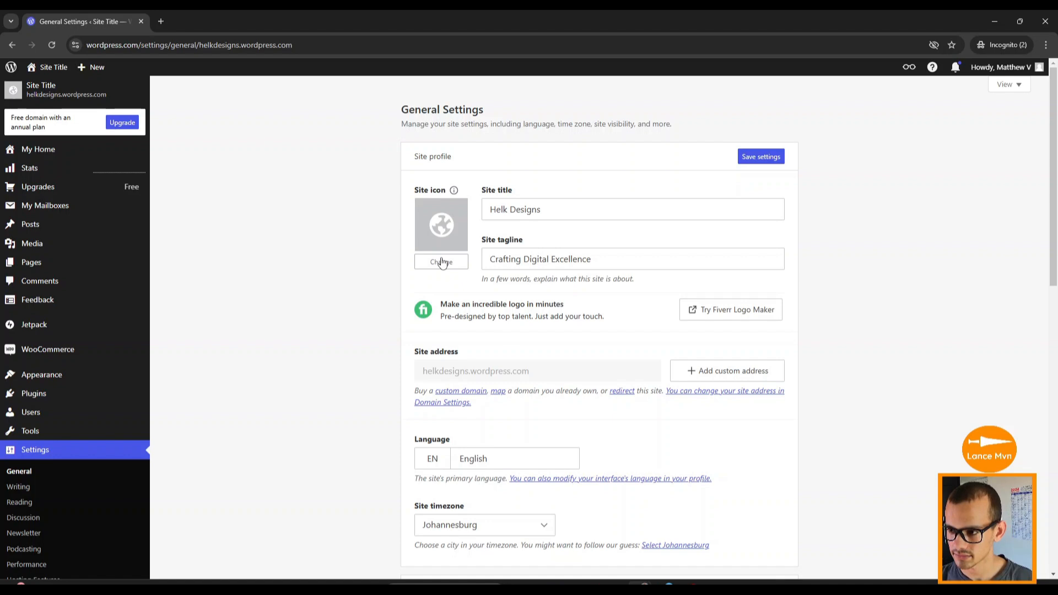
pyautogui.click(441, 262)
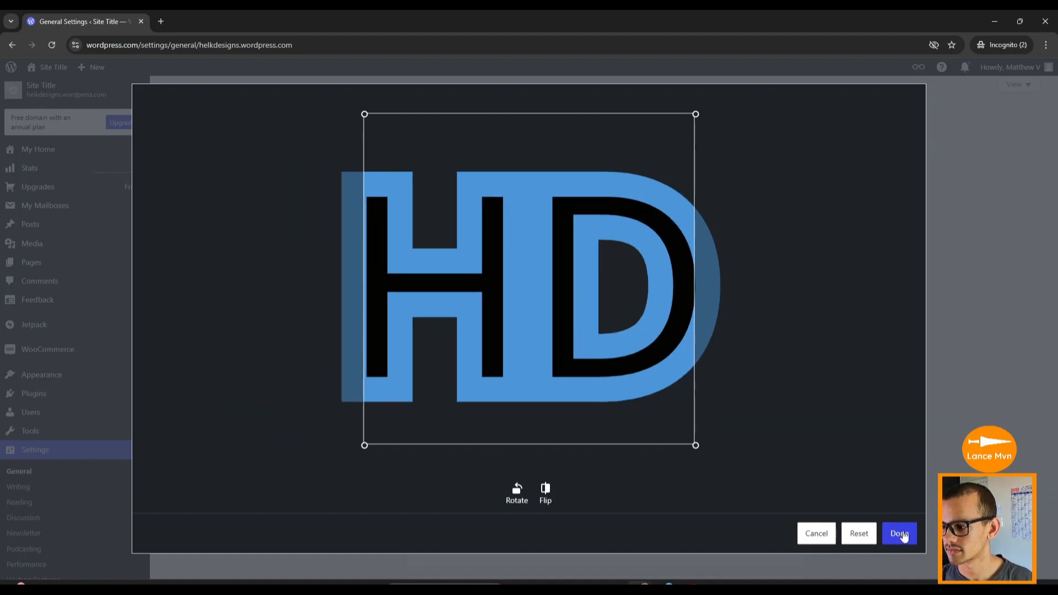
# Accept the HD icon crop, save the settings, and view the live site
pyautogui.click(899, 533)
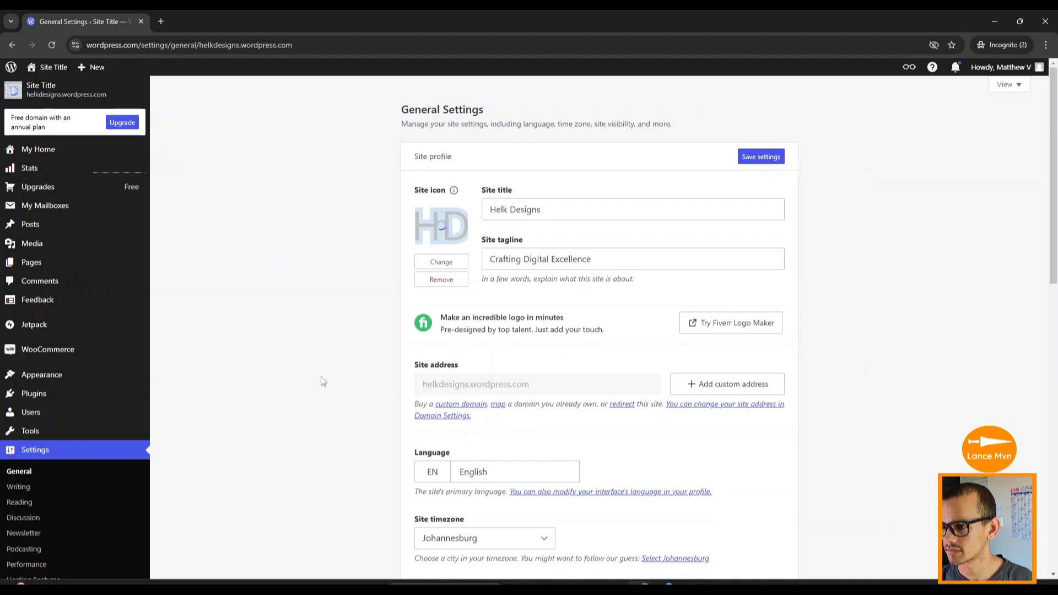
pyautogui.click(760, 155)
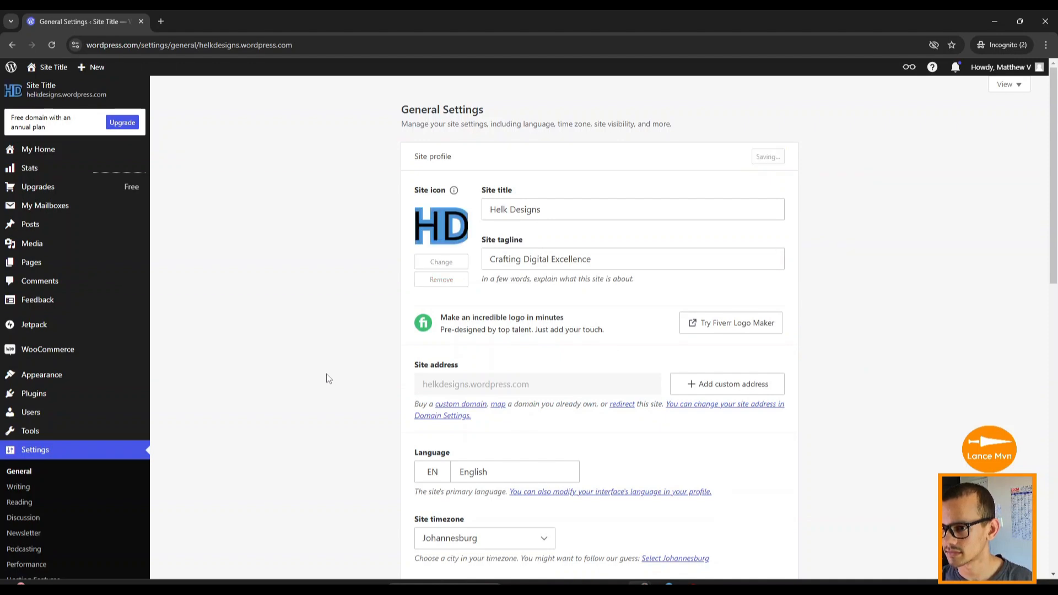
pyautogui.click(760, 155)
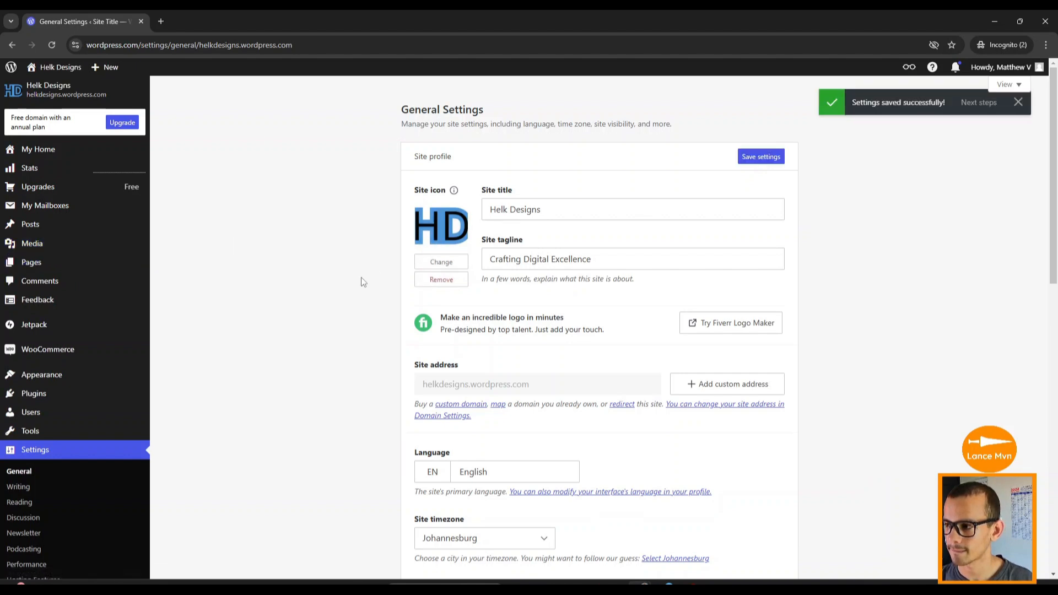
pyautogui.moveTo(350, 293)
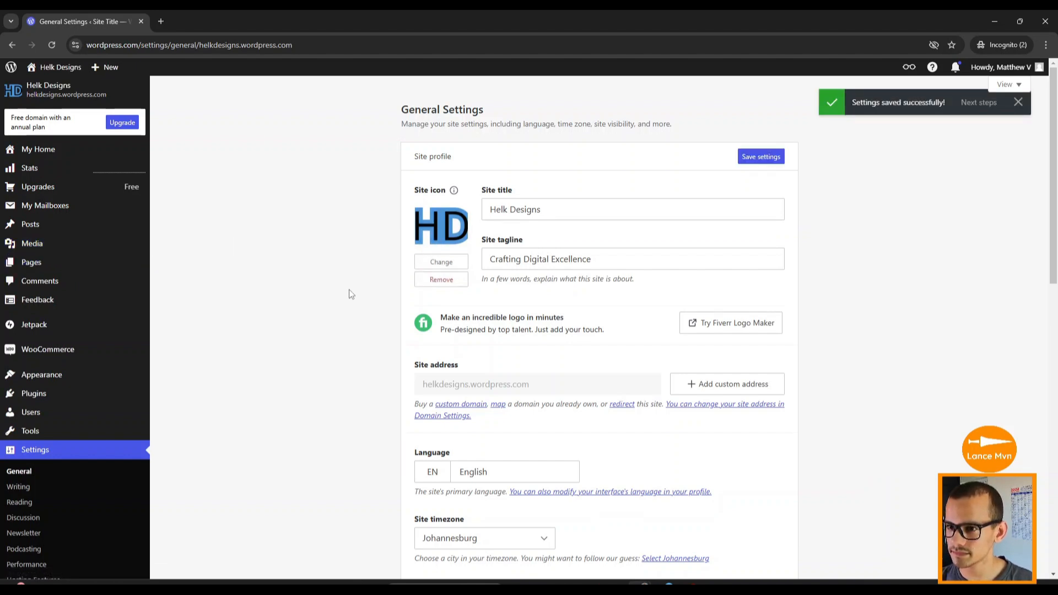
pyautogui.moveTo(299, 229)
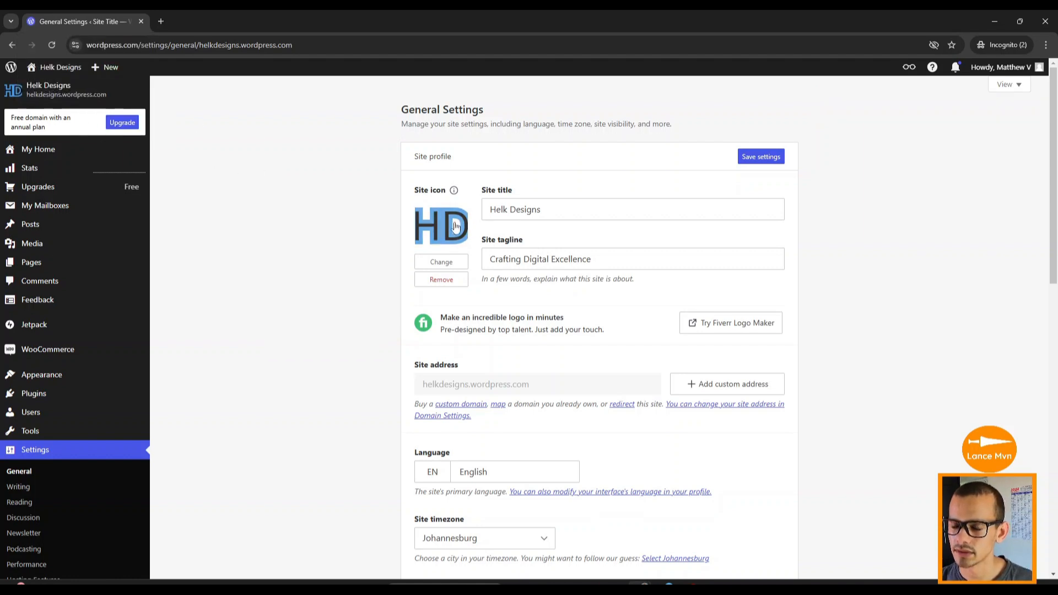
pyautogui.click(60, 67)
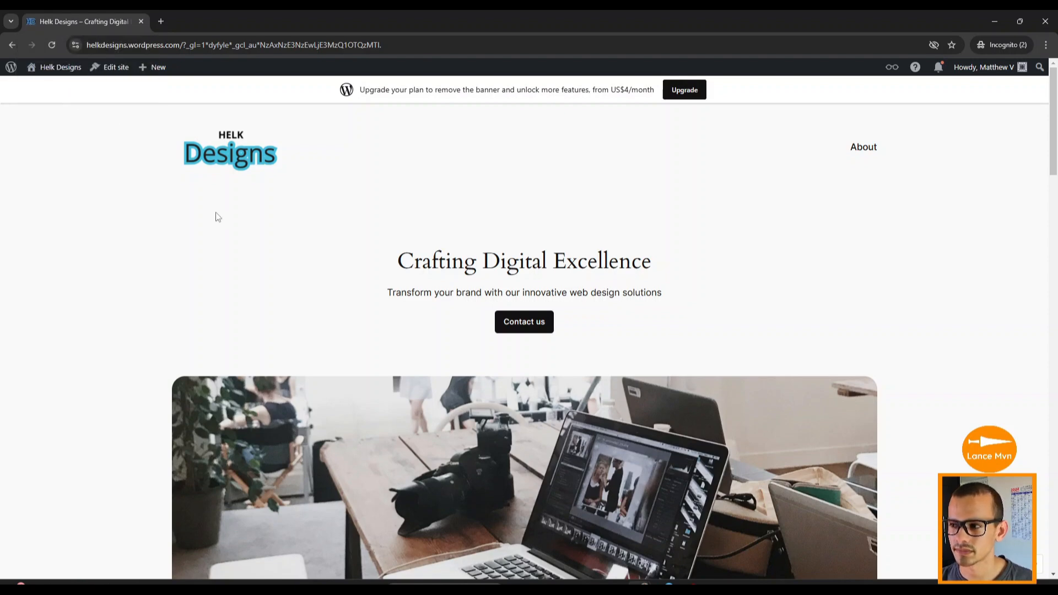
# Scroll the live homepage and go to the About page from the header navigation
pyautogui.scroll(-3)
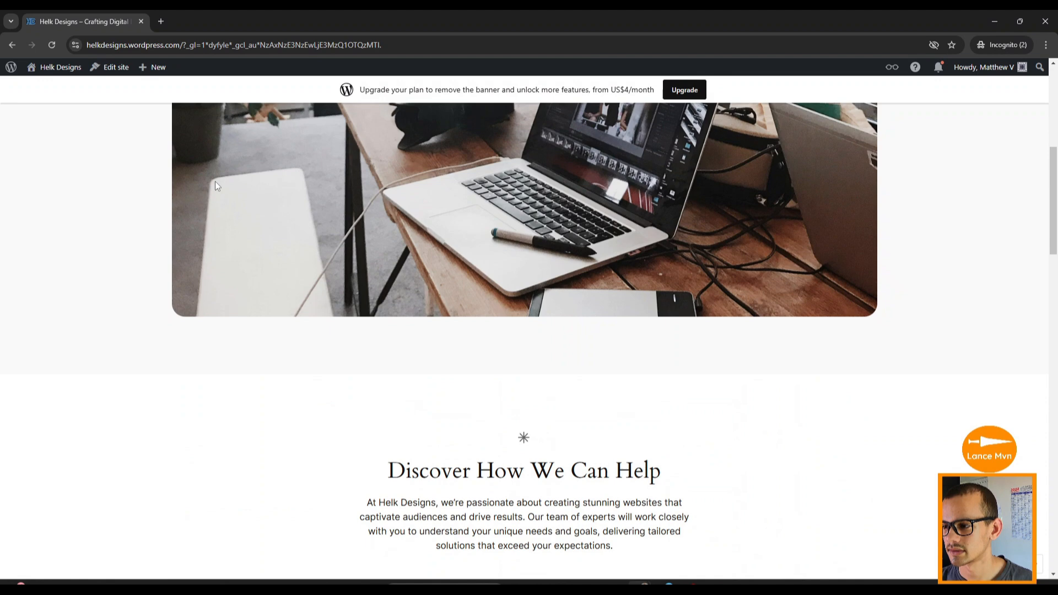
pyautogui.scroll(3)
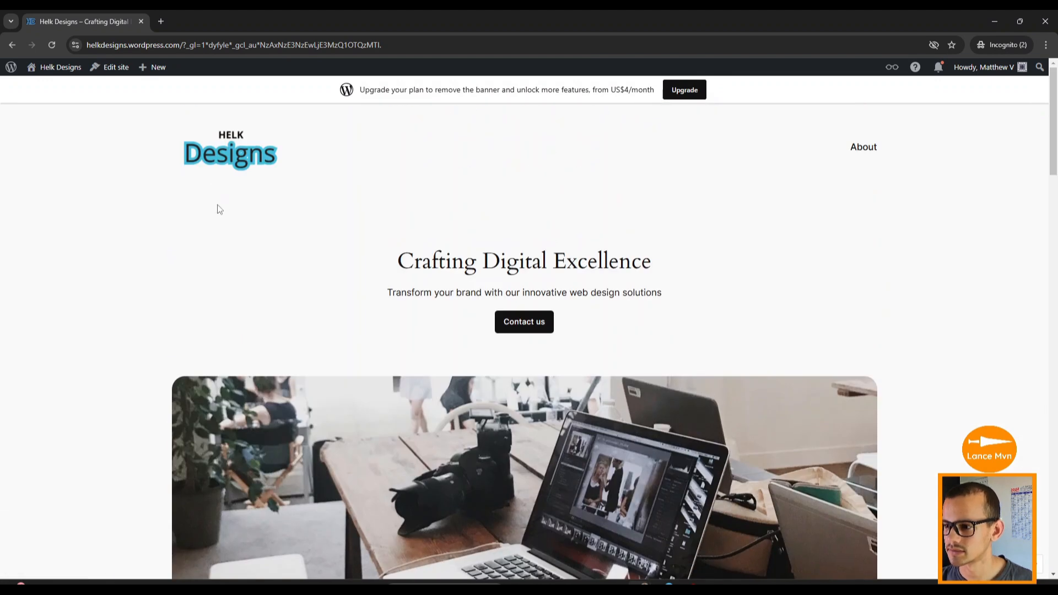
pyautogui.scroll(-3)
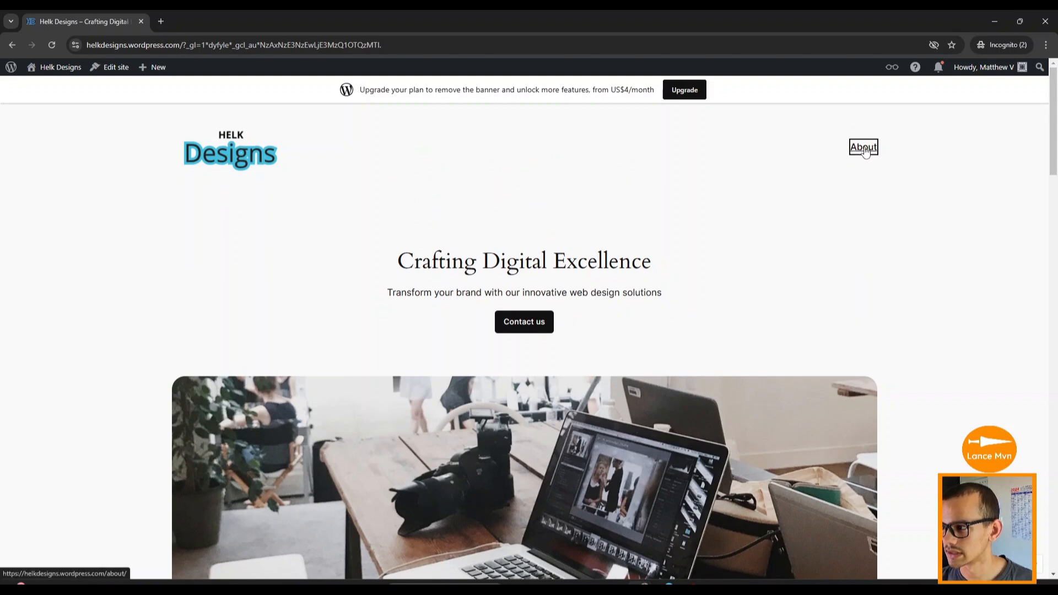
pyautogui.click(863, 146)
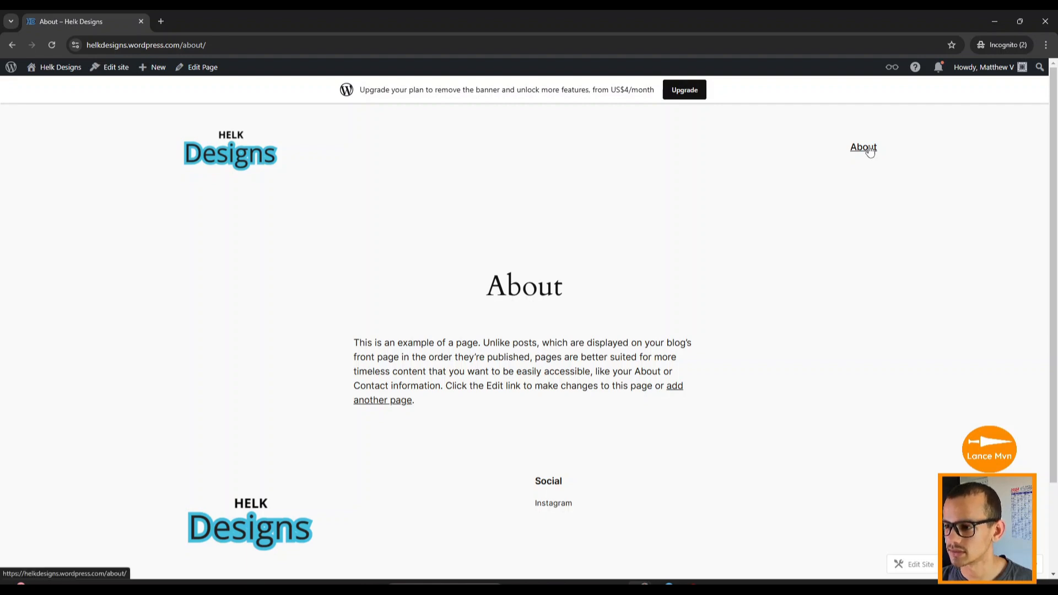
pyautogui.moveTo(833, 154)
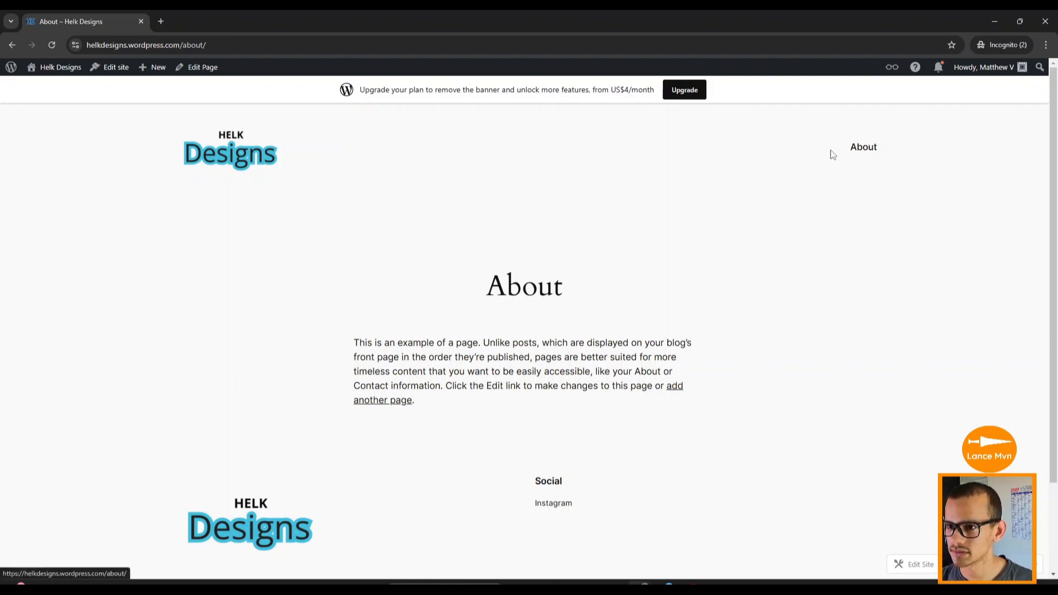
pyautogui.click(59, 67)
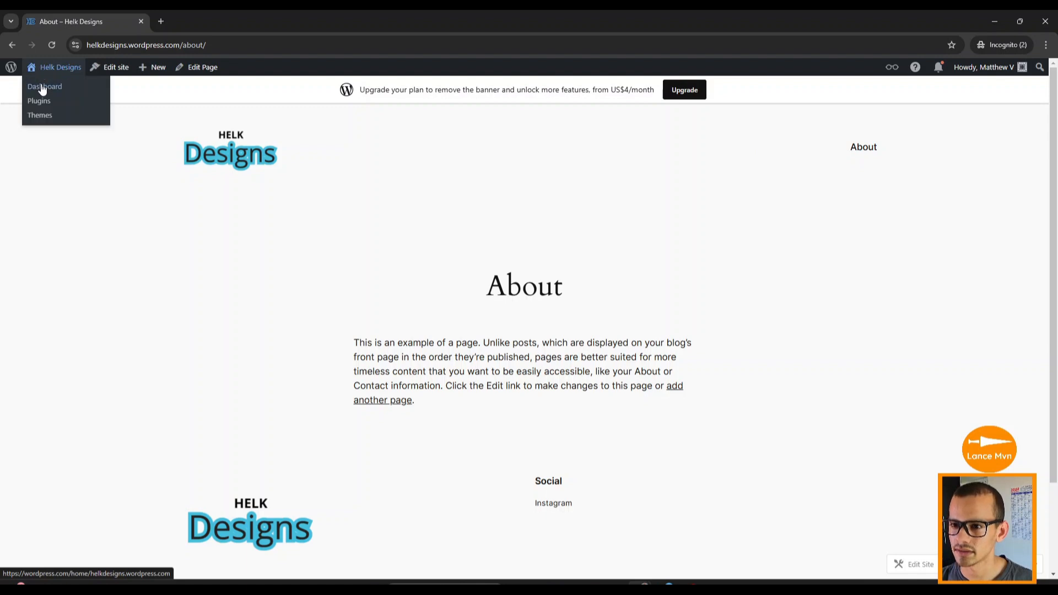
# From the dashboard's Pages list, open the About page for editing
pyautogui.click(44, 86)
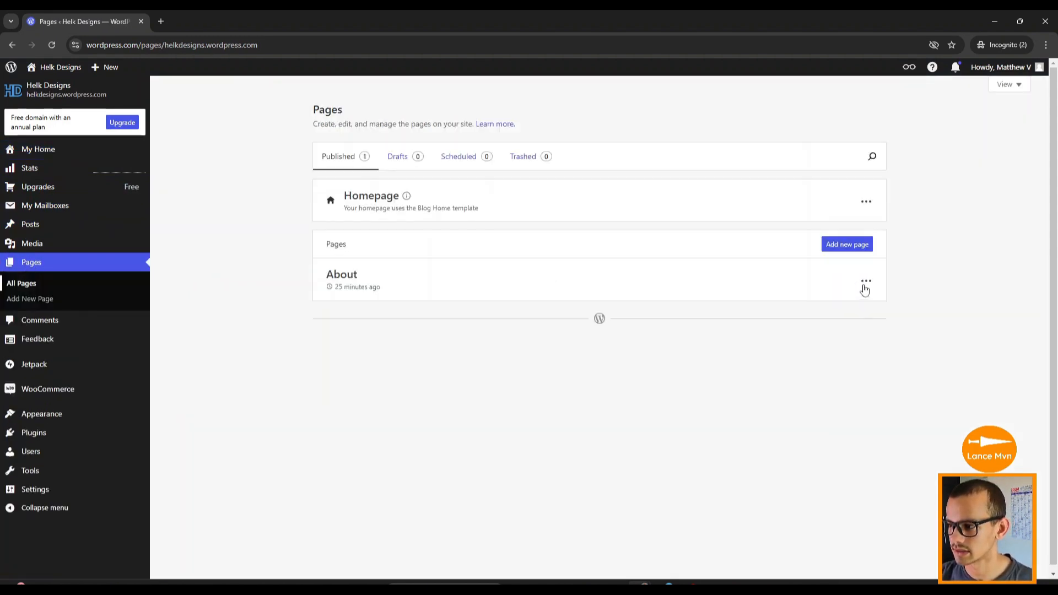
pyautogui.click(866, 281)
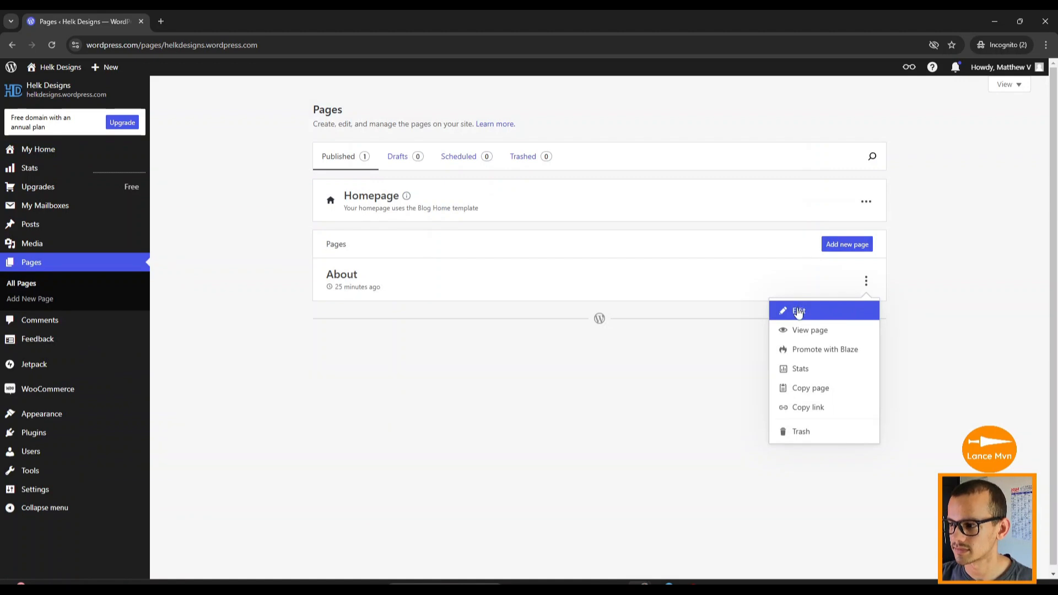
pyautogui.click(799, 310)
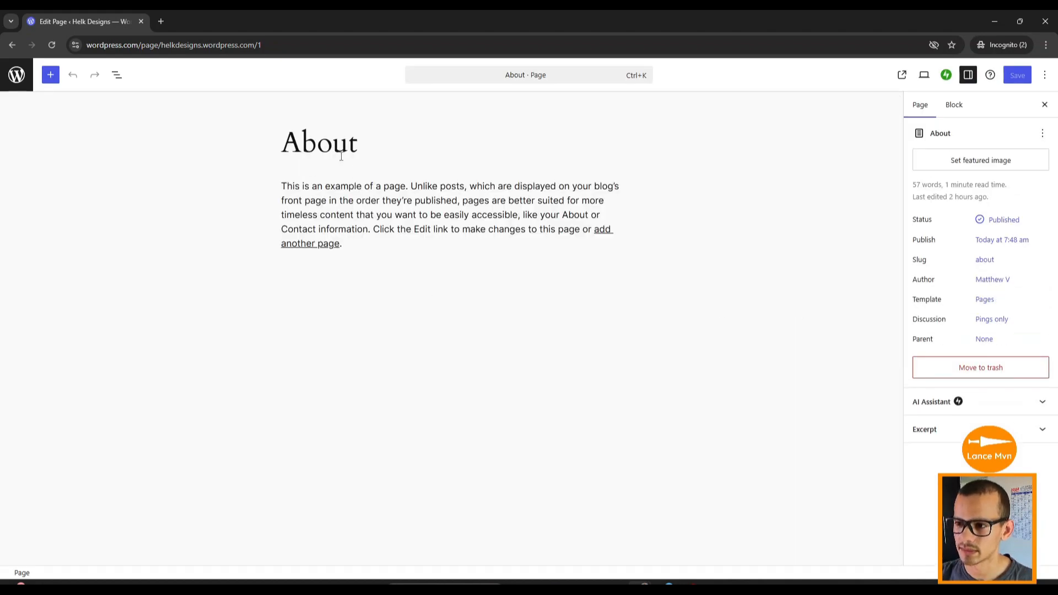
# Retitle the page 'Contact' and select its placeholder paragraph to clear it
pyautogui.tripleClick(318, 142)
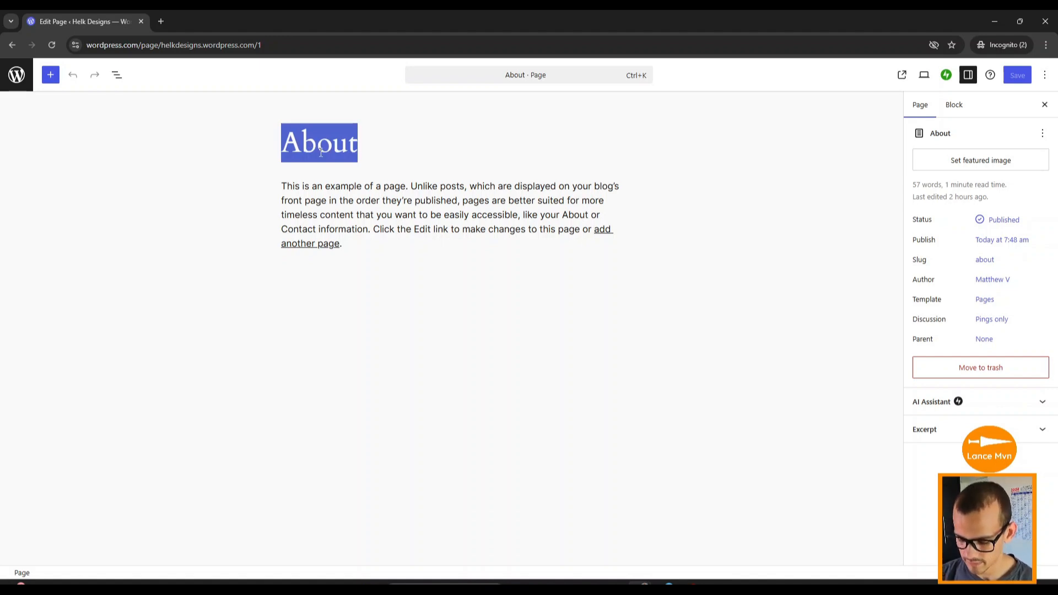
pyautogui.write('Contact')
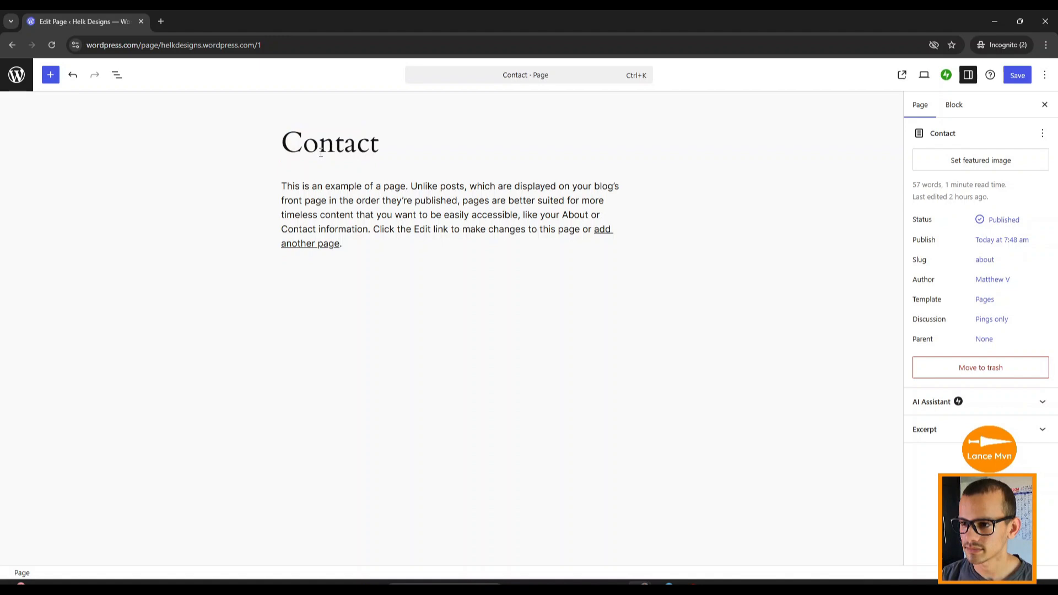
pyautogui.click(381, 242)
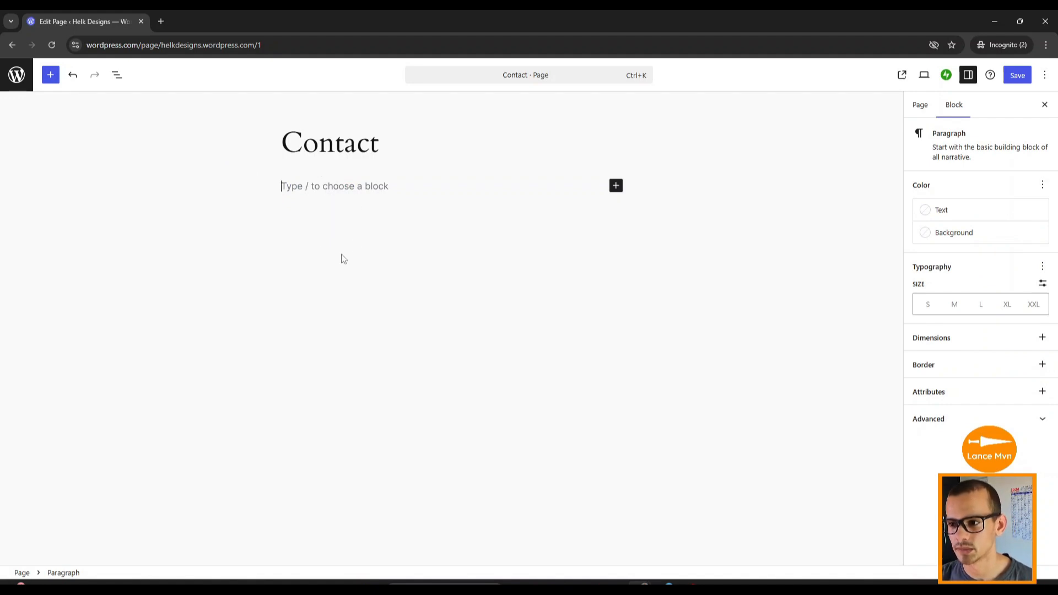
pyautogui.moveTo(350, 261)
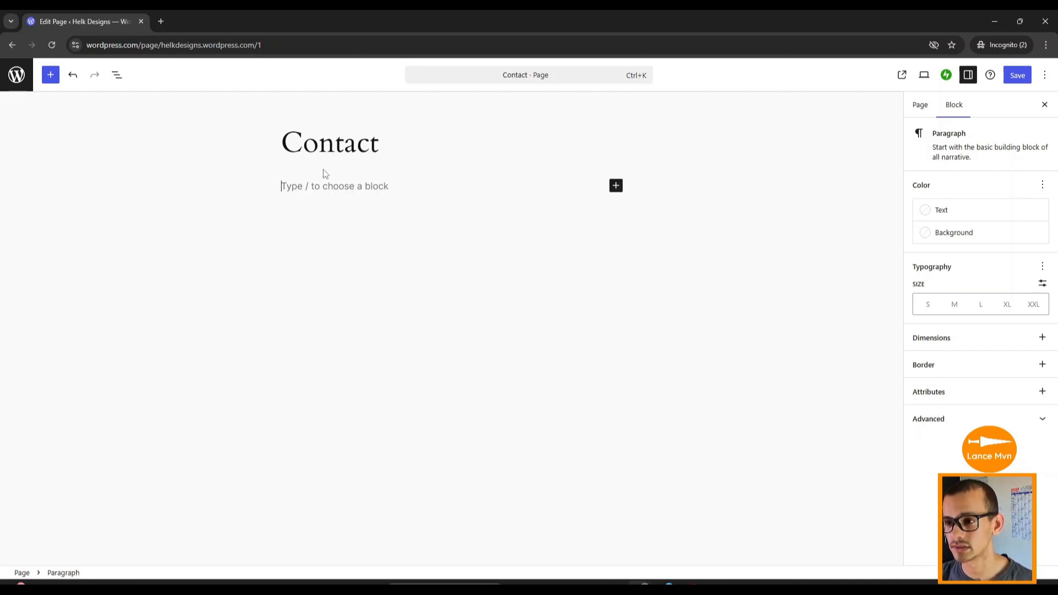
pyautogui.moveTo(17, 74)
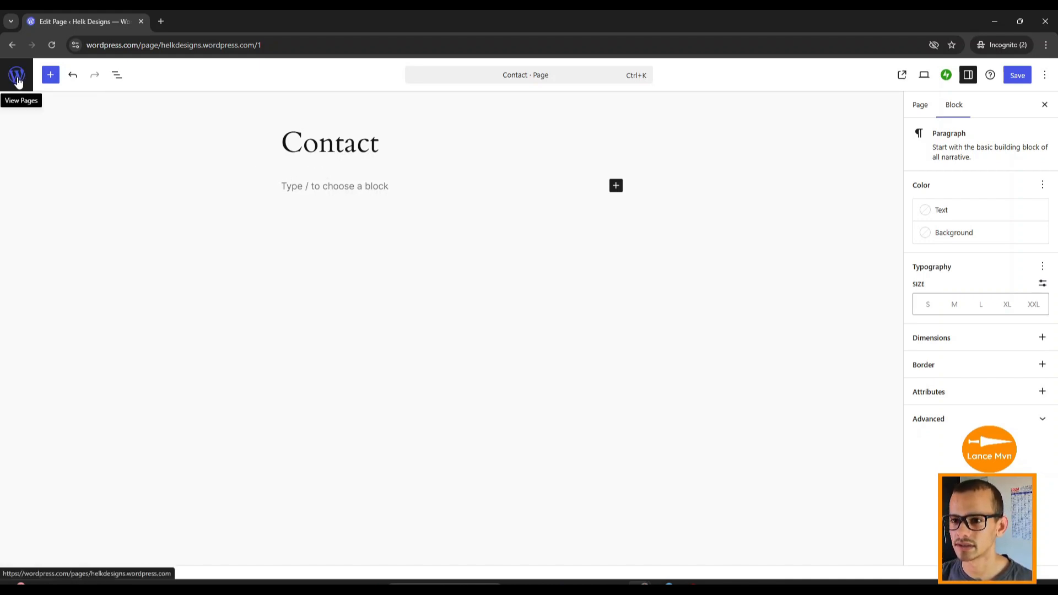
# Discard the unsaved Contact edits and move the About page to the trash
pyautogui.click(17, 75)
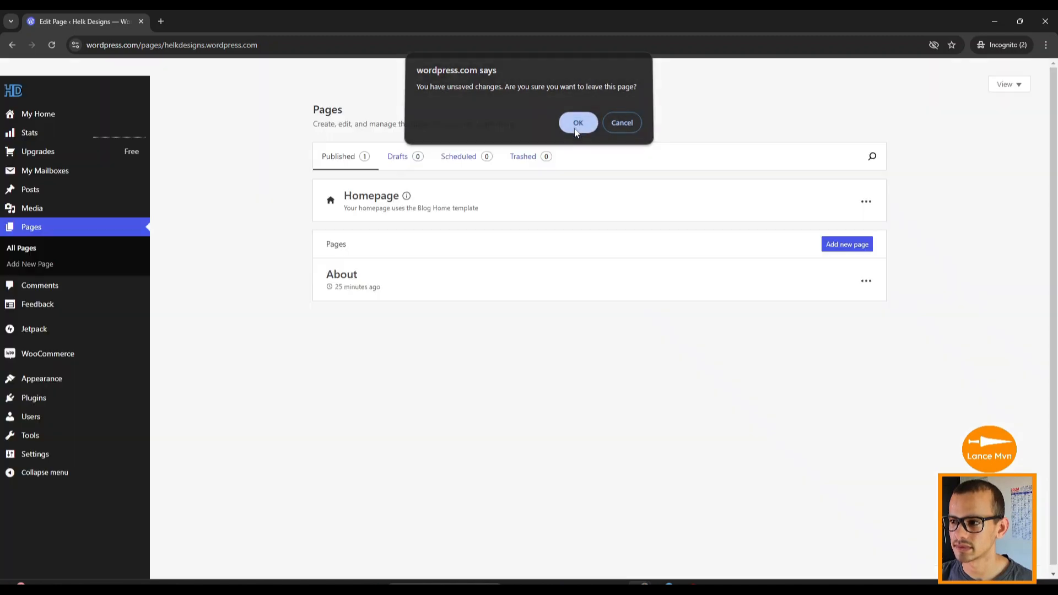
pyautogui.click(576, 123)
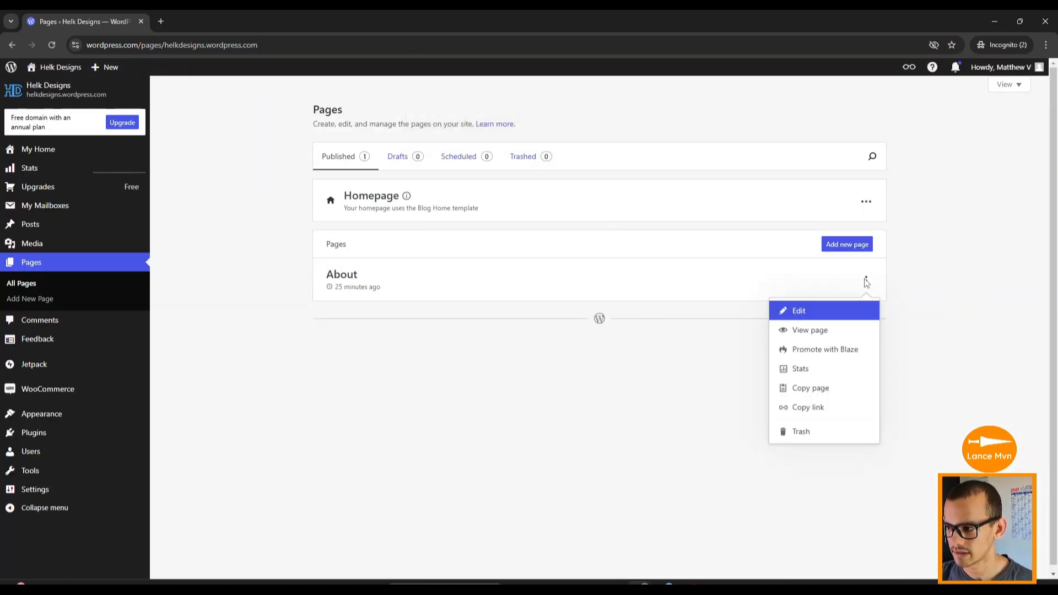
pyautogui.moveTo(813, 431)
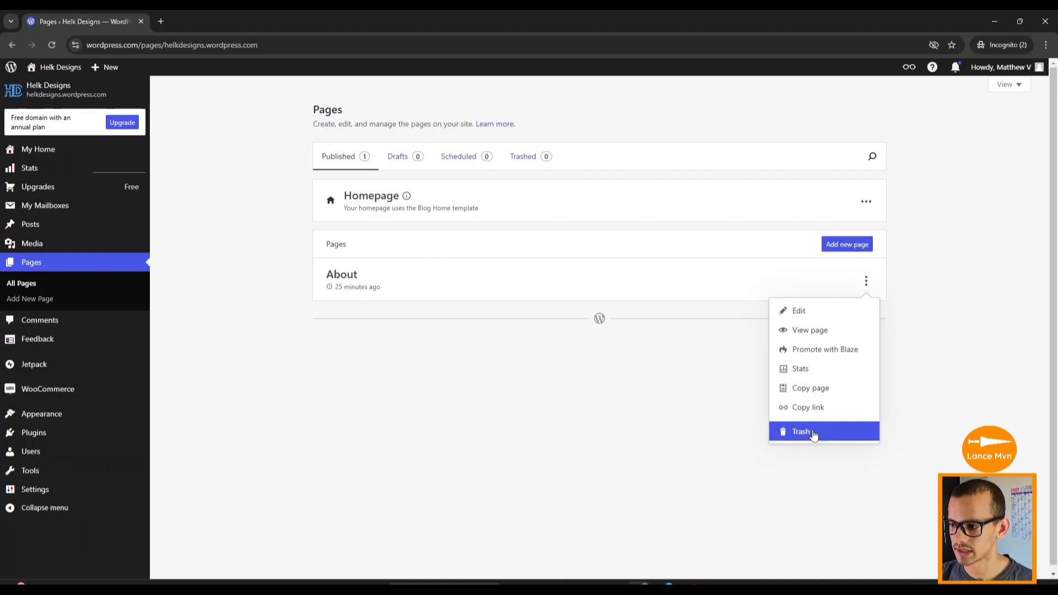
pyautogui.click(800, 431)
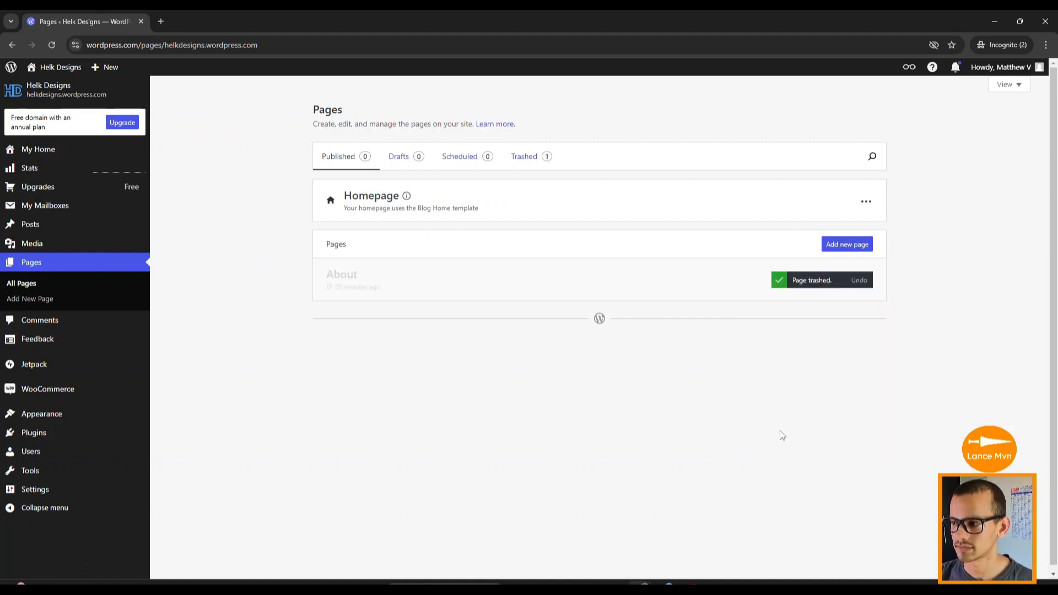
pyautogui.click(59, 67)
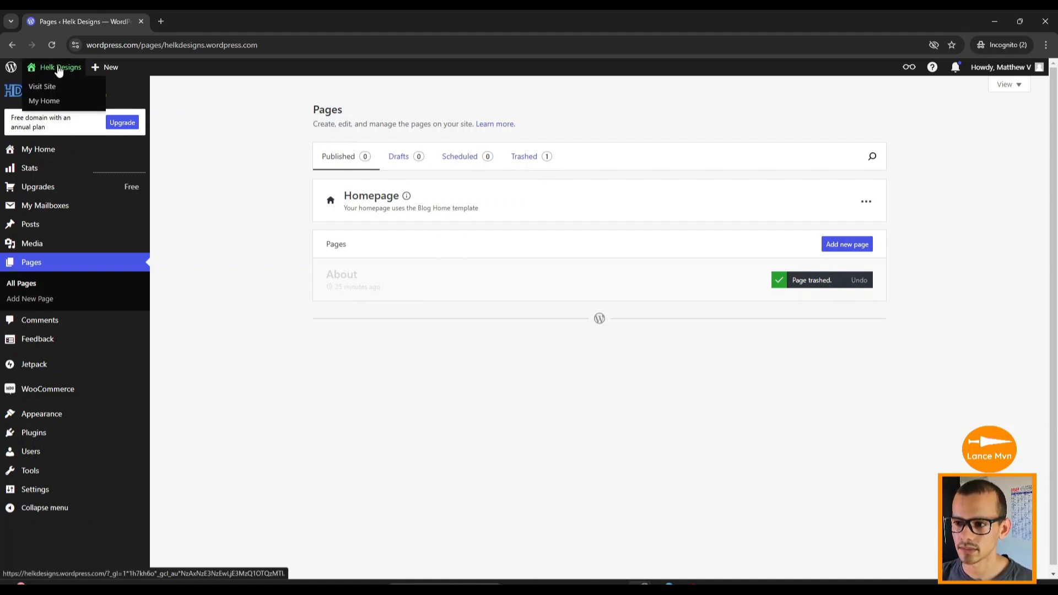
# Scroll the live Helk Designs homepage and look over the Upgrade plans page
pyautogui.click(42, 86)
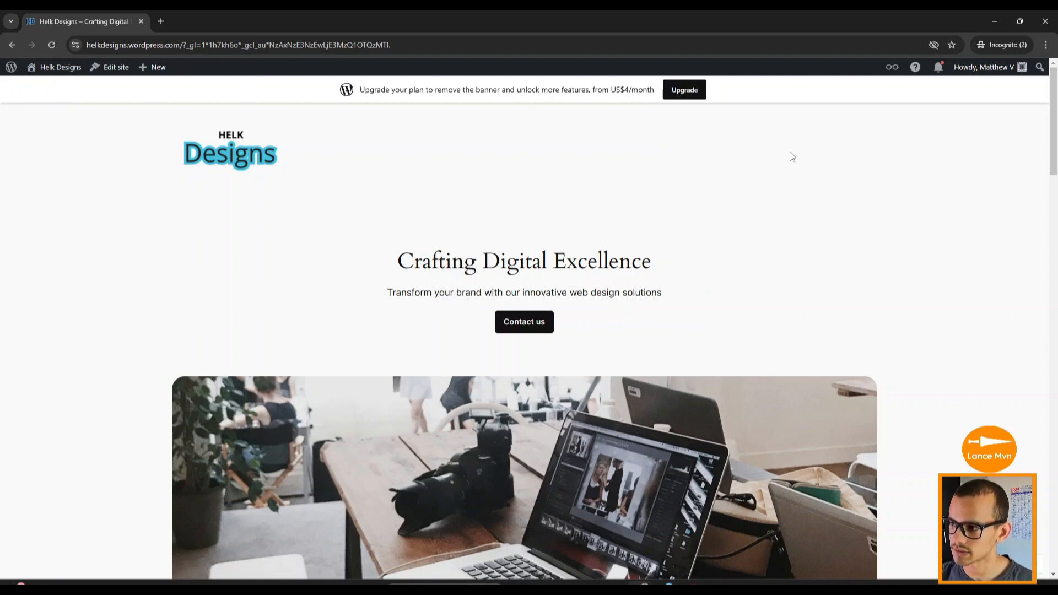
pyautogui.scroll(-3)
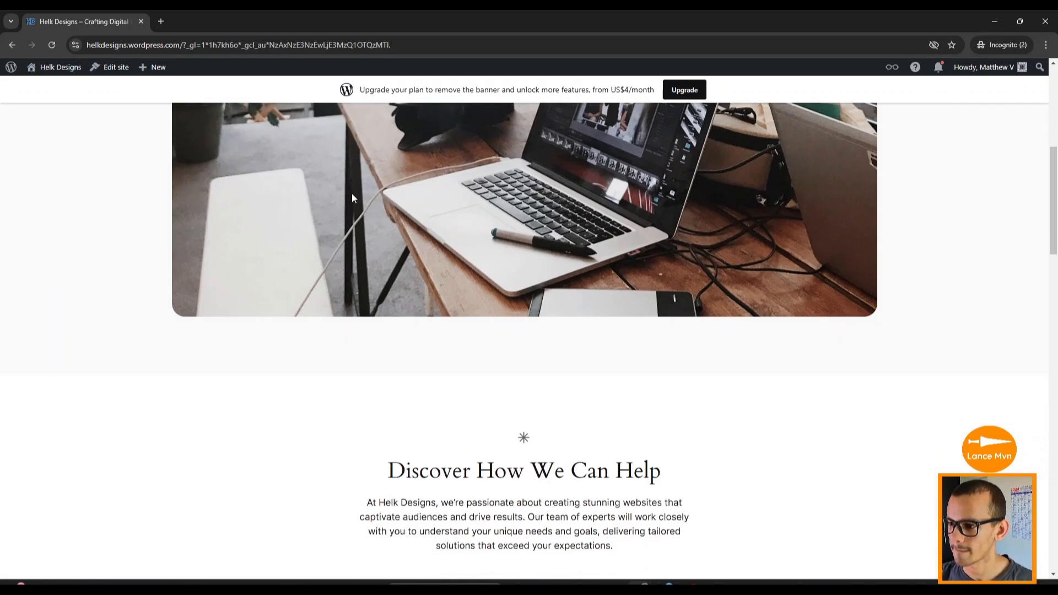
pyautogui.scroll(-3)
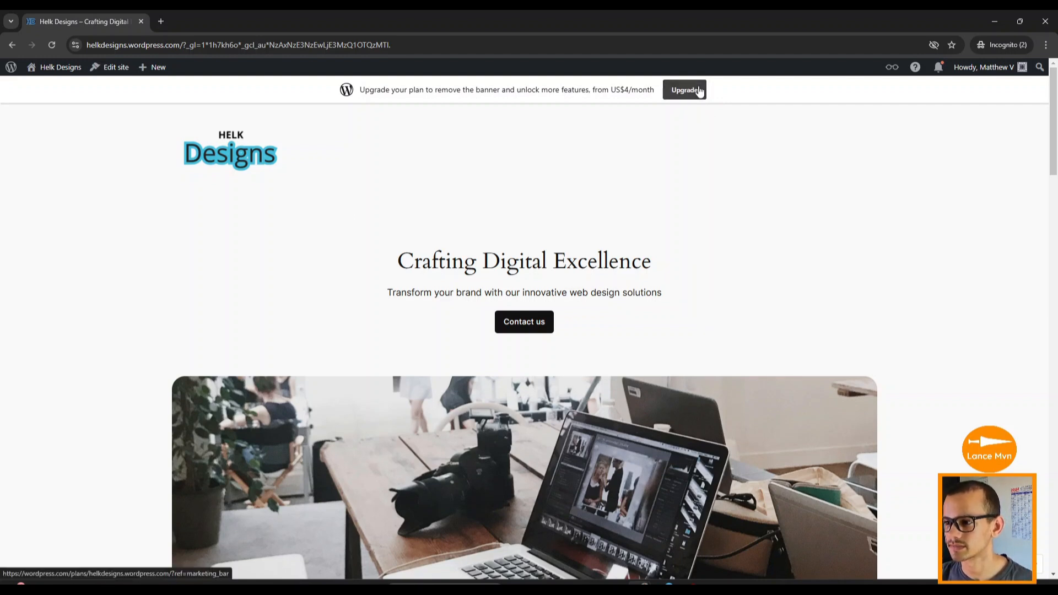
pyautogui.click(683, 90)
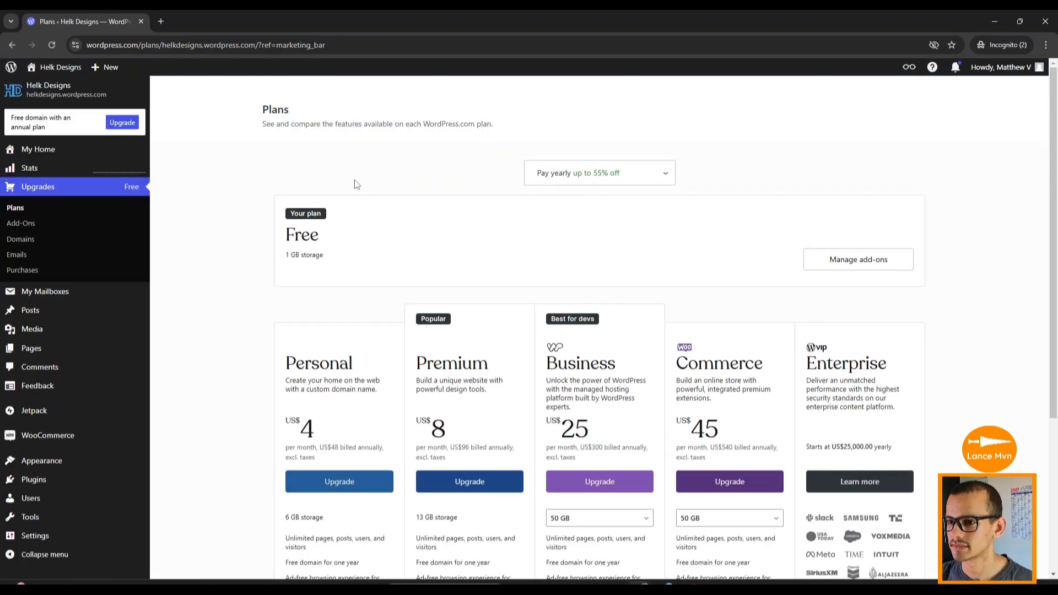
pyautogui.scroll(-3)
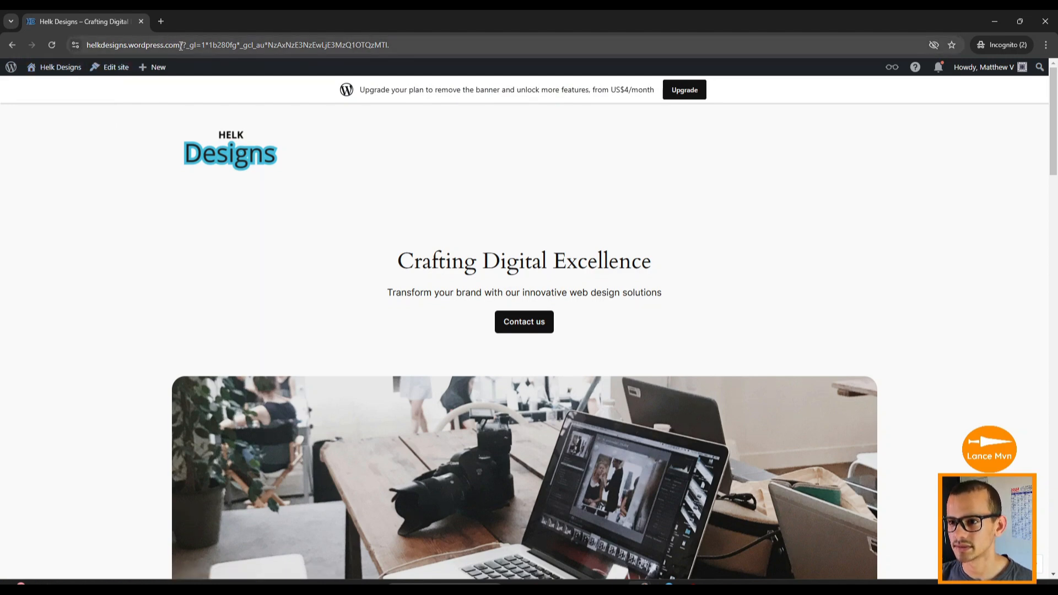
pyautogui.click(175, 45)
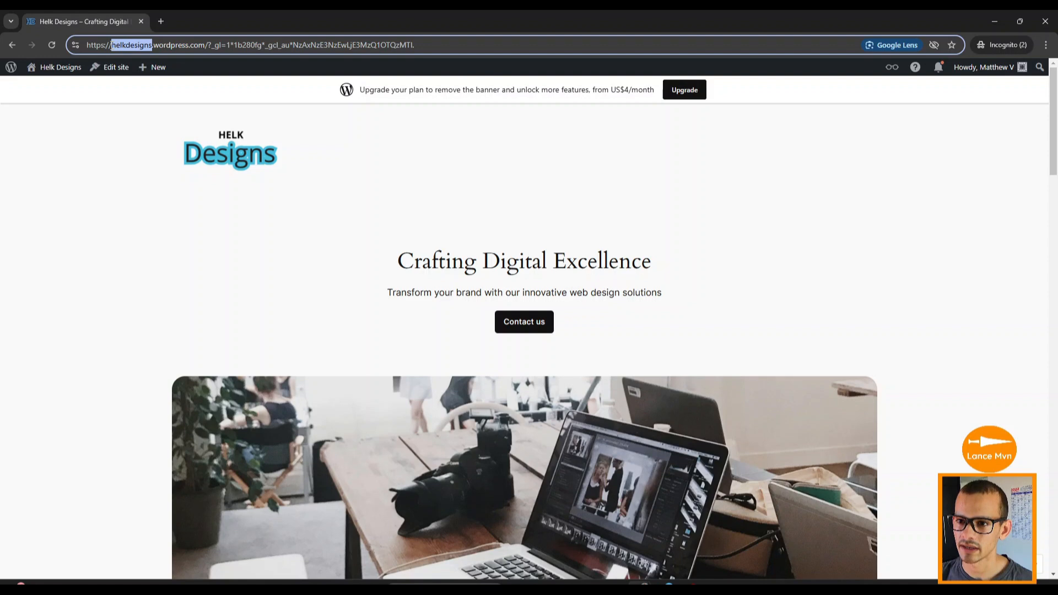
pyautogui.moveTo(133, 65)
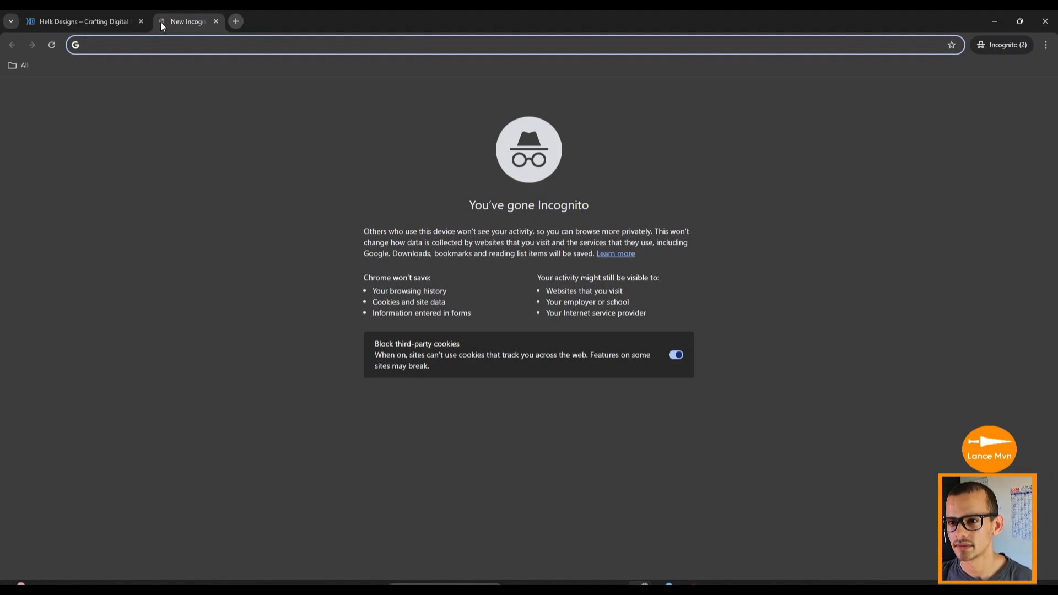
pyautogui.write('https://helkdesigns.wordpress.com/')
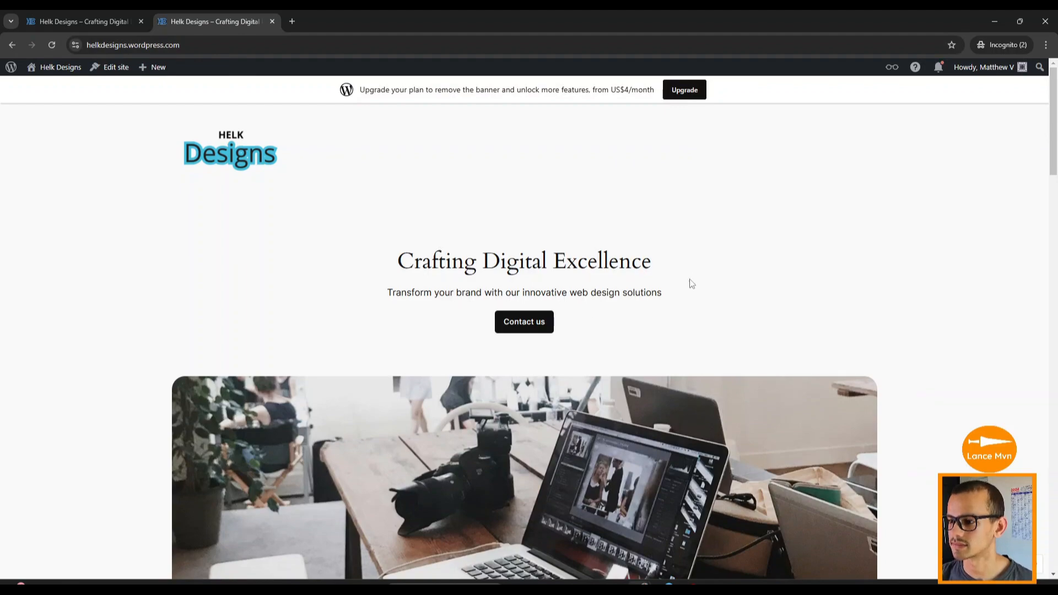
pyautogui.scroll(-3)
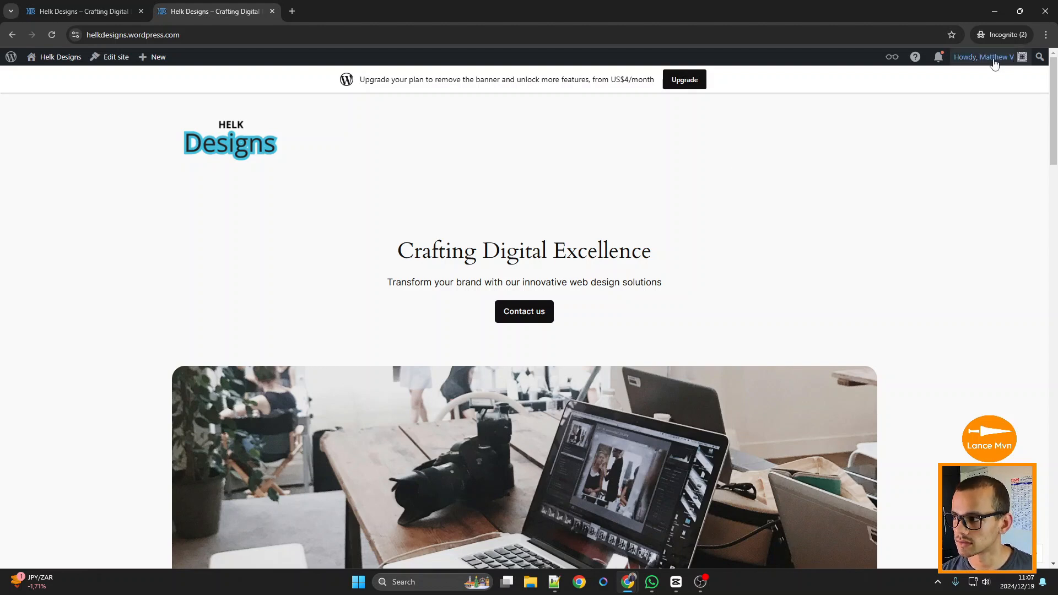
# Log out via the Howdy menu and close the older site tab
pyautogui.click(982, 56)
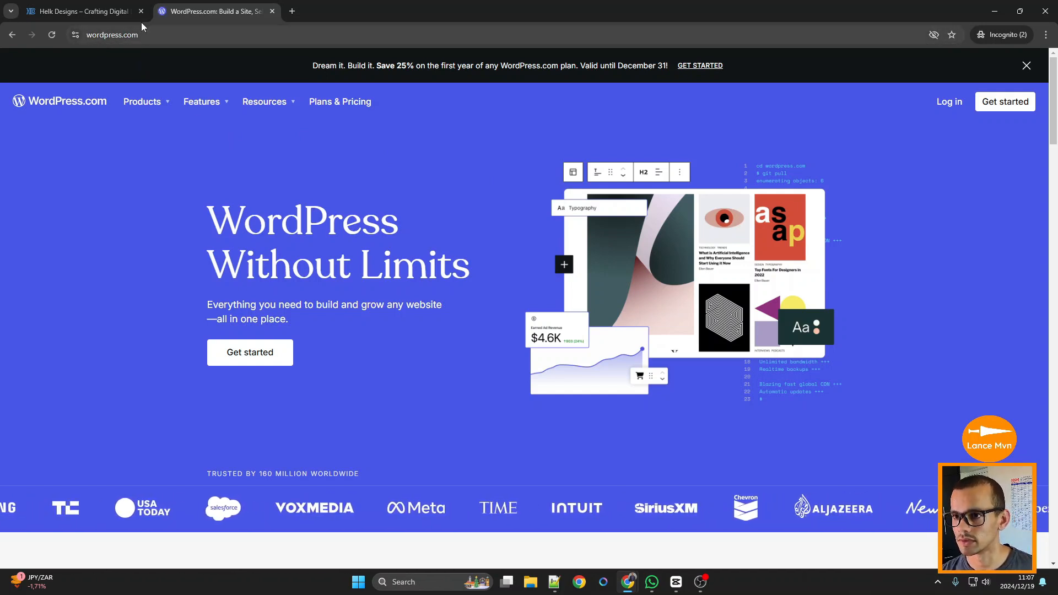
pyautogui.click(141, 11)
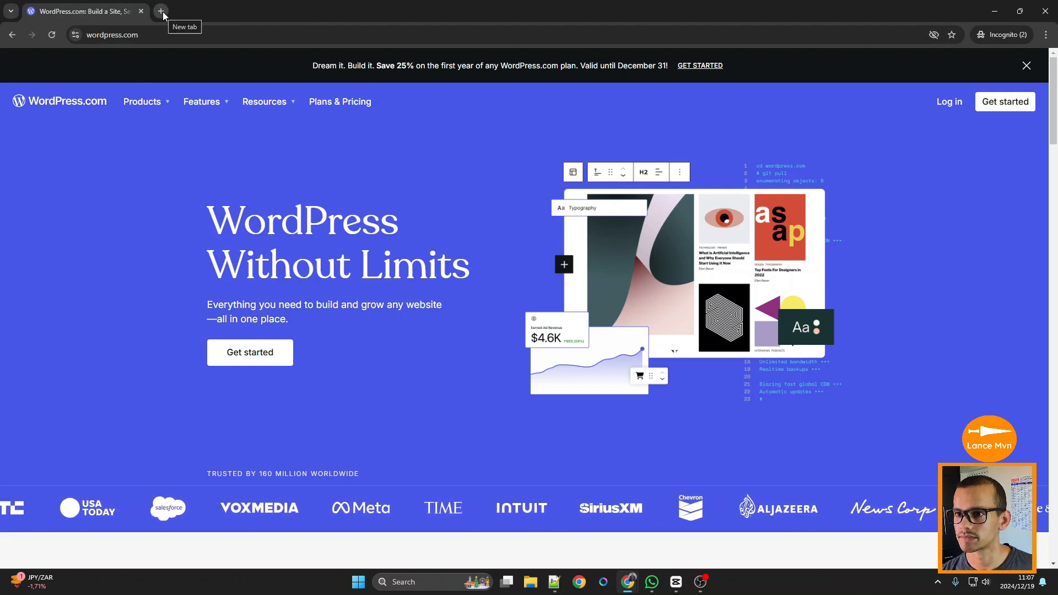
pyautogui.click(112, 34)
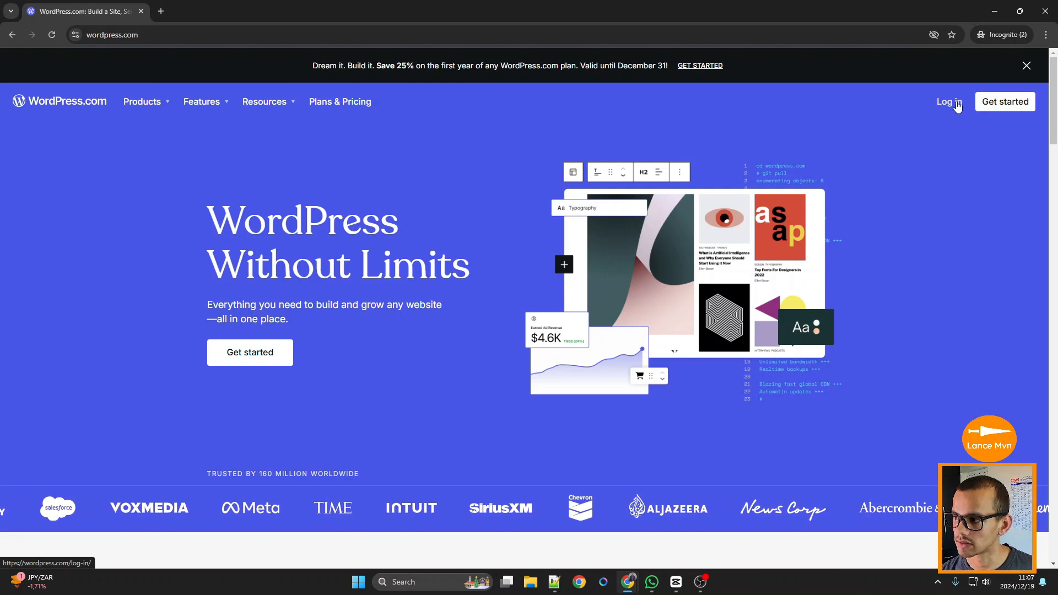
# Log back in with Continue with Google to reach the Helk Designs dashboard
pyautogui.click(947, 102)
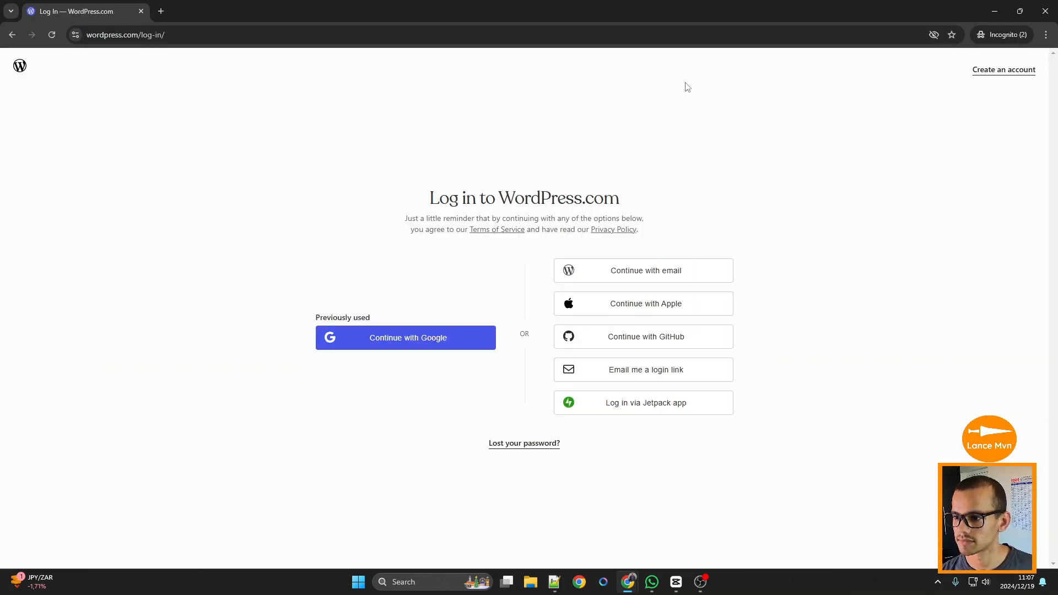
pyautogui.moveTo(709, 404)
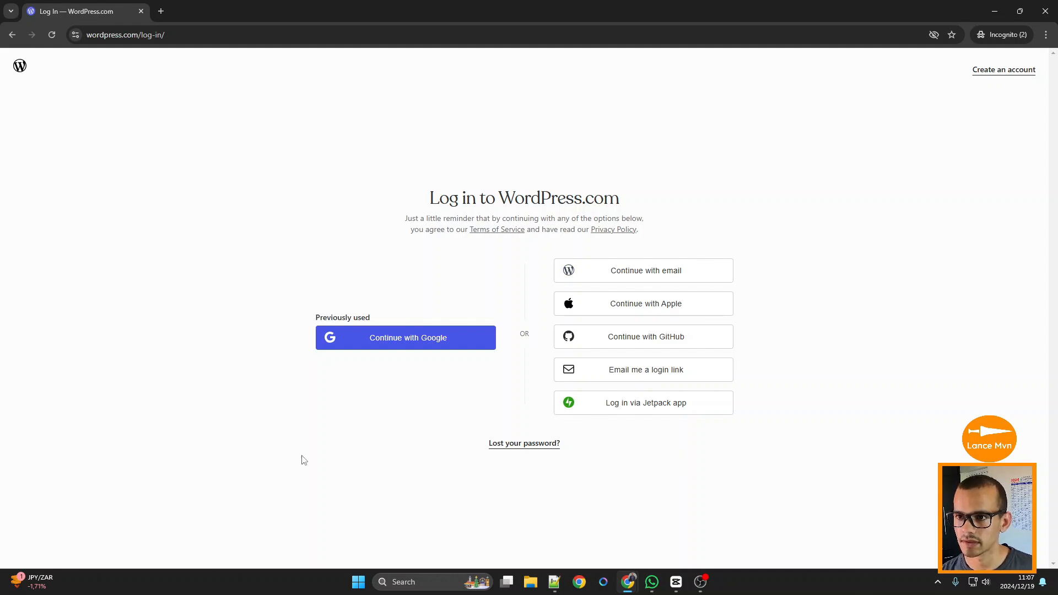
pyautogui.click(405, 337)
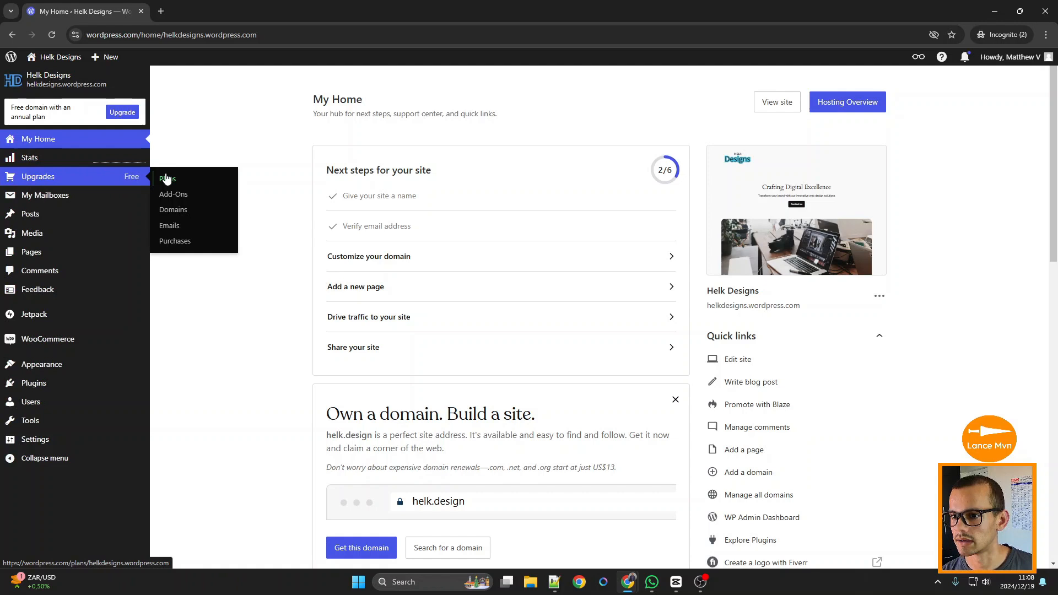
pyautogui.moveTo(170, 156)
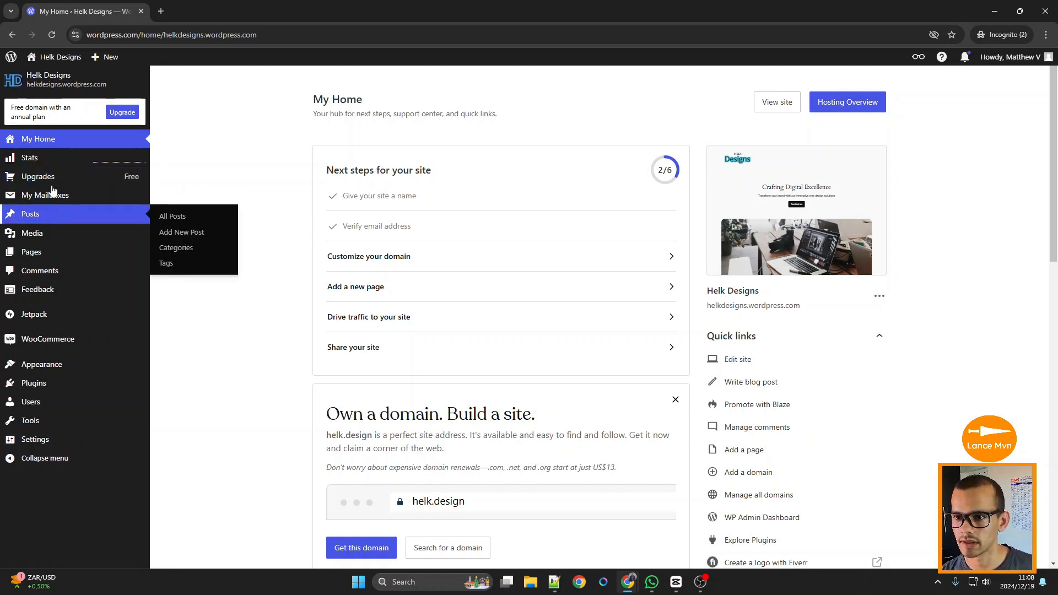
# View the live Helk Designs homepage with its Crafting Digital Excellence hero
pyautogui.click(777, 102)
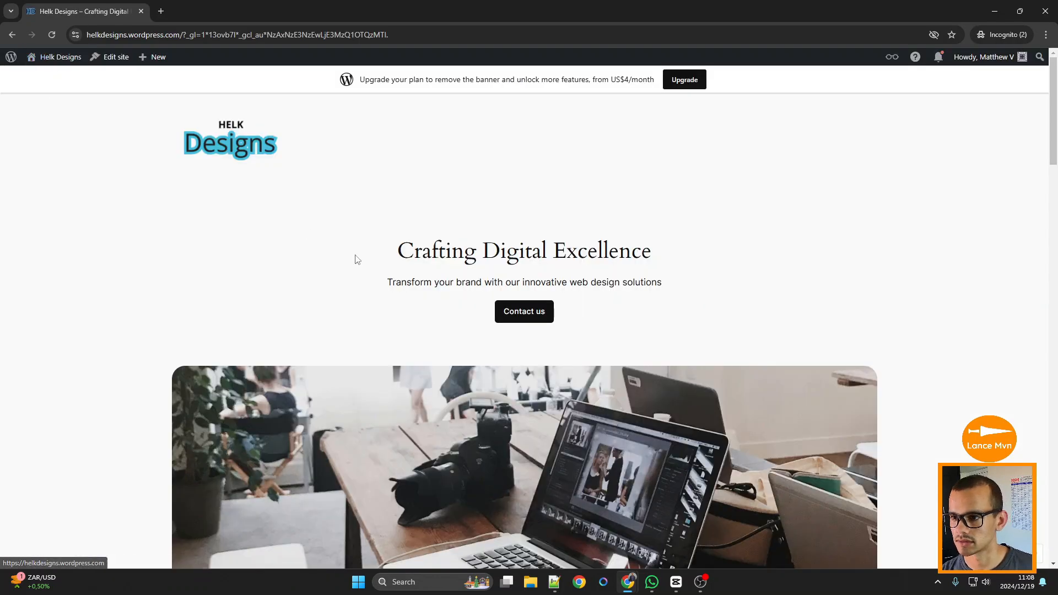